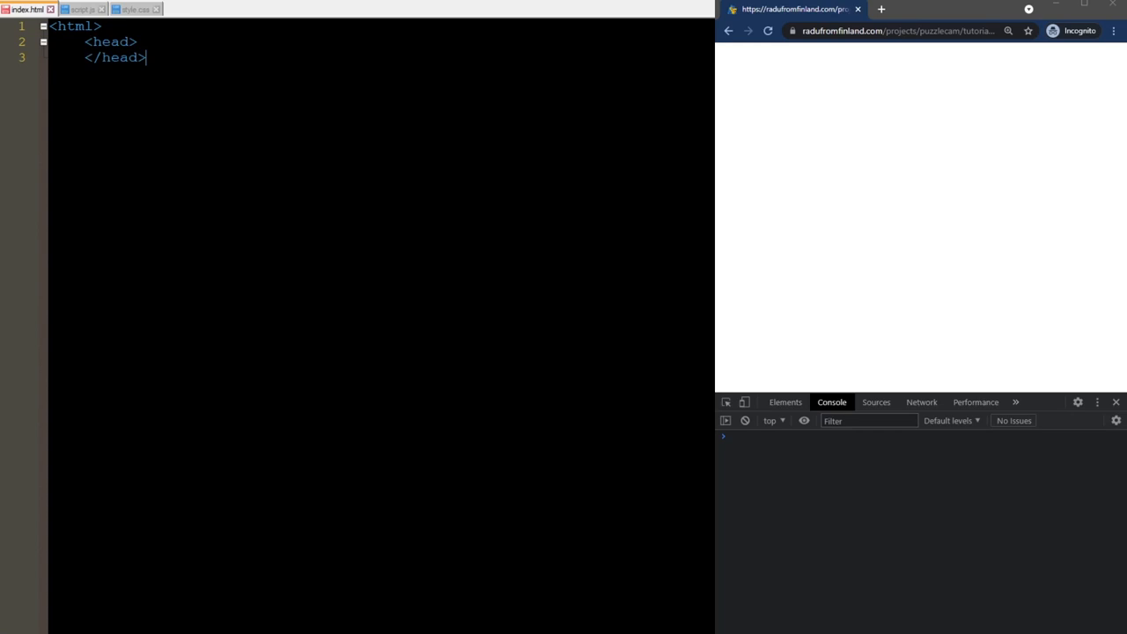
- Write the head with the Puzzle Cam title, the script.js script and the style.css stylesheet link
type("<title> Puzzle Cam </title>")
type("<script src=\"sc")
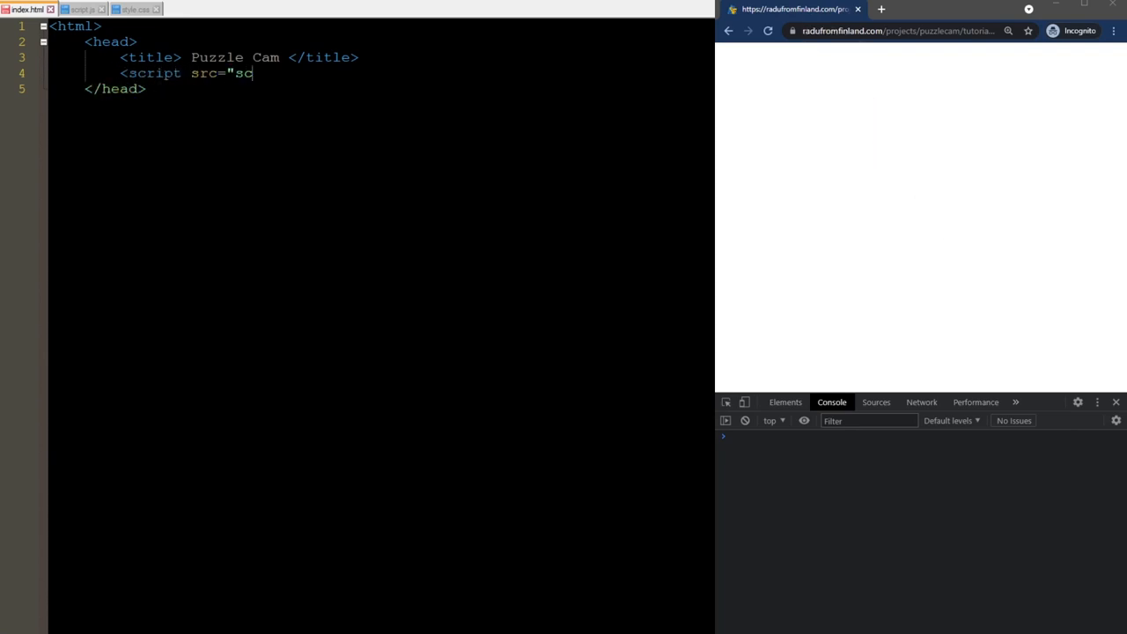
type("ript.js\"></script>")
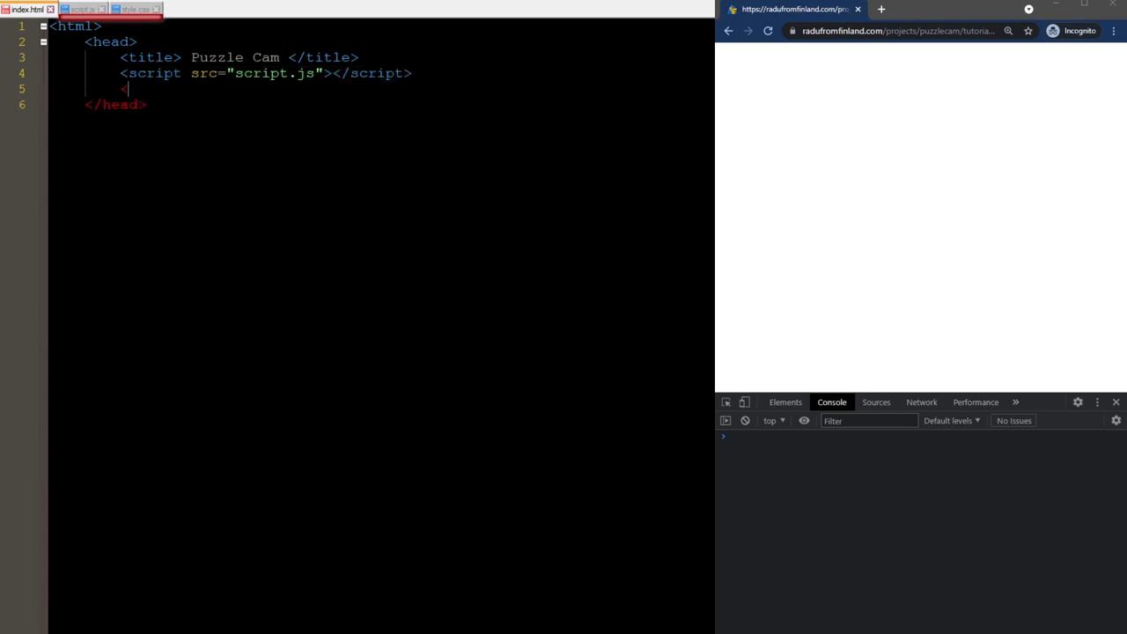
type("<link href=\"")
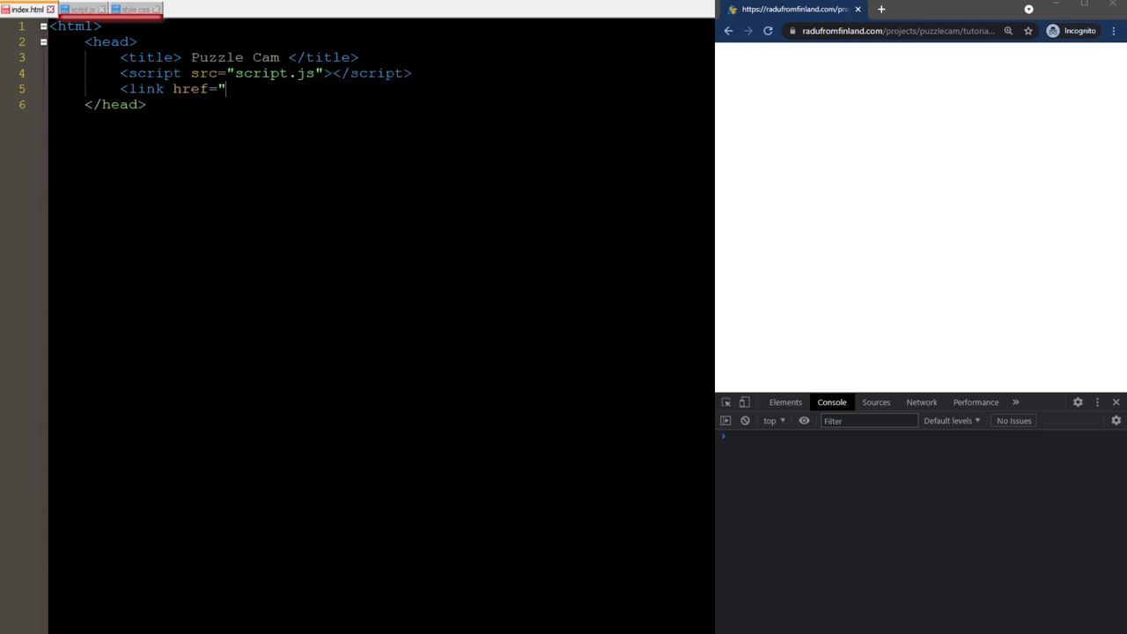
type("style.css\" rel")
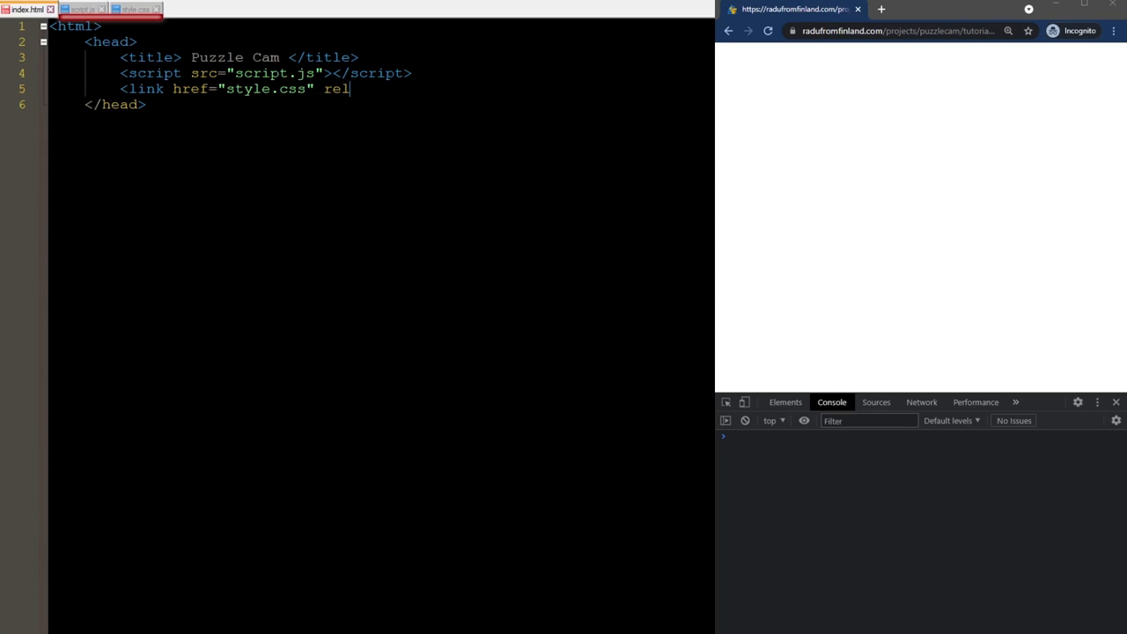
type("=\"stylesheet\"")
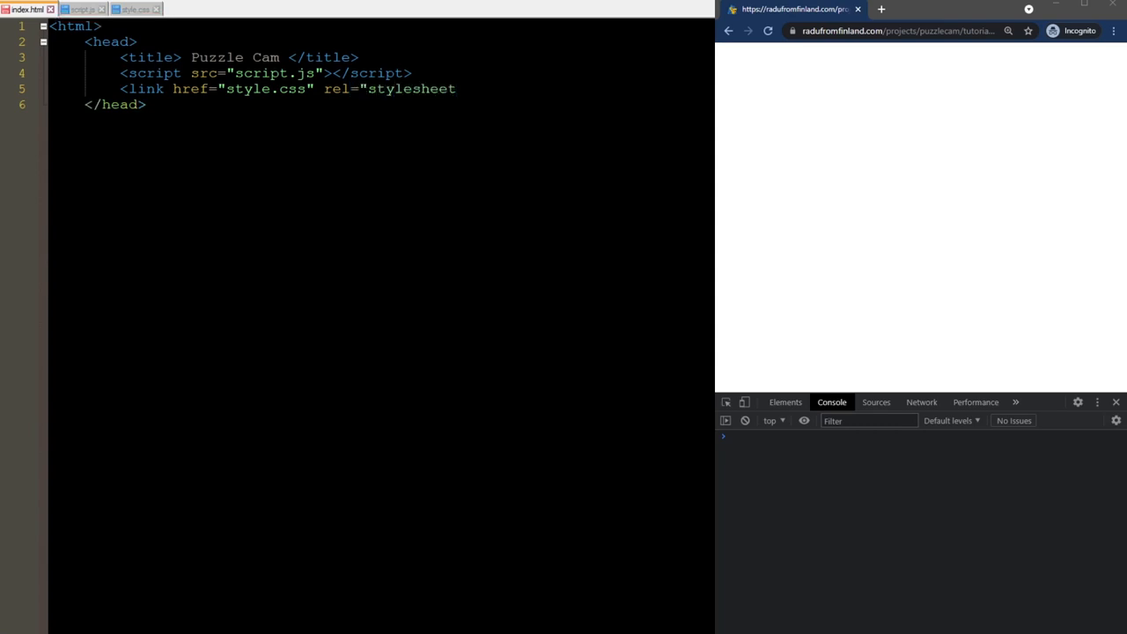
type("\"/>")
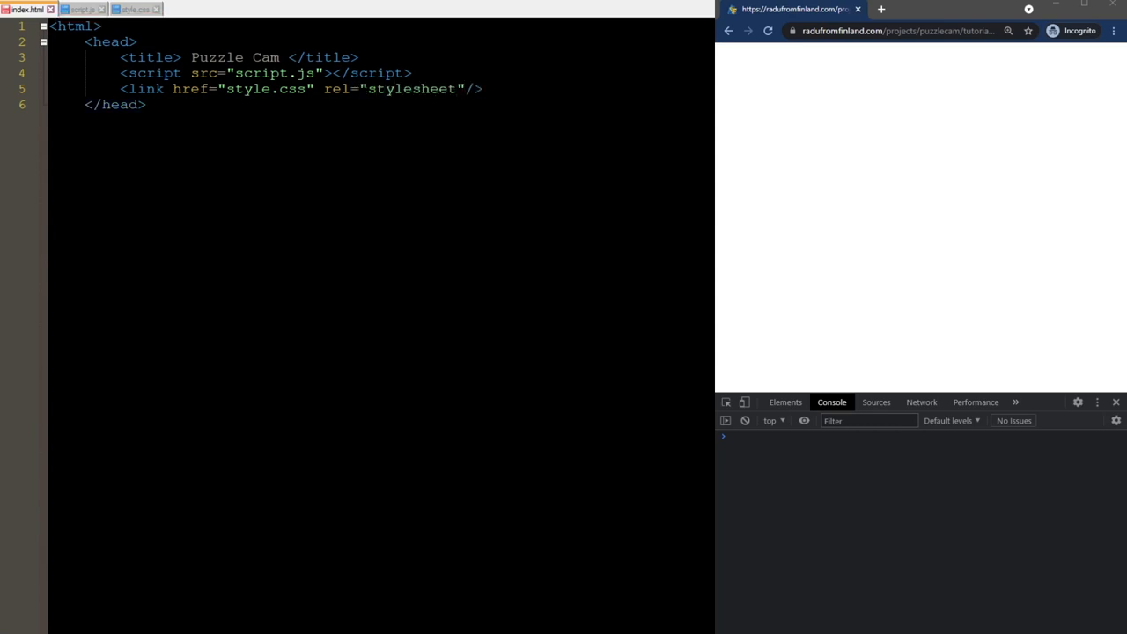
- Write the body calling main() on load with a myCanvas canvas, and close the html
type("<body")
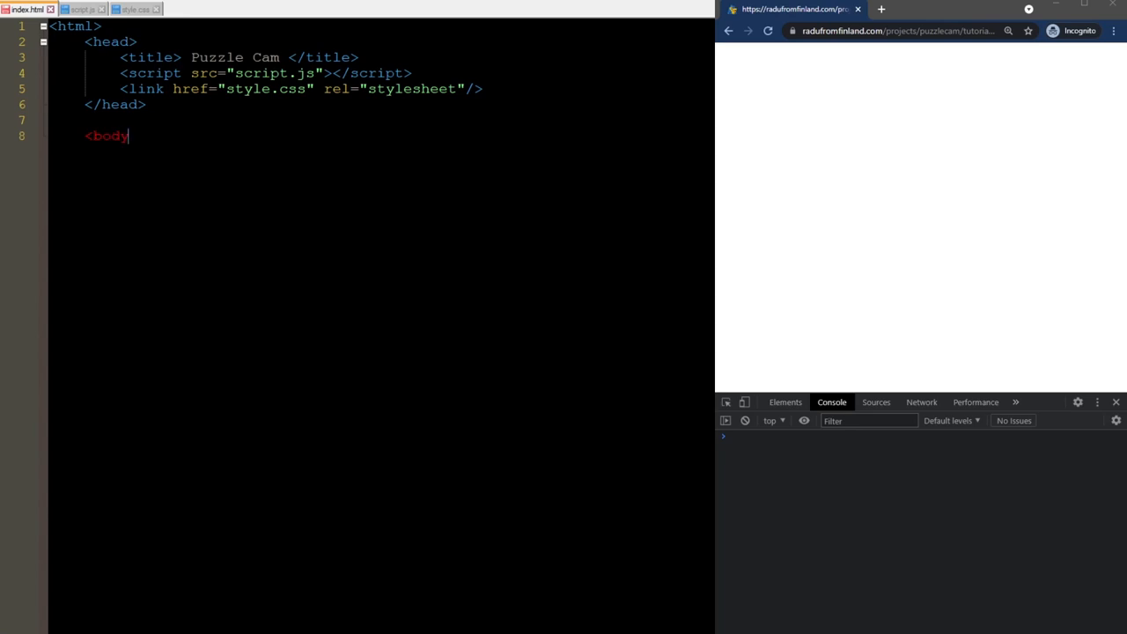
type("onload=")
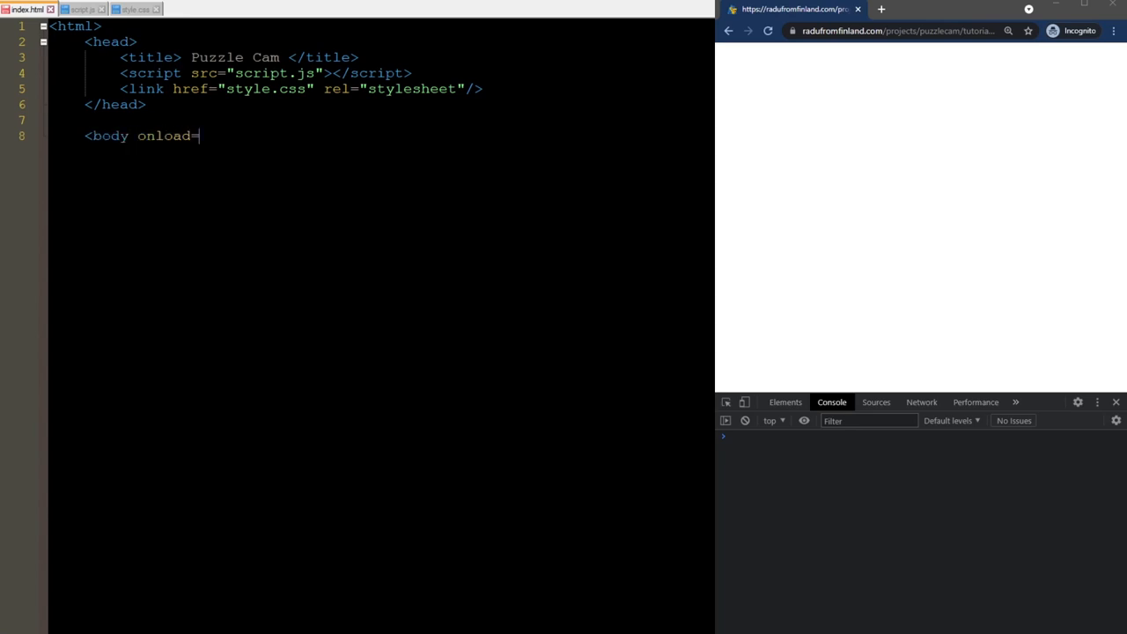
type("\"main()\"")
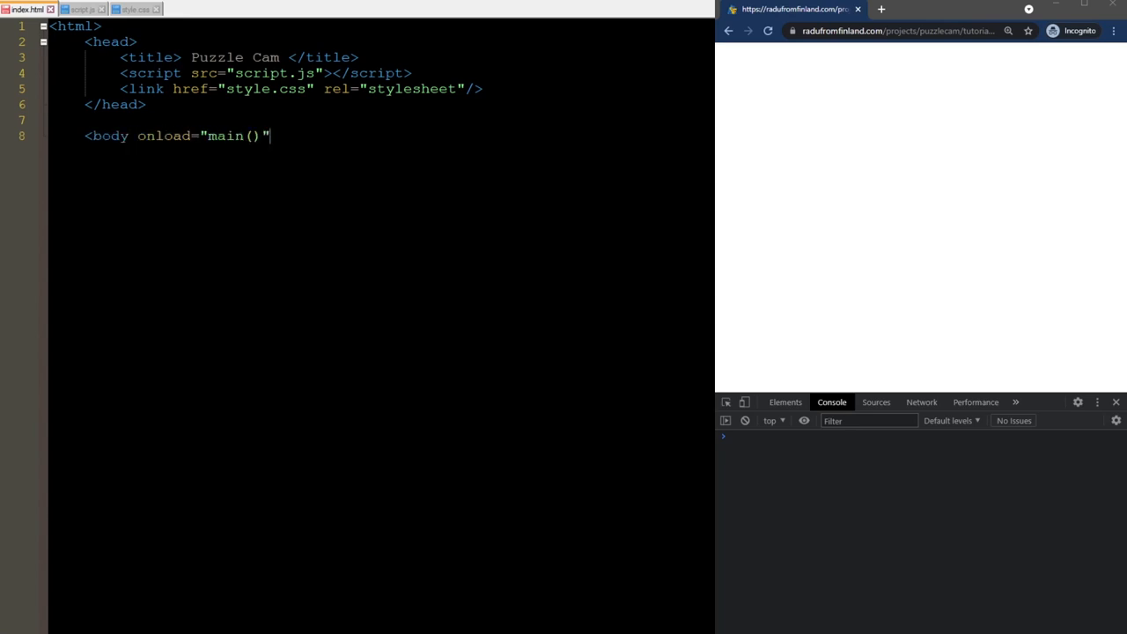
type(">")
type("<canvas")
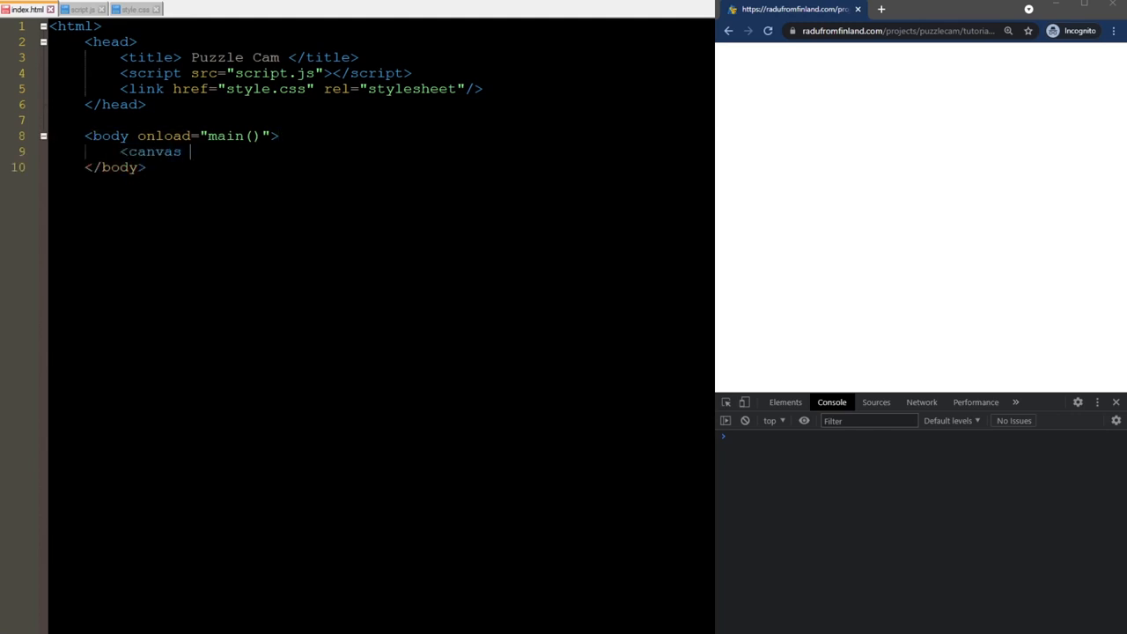
type("id=\"myCanvas")
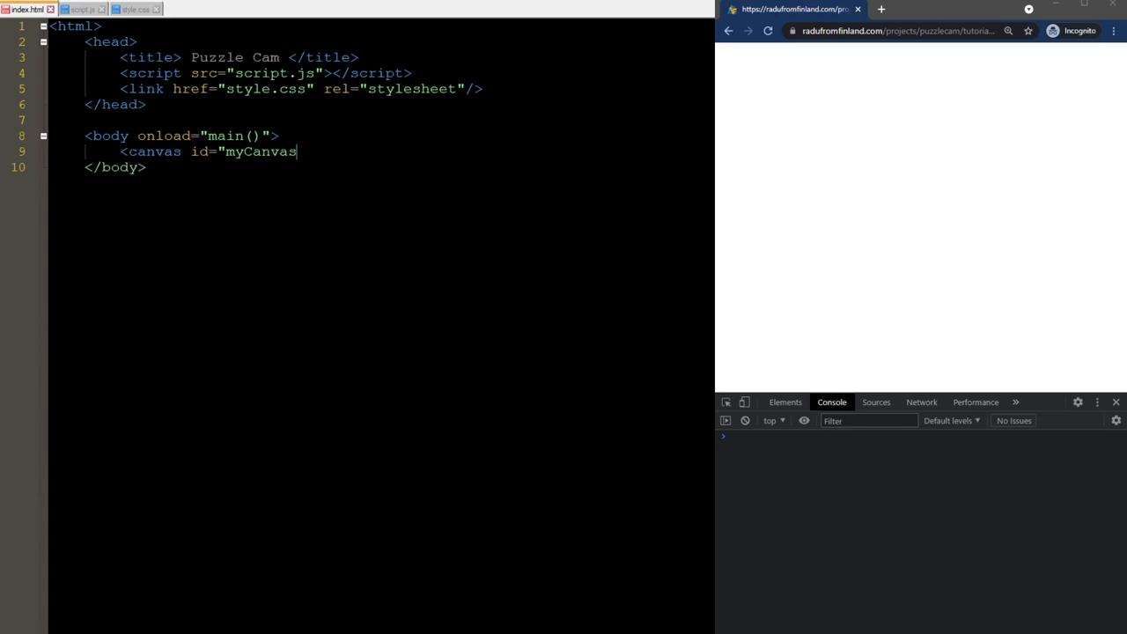
type("\"></canvas>")
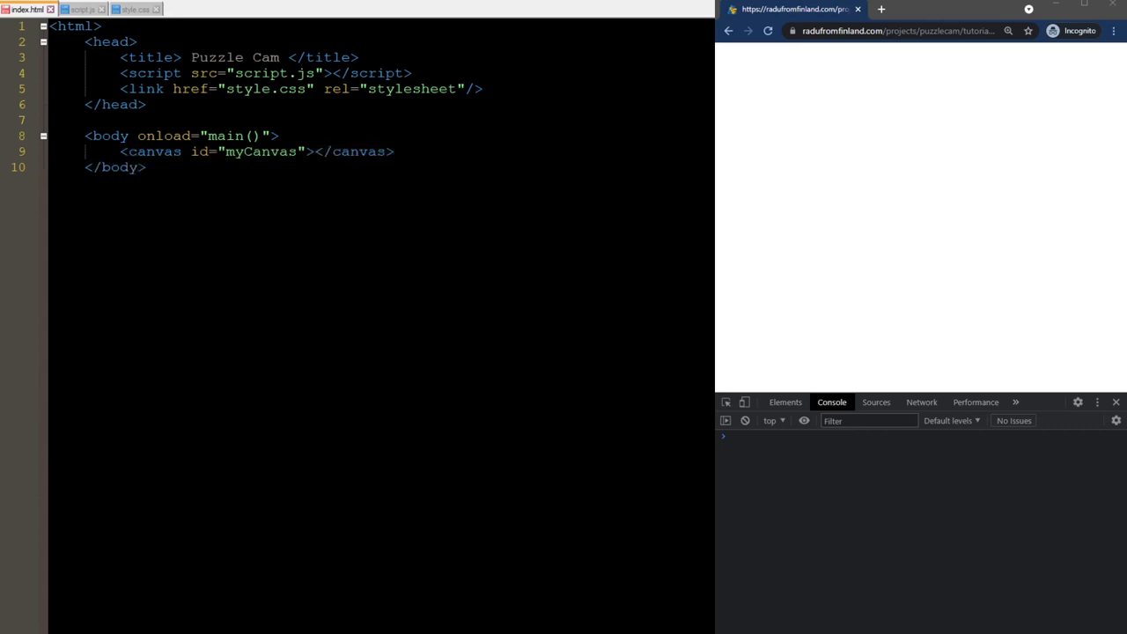
type("</html>")
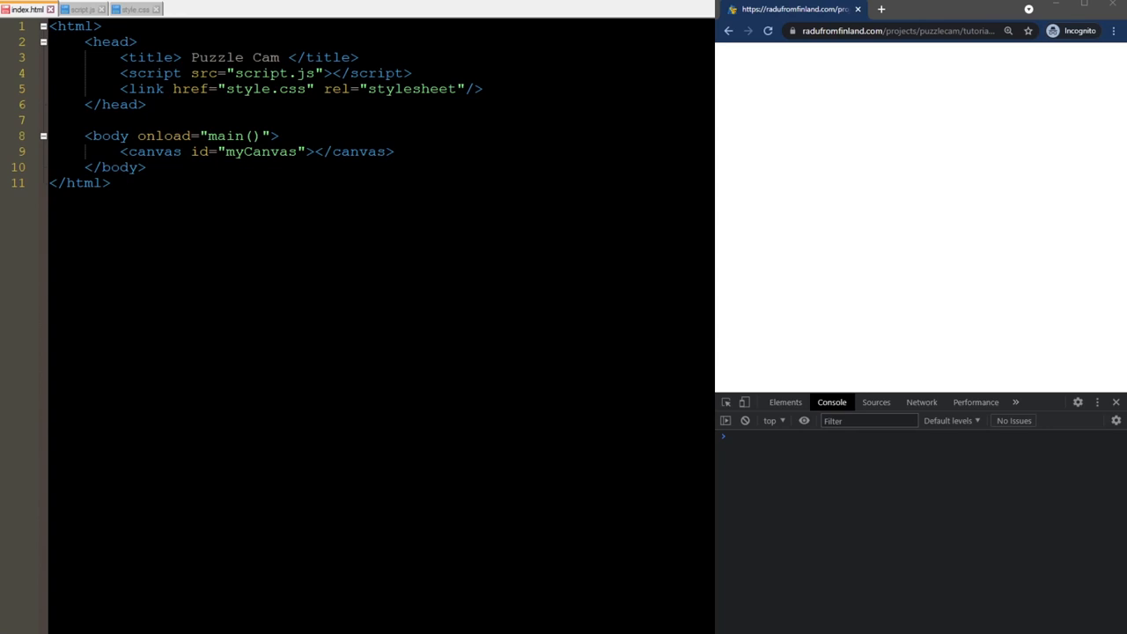
- Reload the Puzzle Cam page in Chrome, see the 'main is not defined' error, and return to script.js
left_click(746, 32)
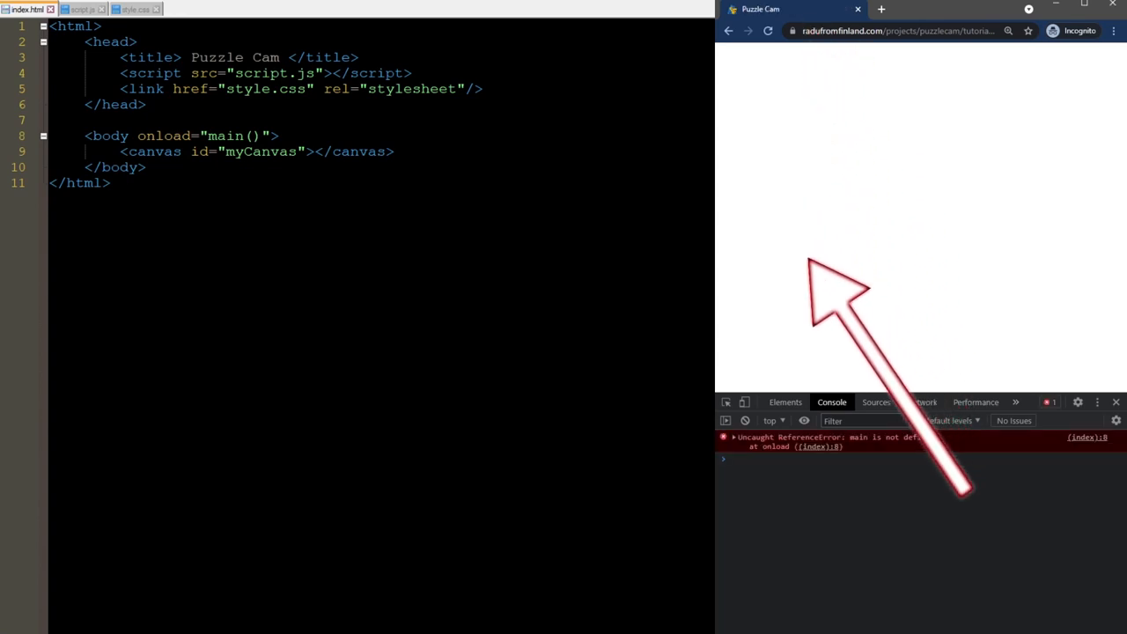
mouse_move(837, 501)
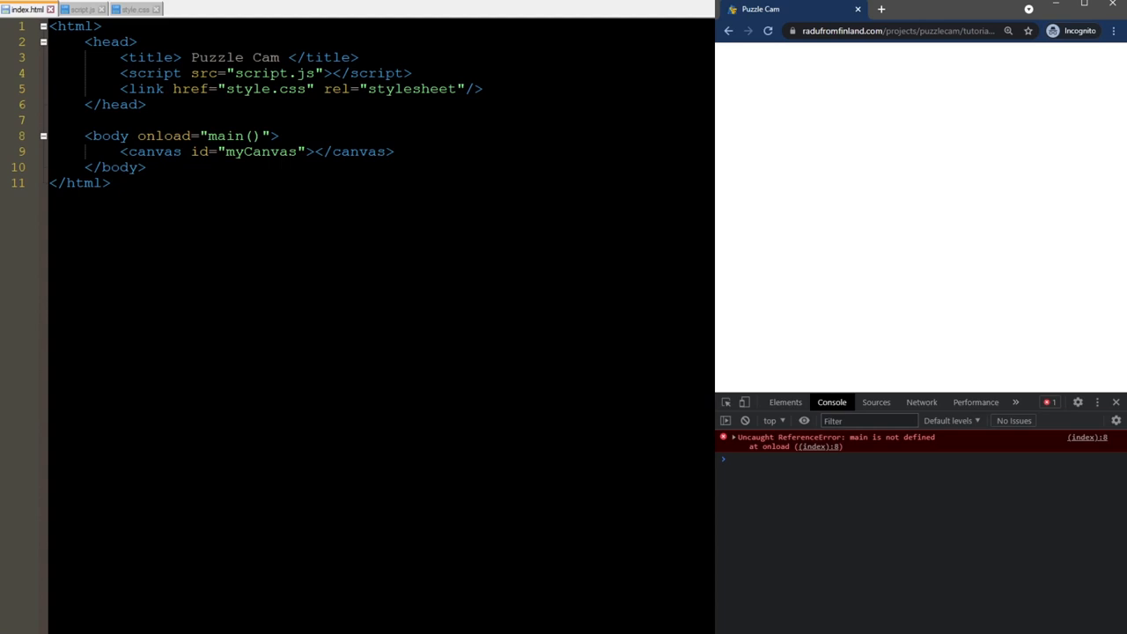
left_click(81, 9)
type("function main")
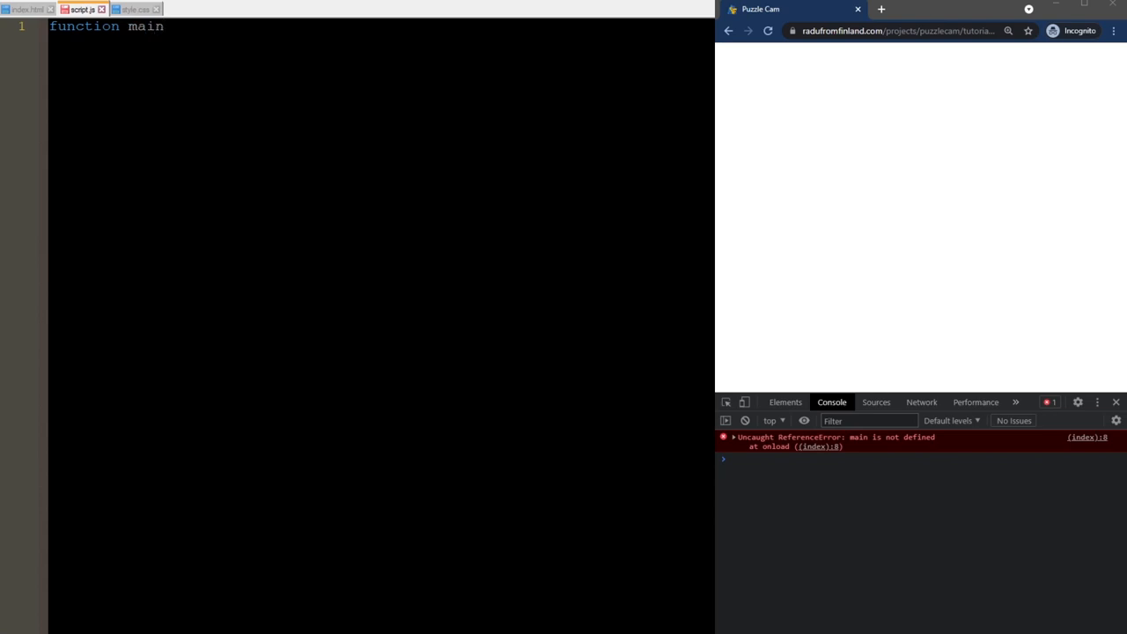
- Define function main() that logs "main" to the console
type("(){")
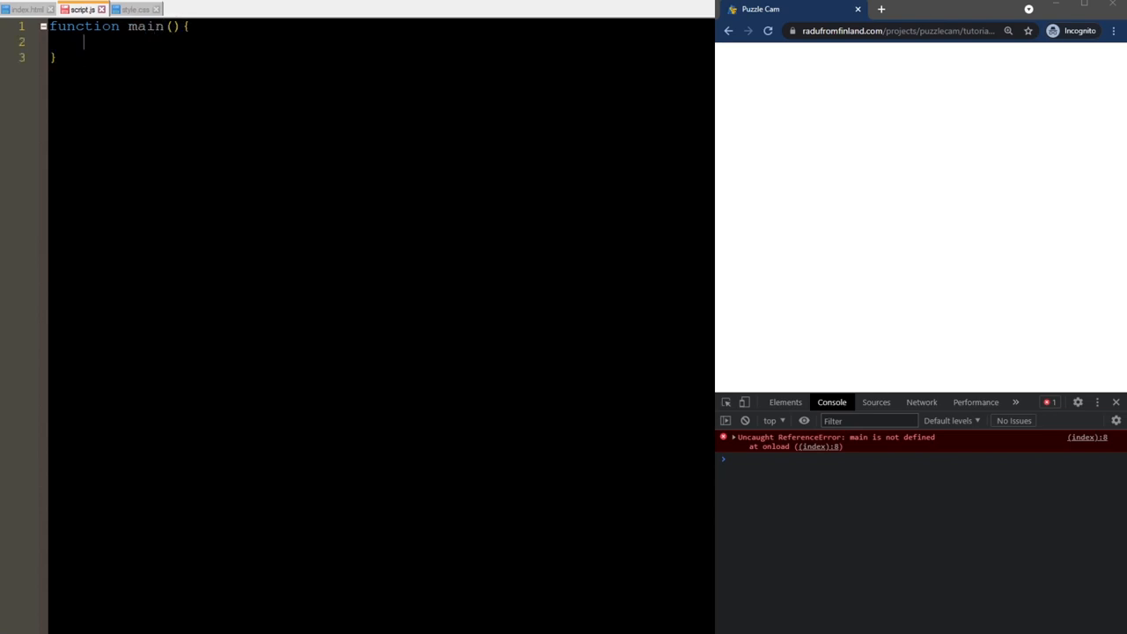
type("console.log(\"")
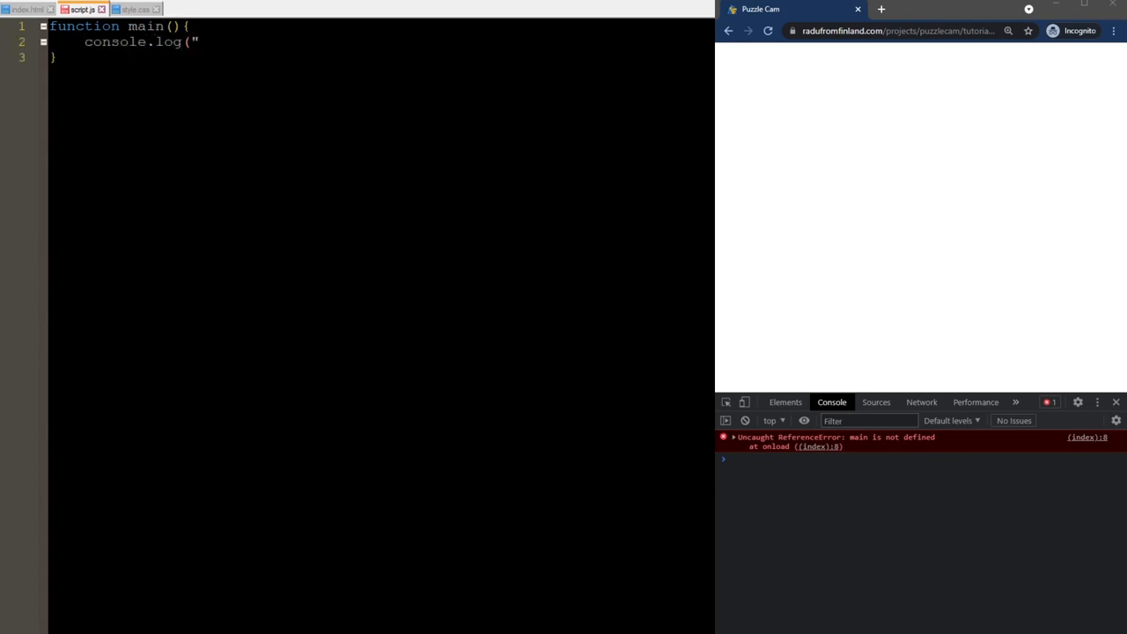
type("main\");")
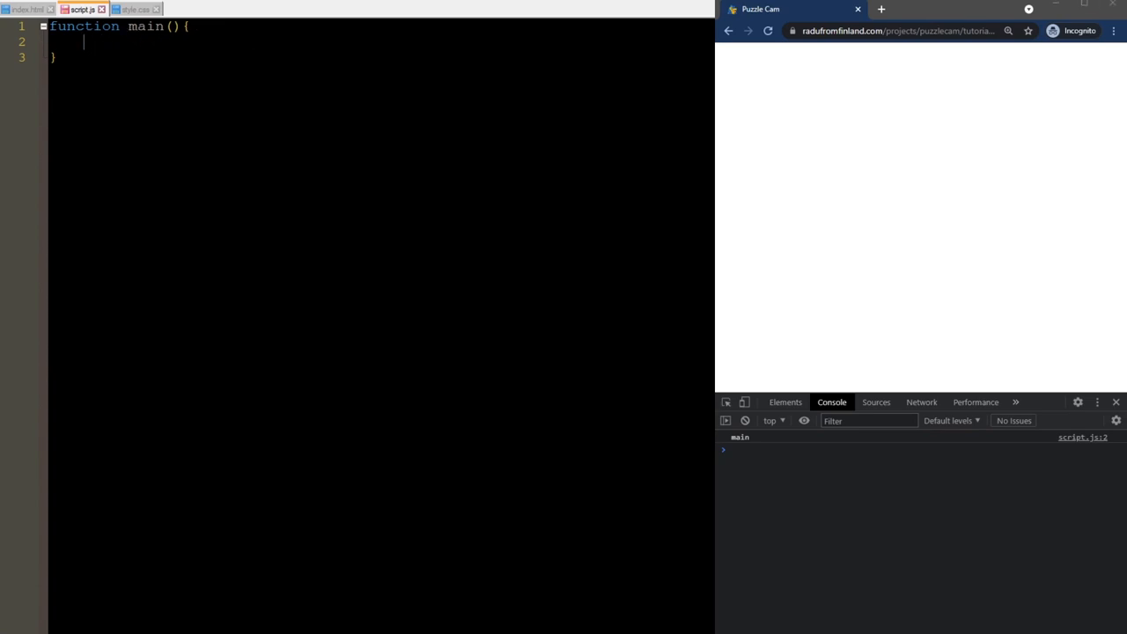
- Start let promise=navigator.mediaDevices.getUserMedia({video:true in main
type("let promise=")
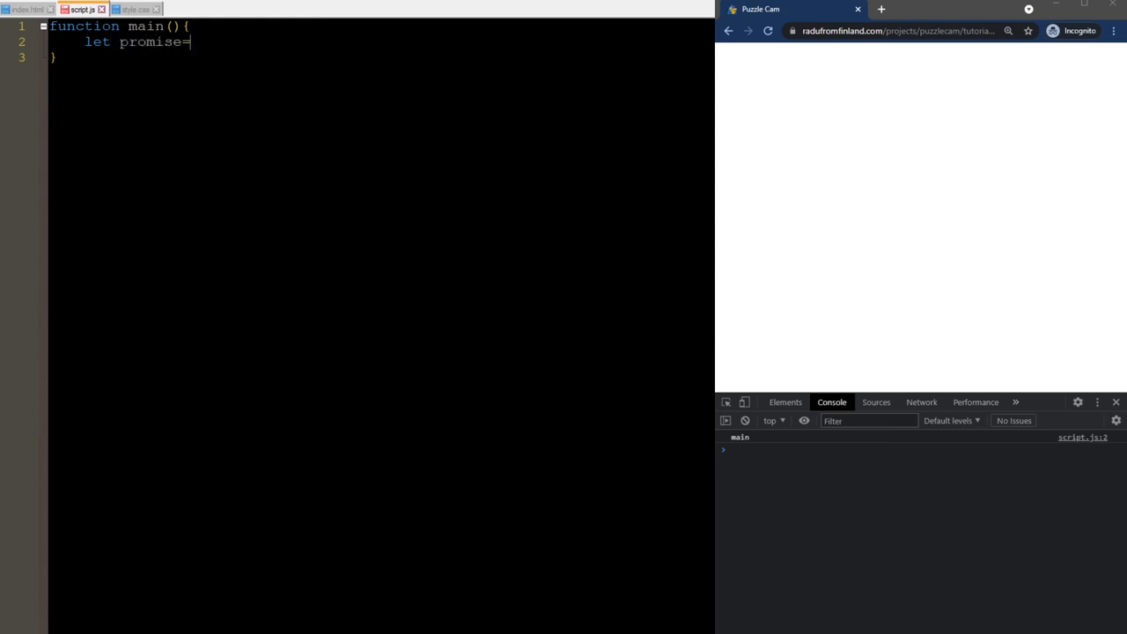
type("navigator.mediaDevices")
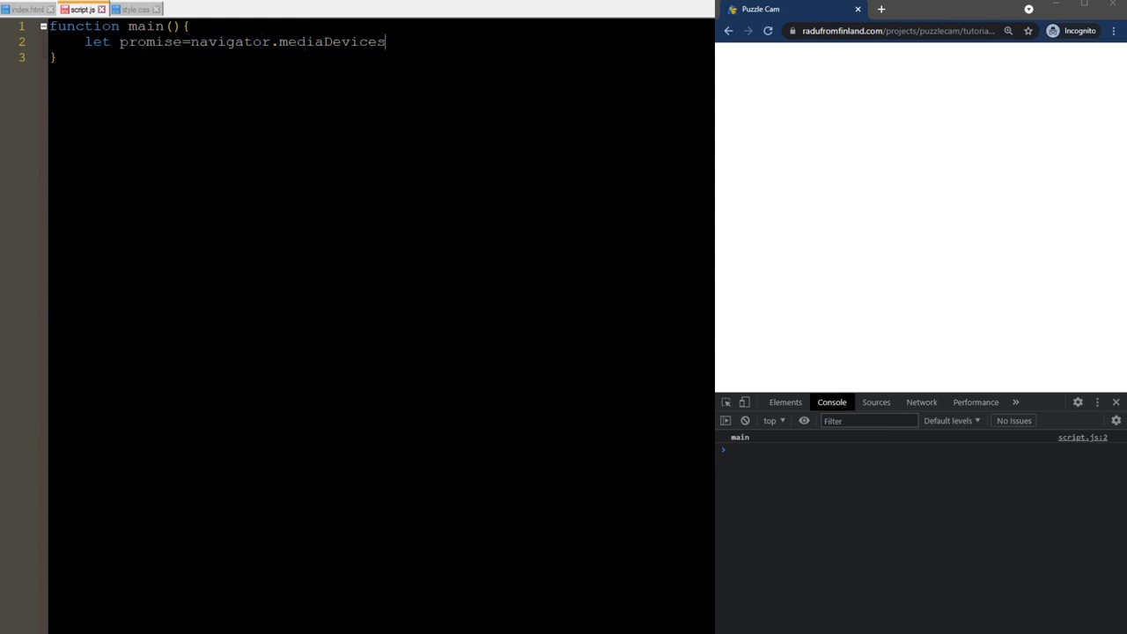
type(".getUserMedia")
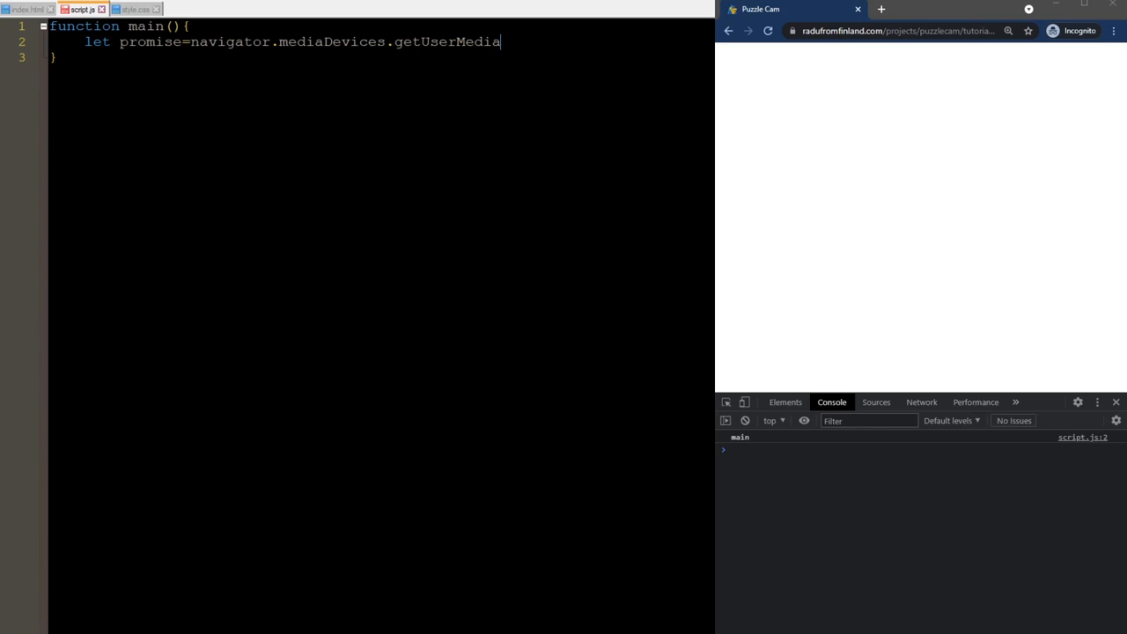
type("({")
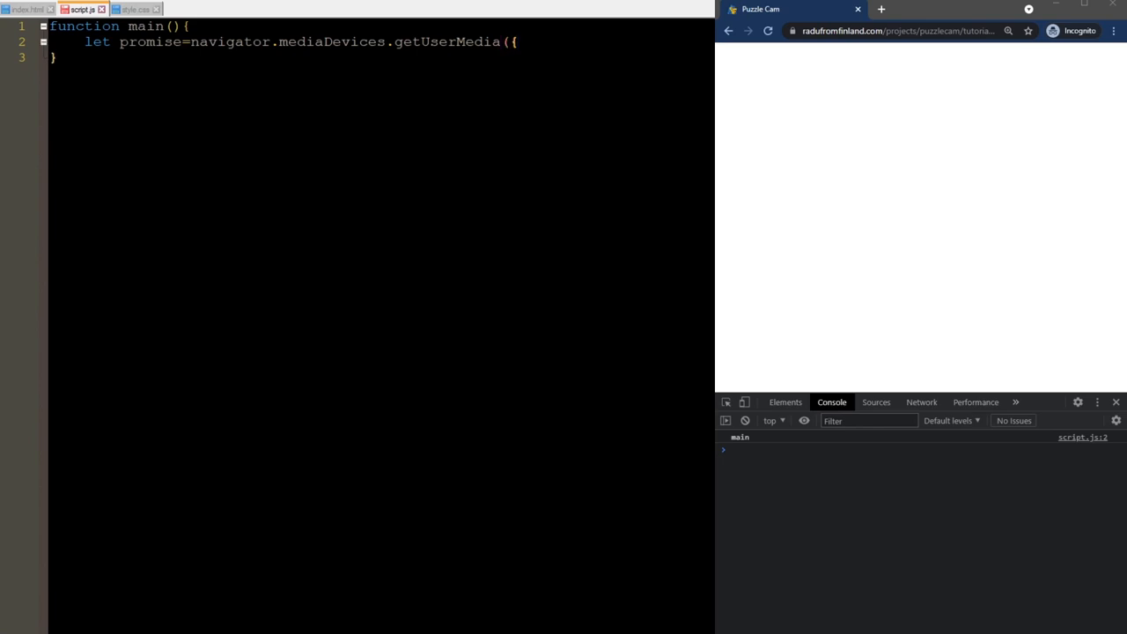
type("{video:true")
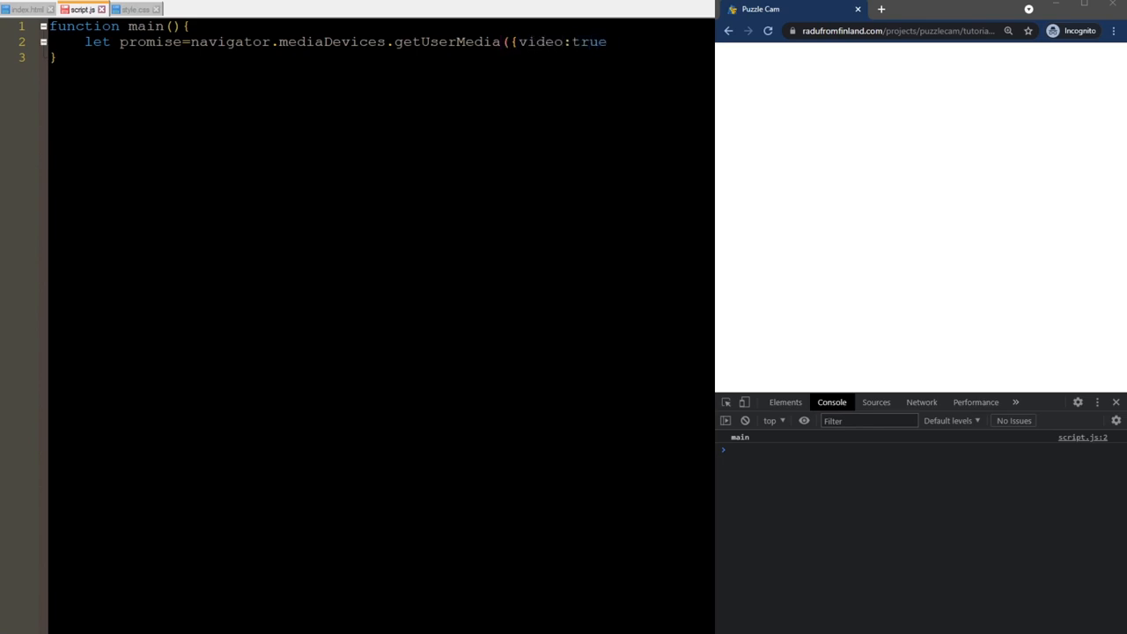
- Close the getUserMedia call and add promise.then with a callback taking signal
type("});")
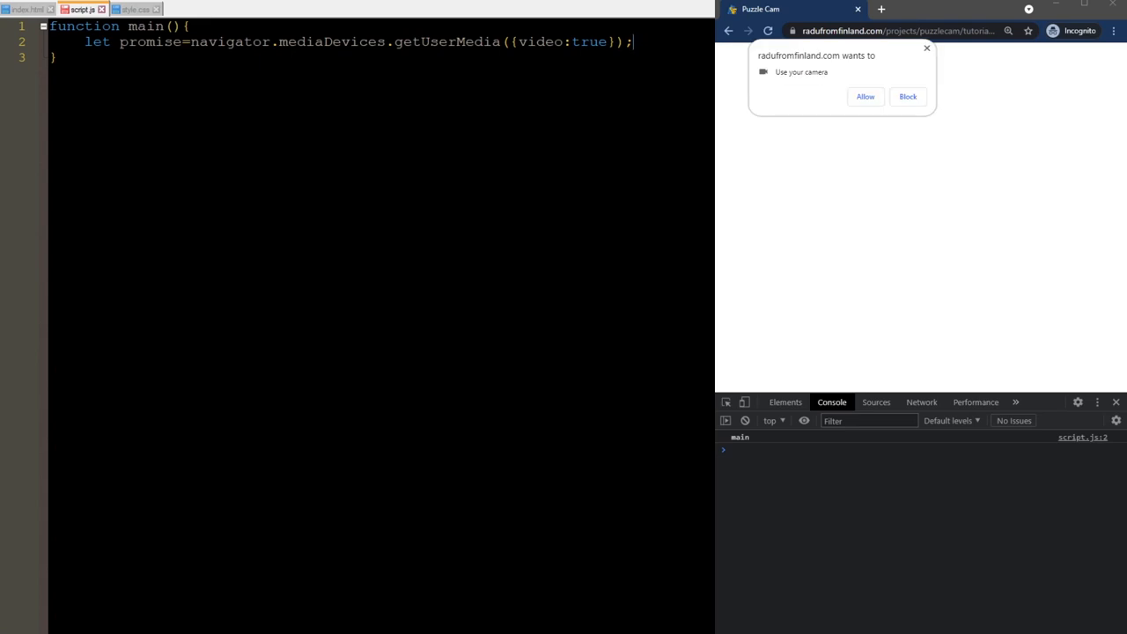
type("promise.then")
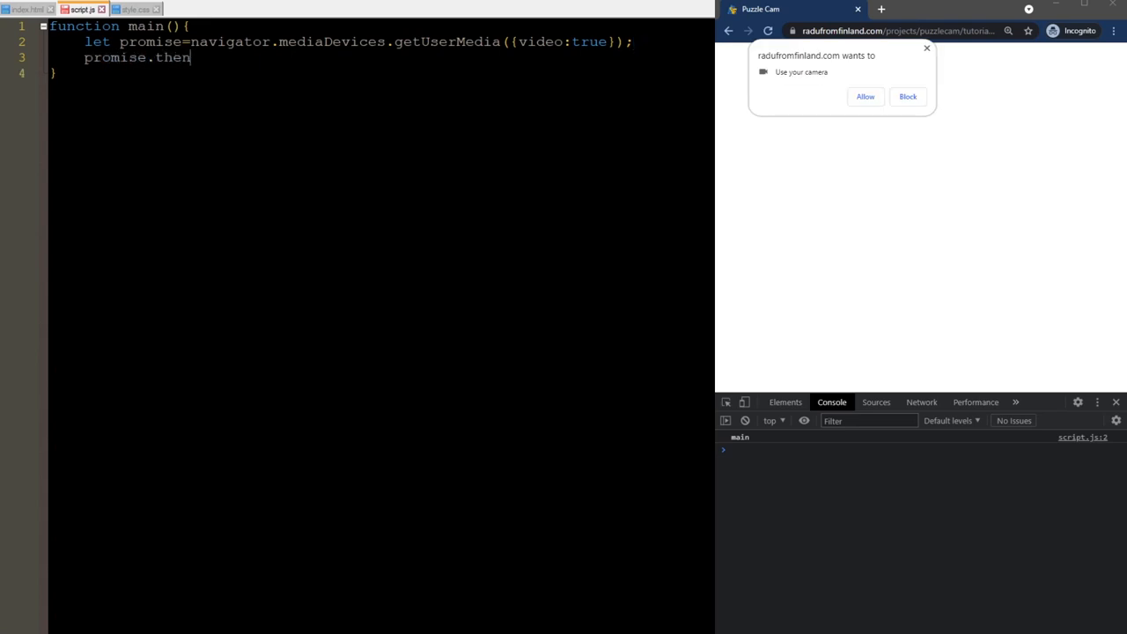
type("(function (")
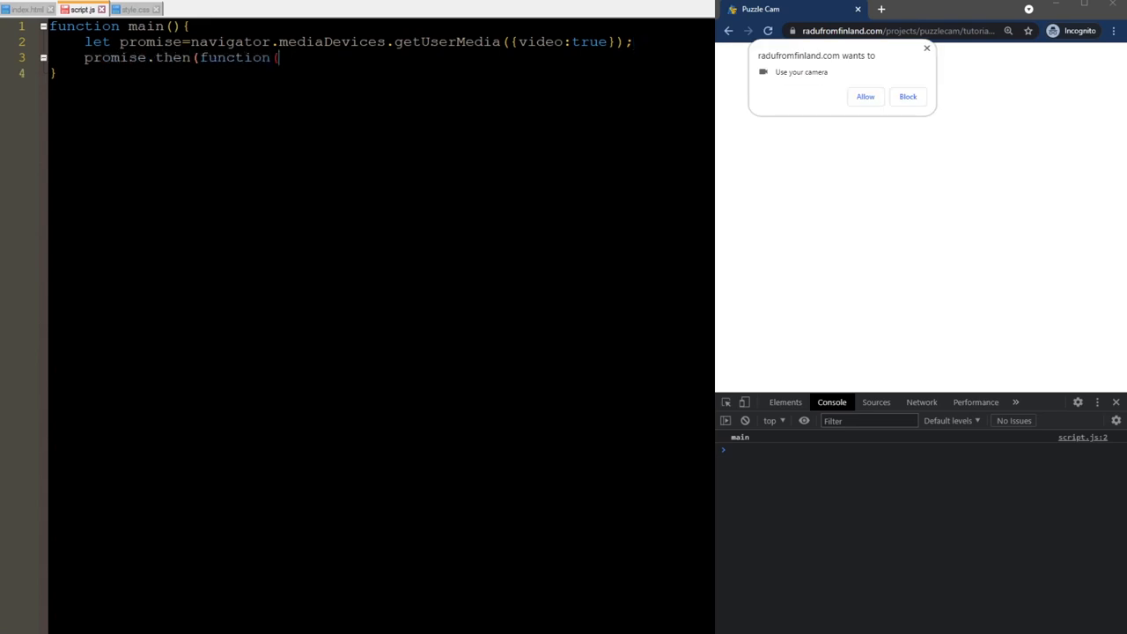
type("signal){")
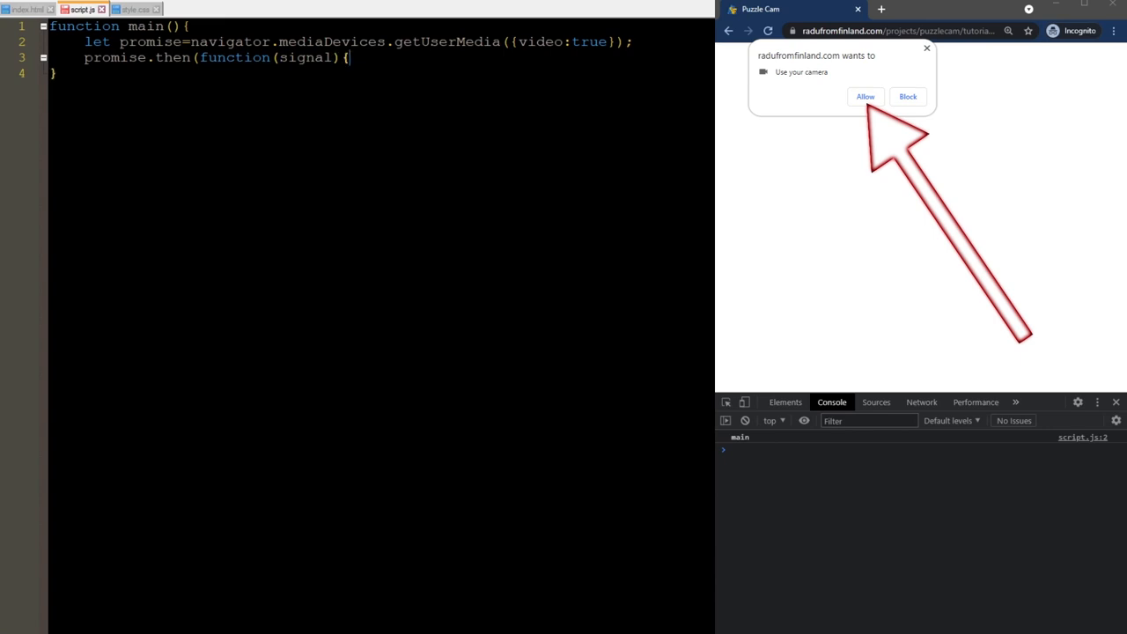
key("Enter")
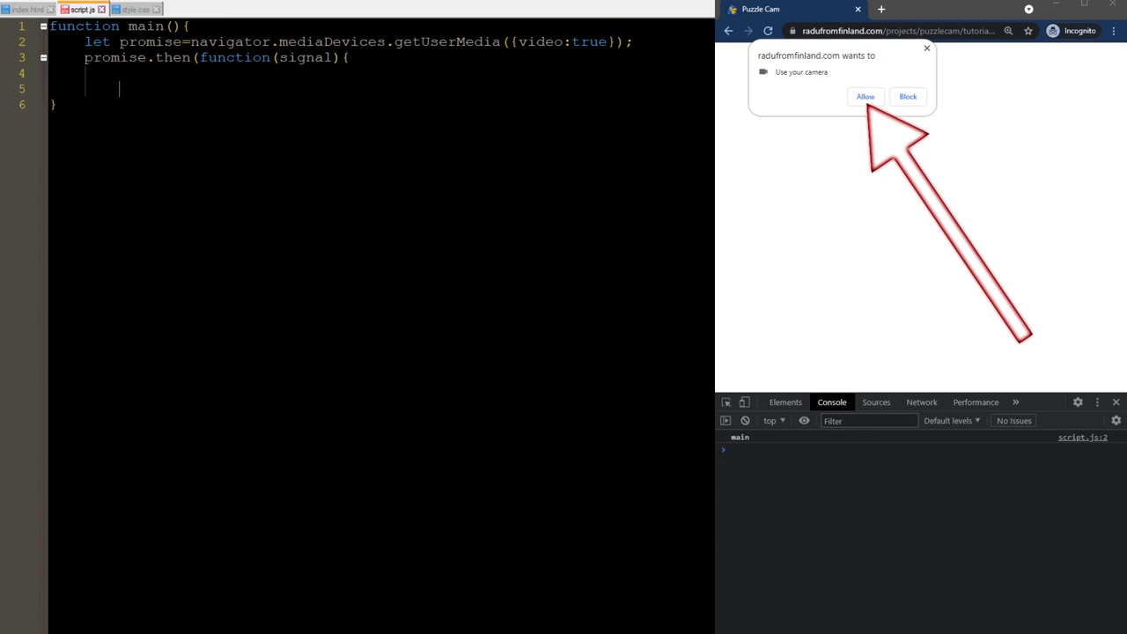
type("})")
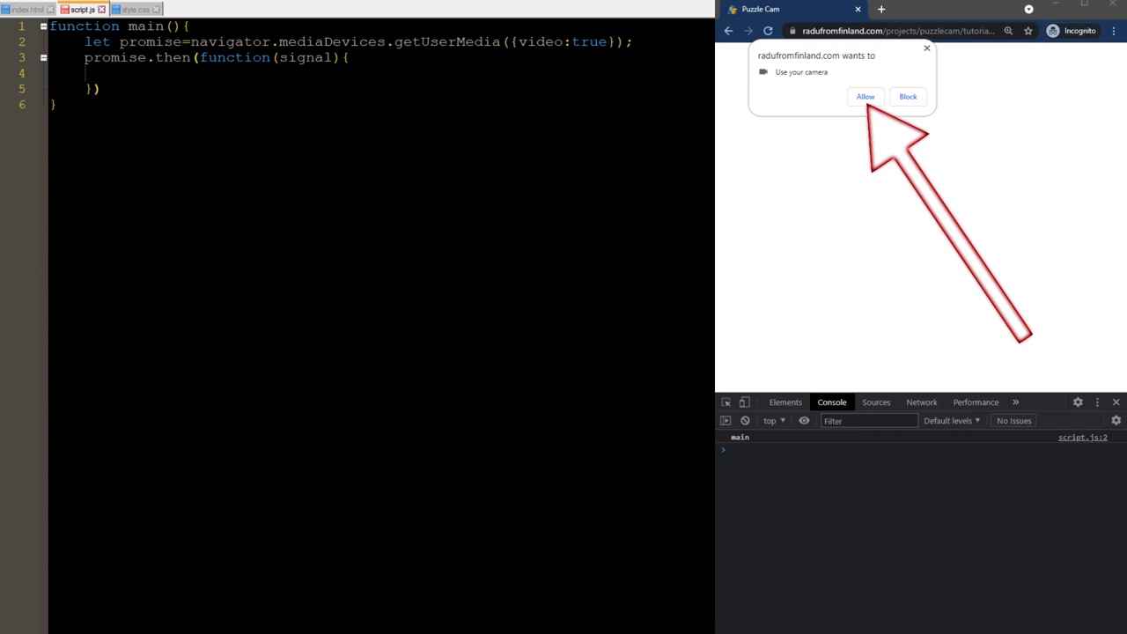
- Add a catch handler that alerts "Camera error: " plus the error
type(".")
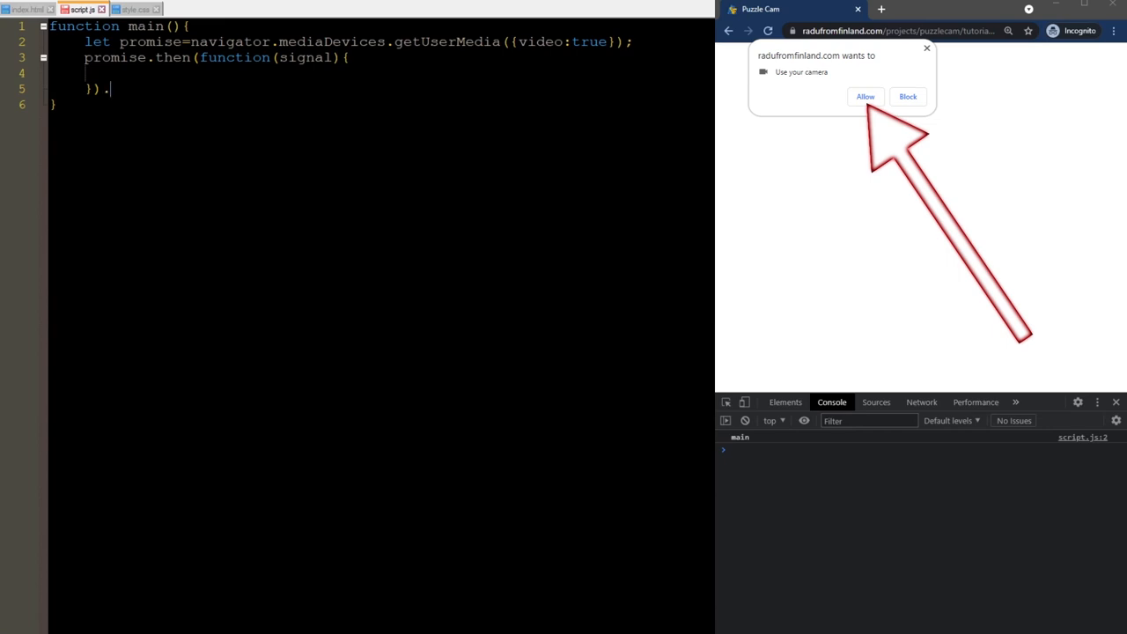
type("catch(function")
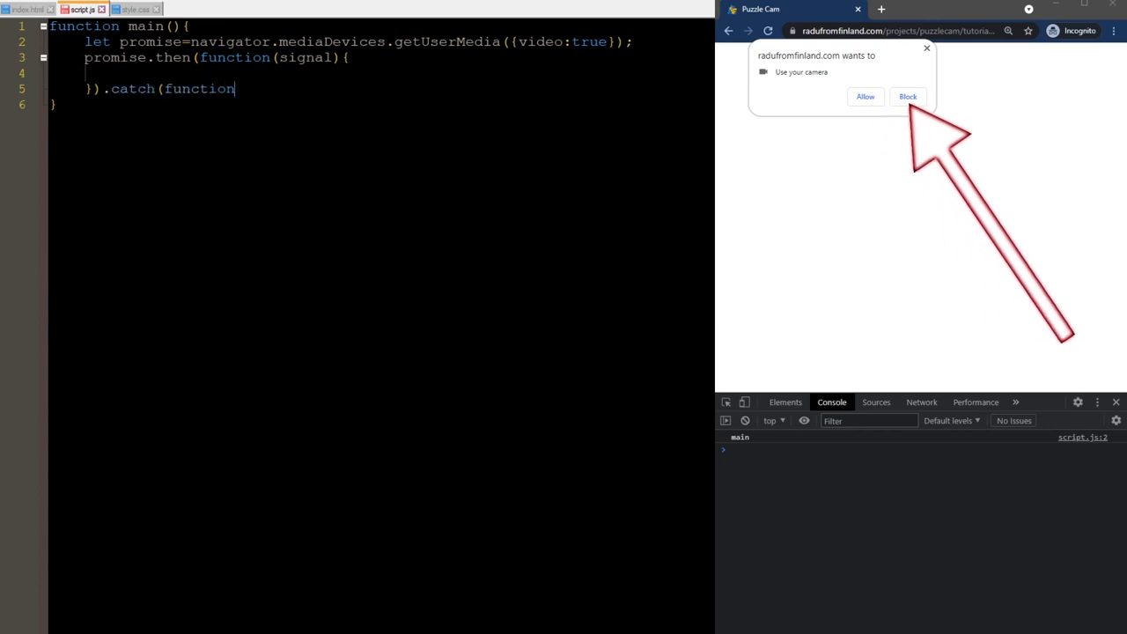
type("(err){")
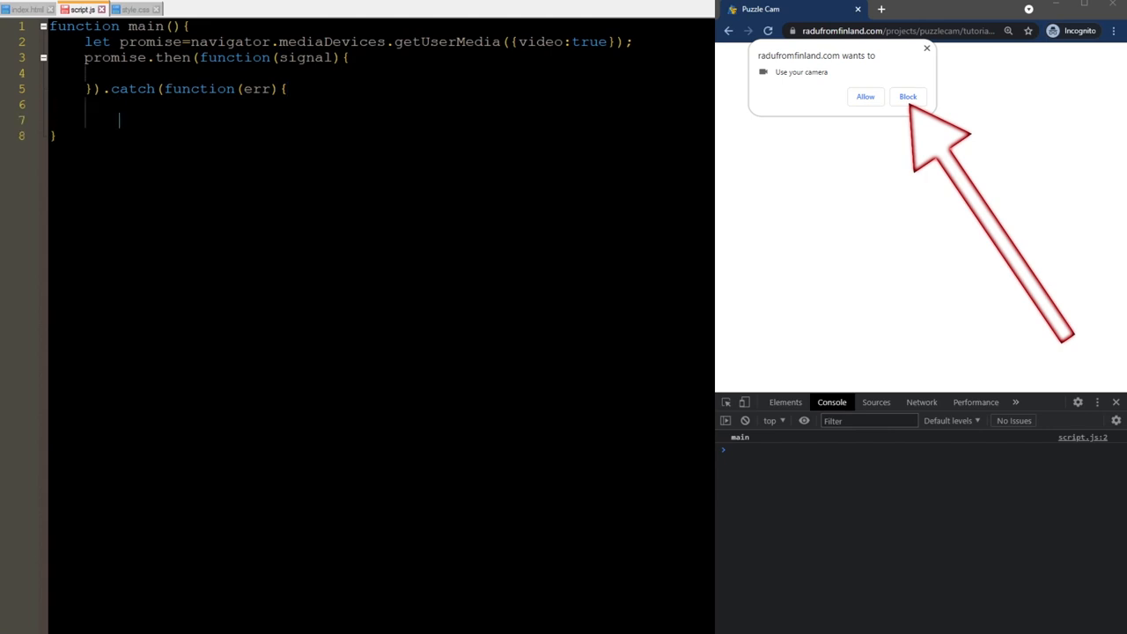
type("alert(\"Camera error:")
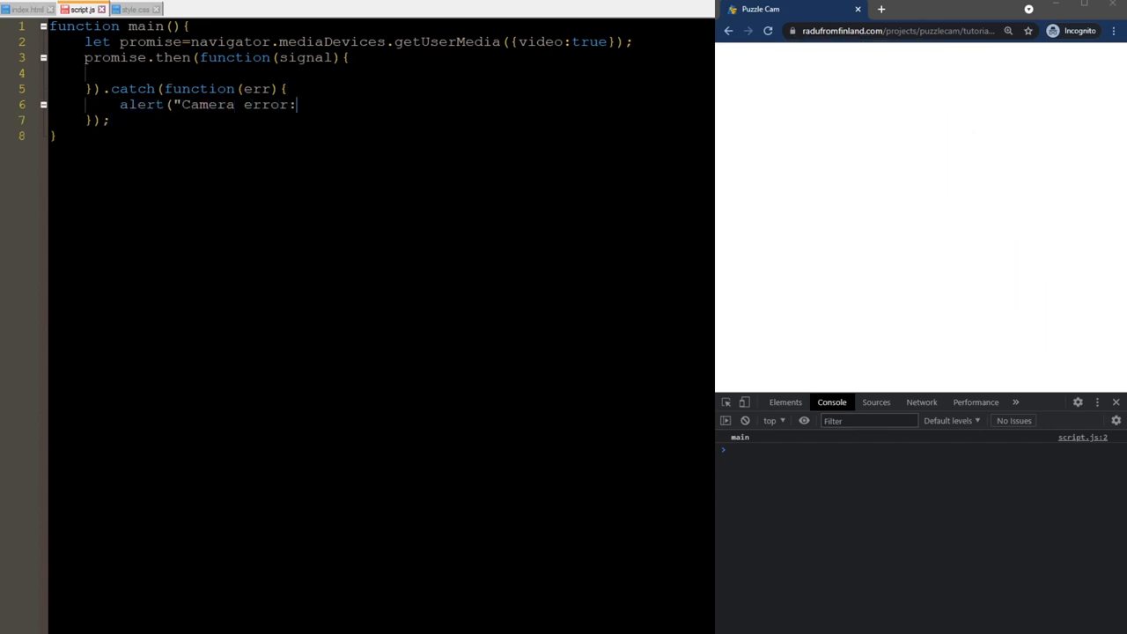
type("\"+err)")
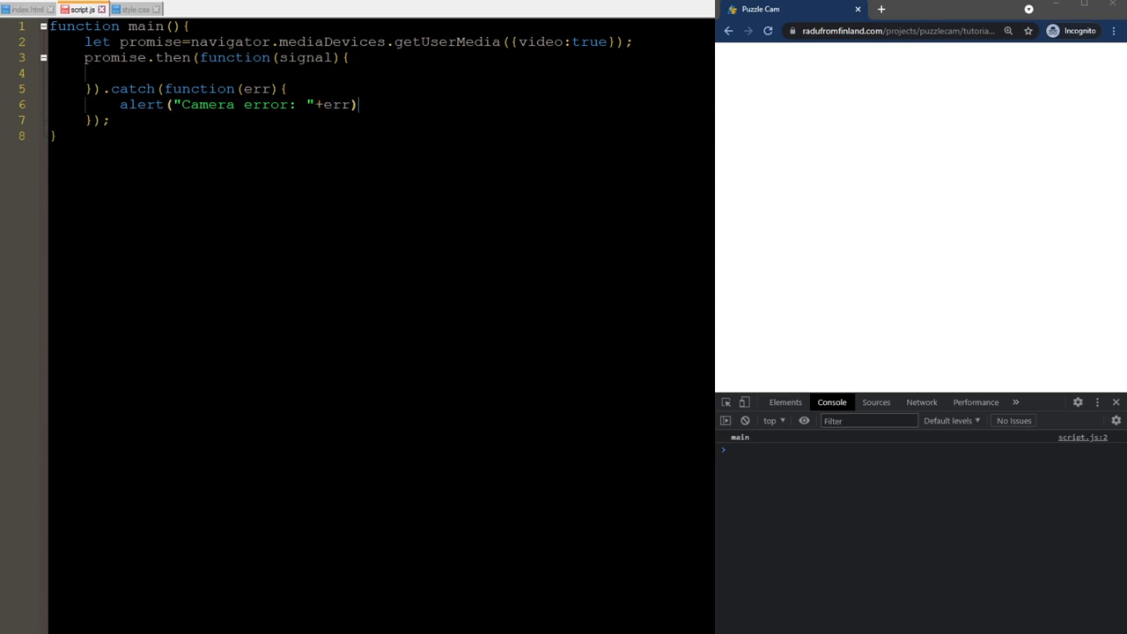
type(";")
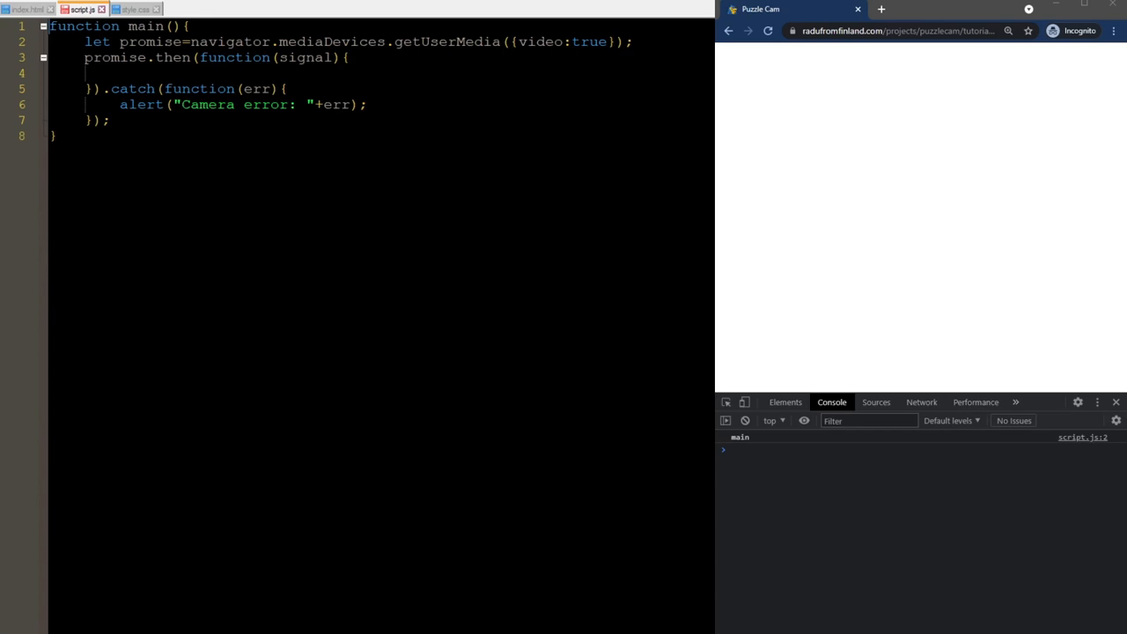
- Declare global VIDEO=null, then in the then handler create a video element with srcObject set to signal
type("let")
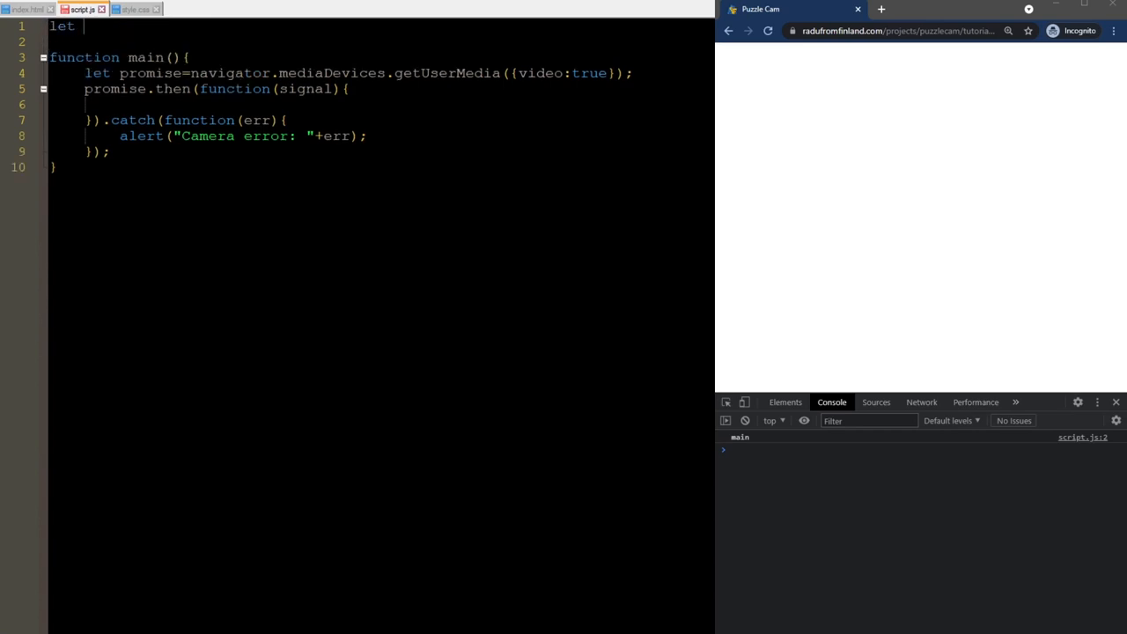
type("VIDEO=null;")
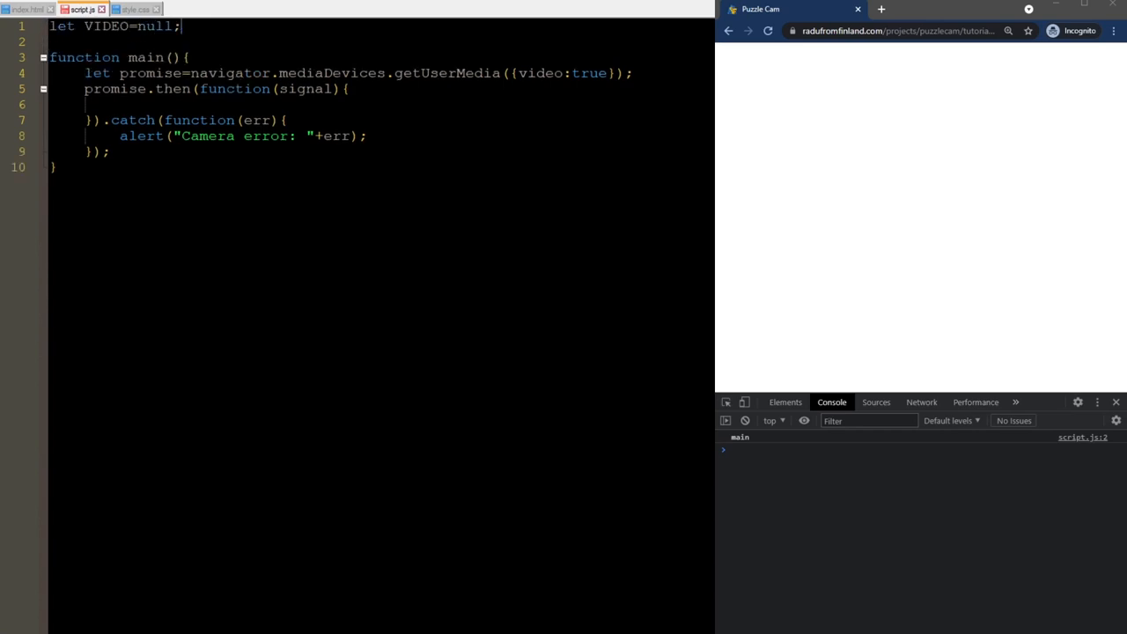
type("VIDEO=document.")
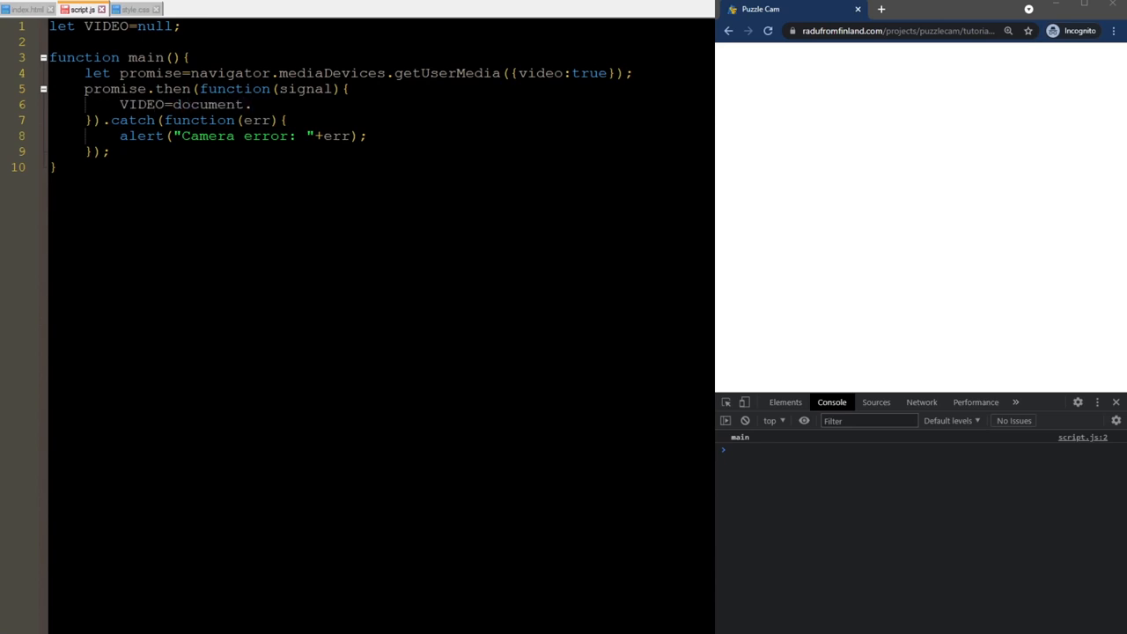
type("createElement(")
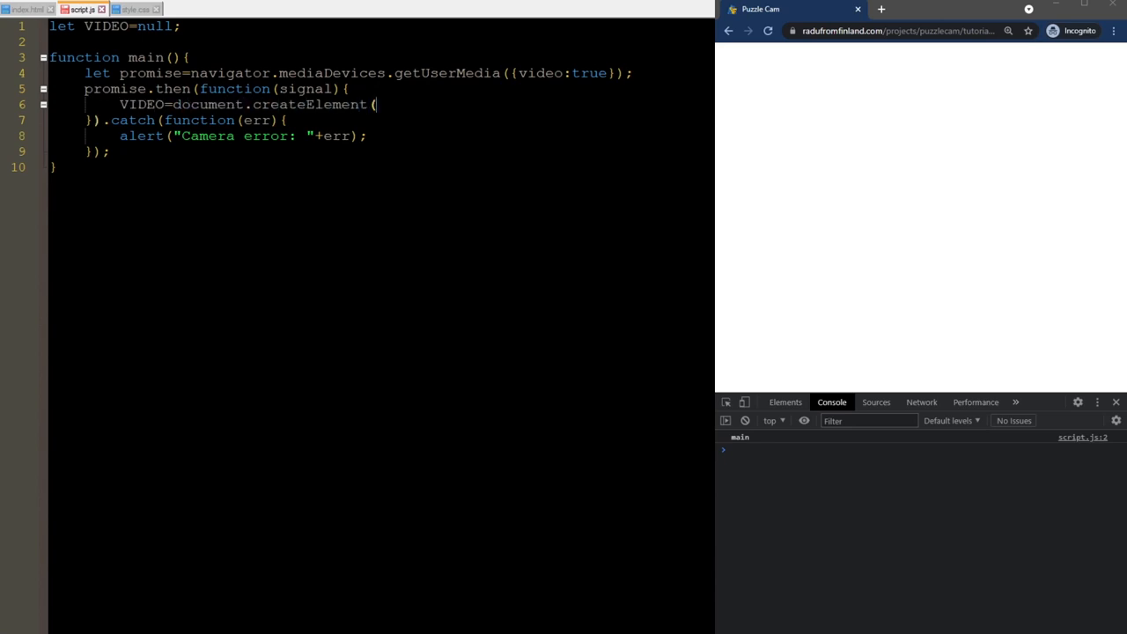
type("\"video\");")
type("VIDEO.sr")
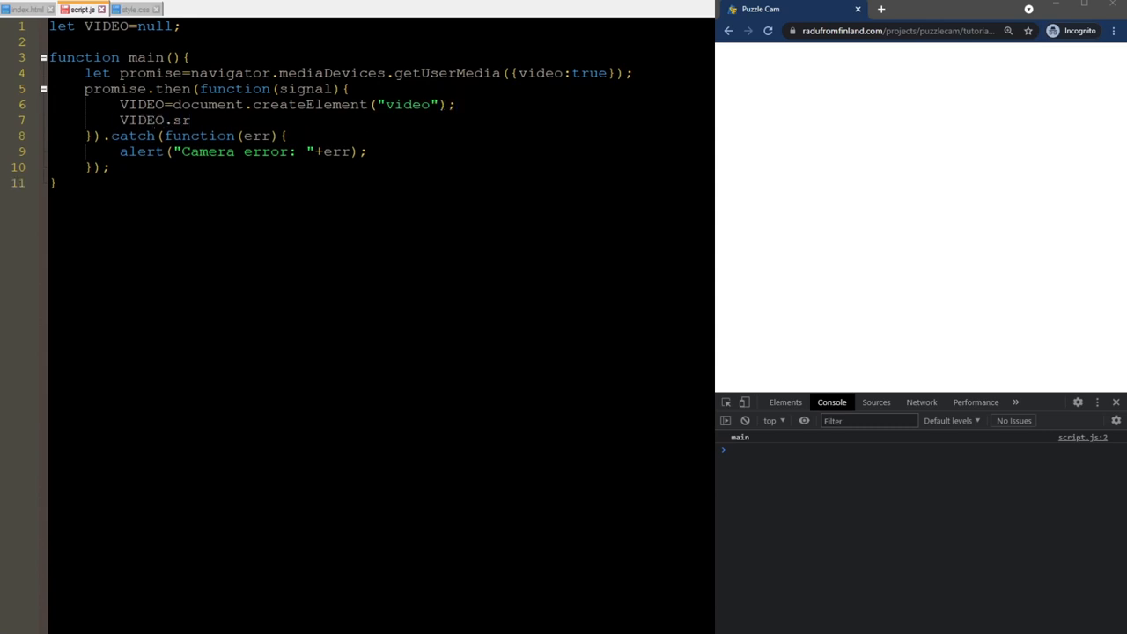
type("cObject=signal;")
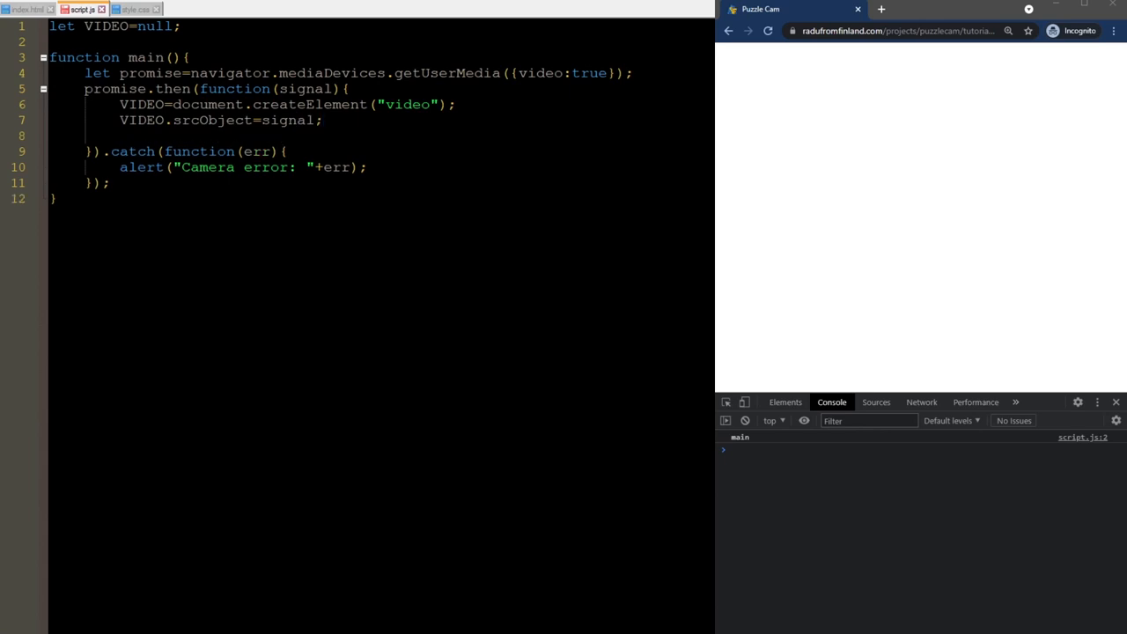
- Play the video and set its onloadeddata handler to call updateCanvas()
type("VIDEO.play")
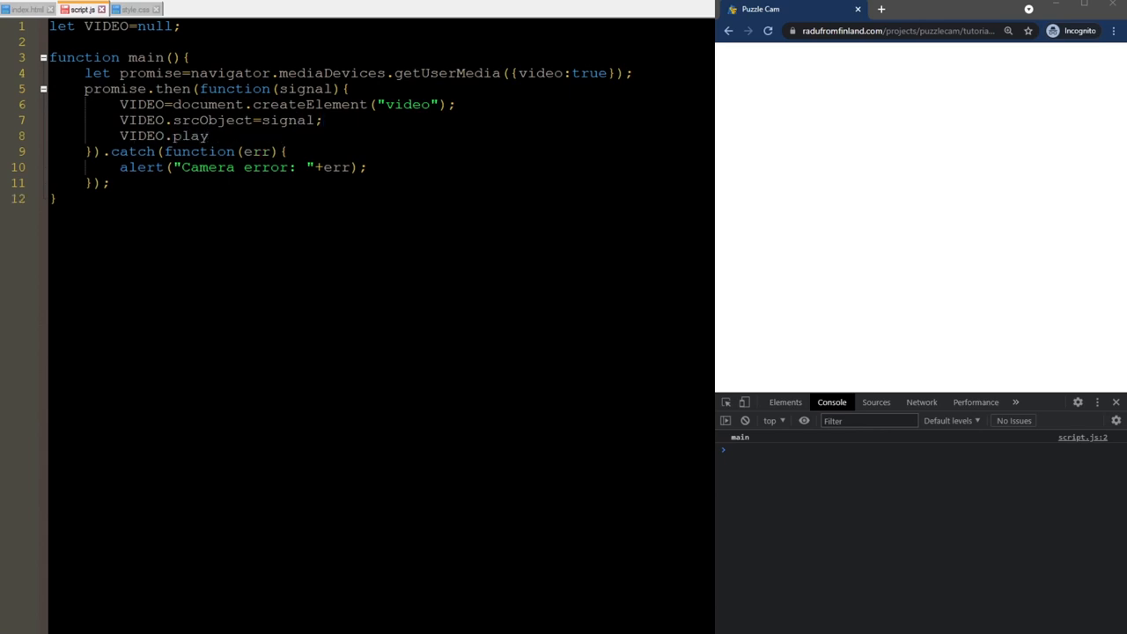
type("();")
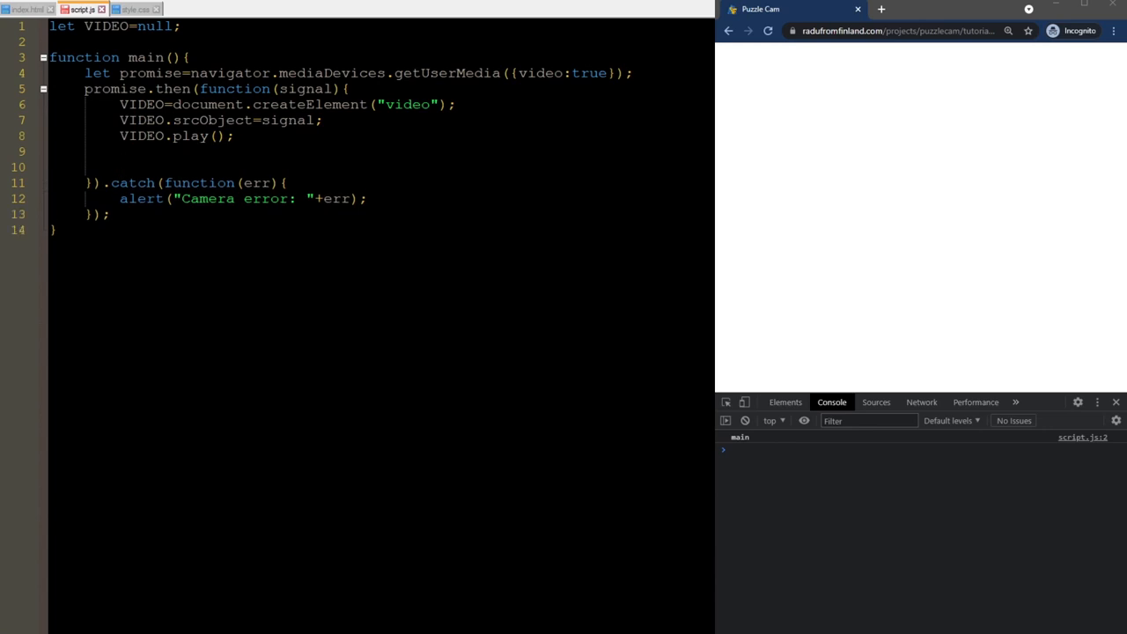
type("VIDEO.on")
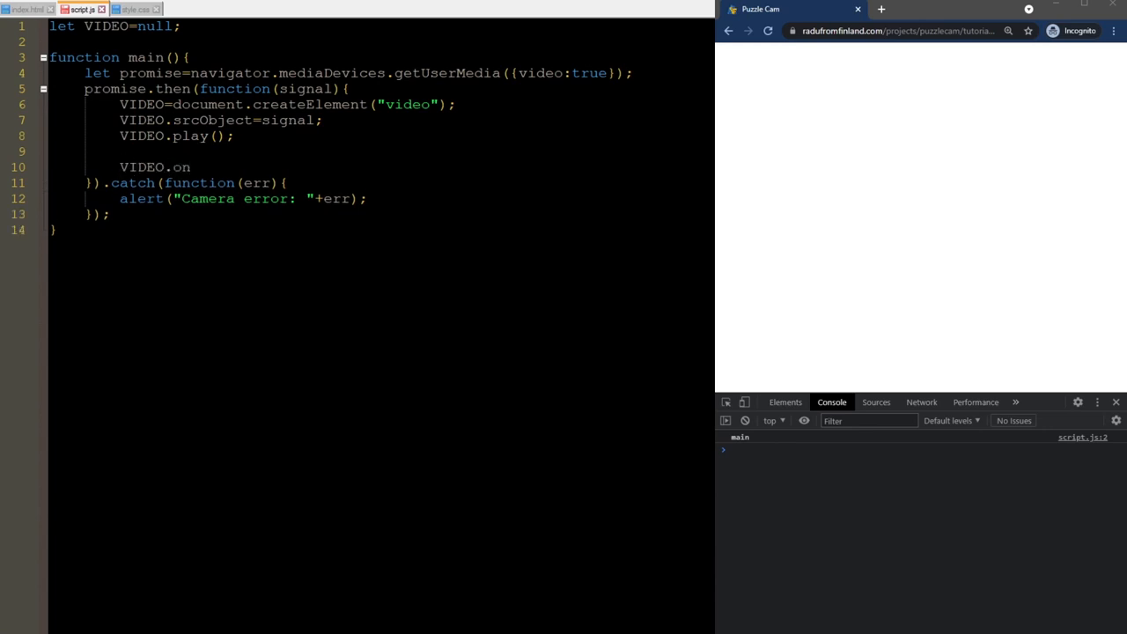
type("loadeddata")
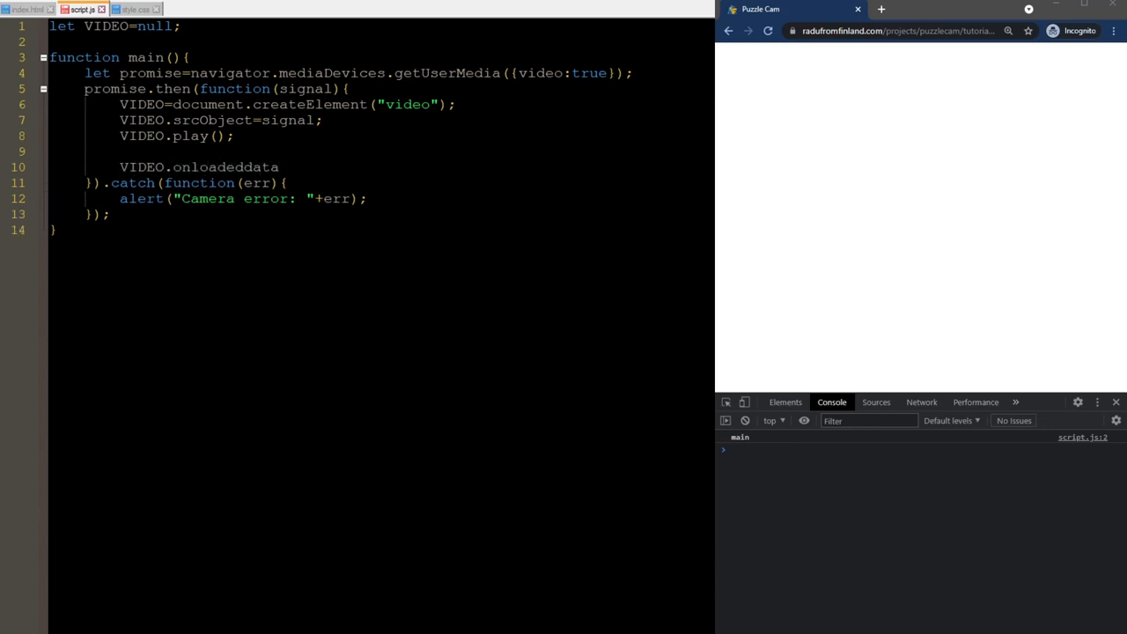
type("=function")
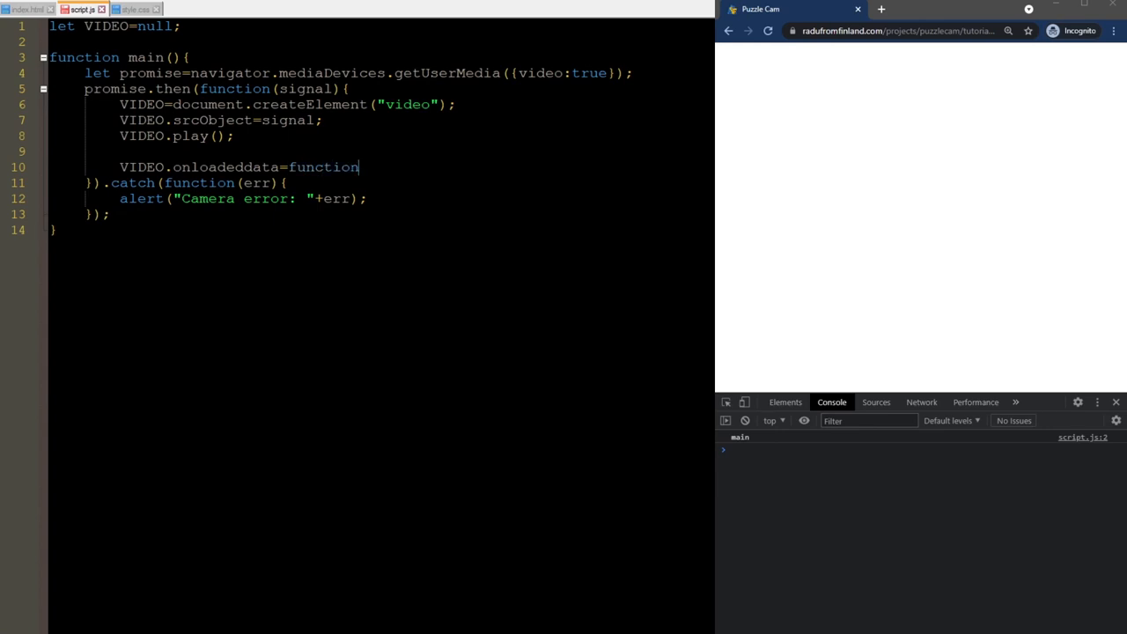
type("(){")
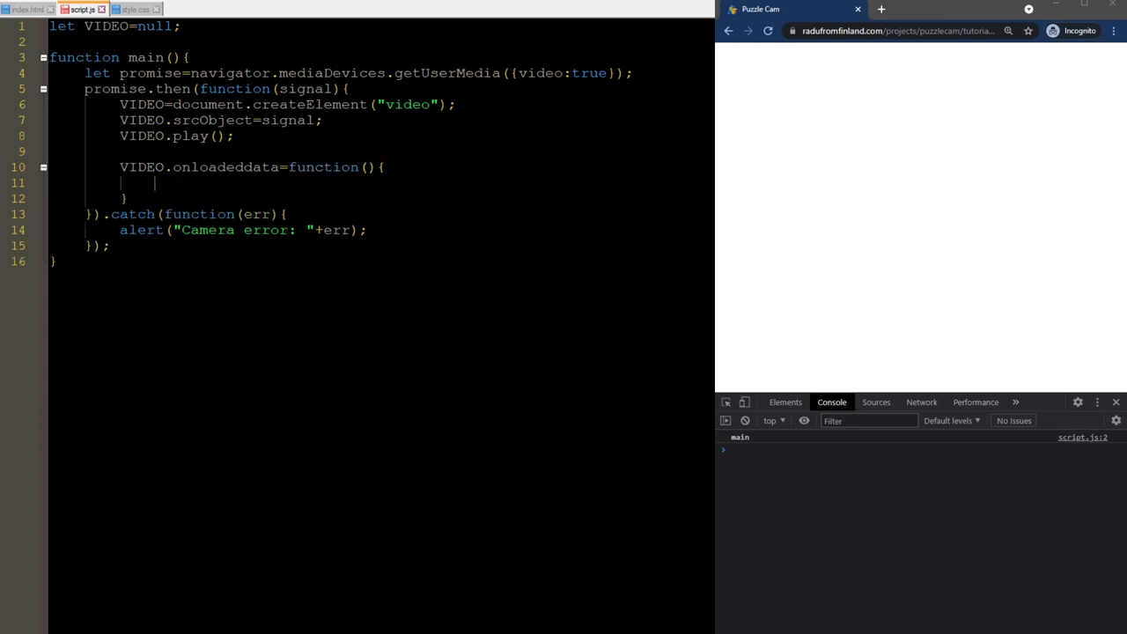
type("updateCanvas();")
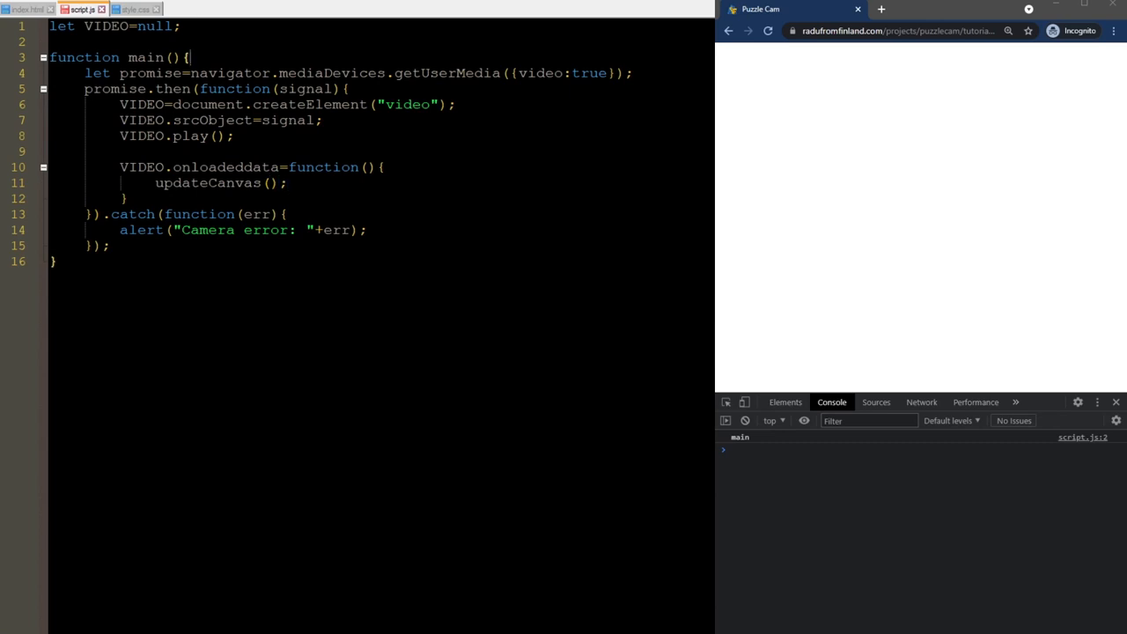
- Declare globals CANVAS=null and CONTEXT=null
type("let CANVAS")
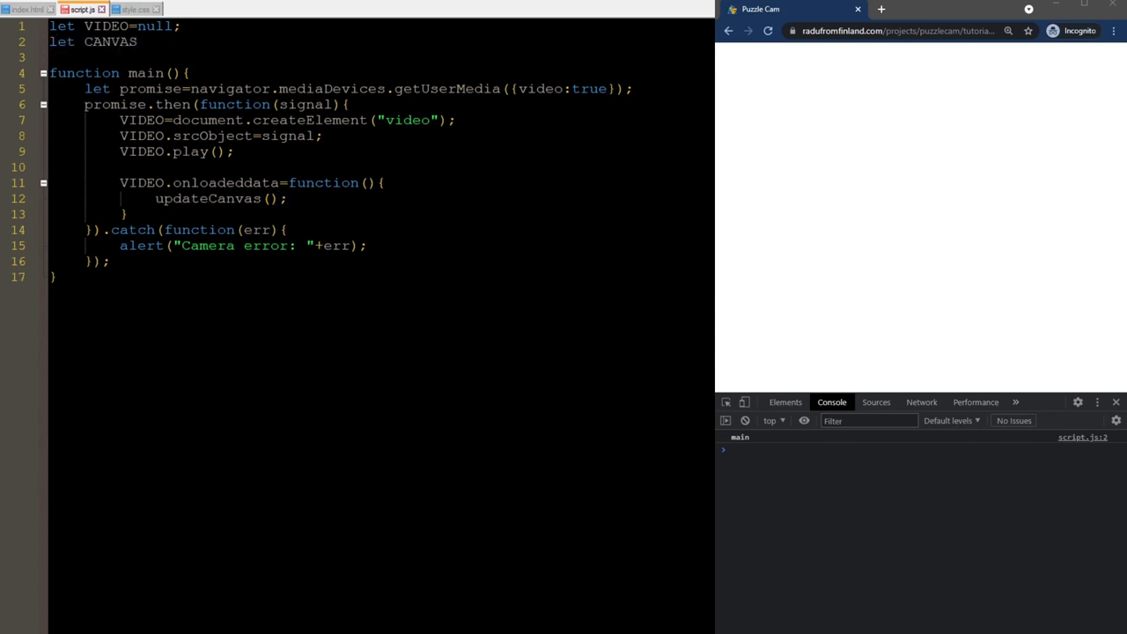
type("=null;")
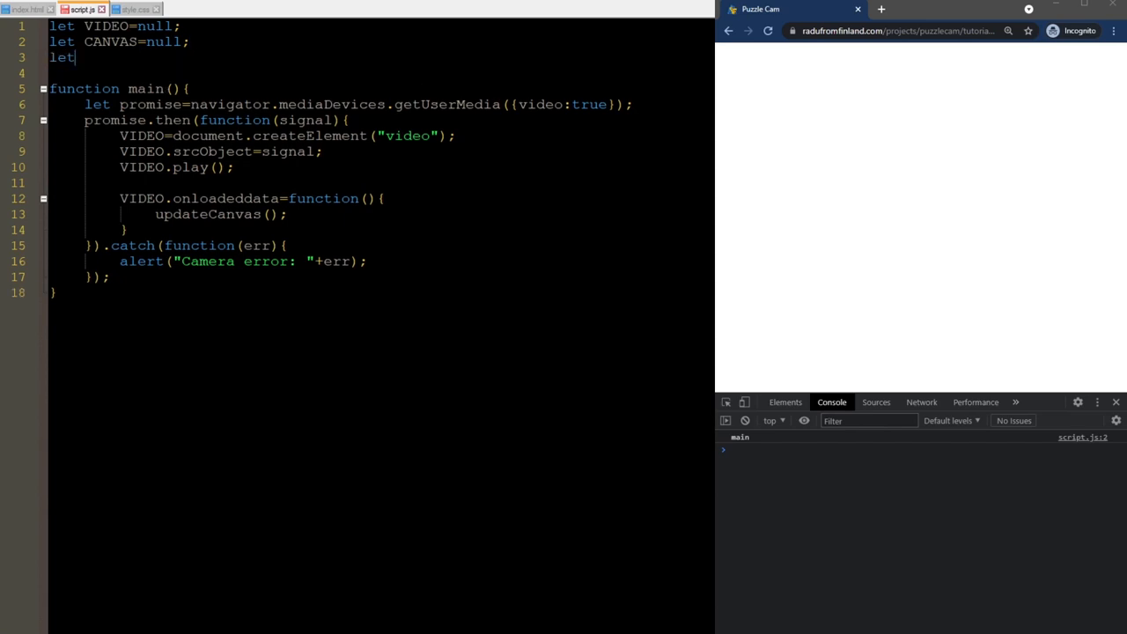
type("CONTEXT=null;")
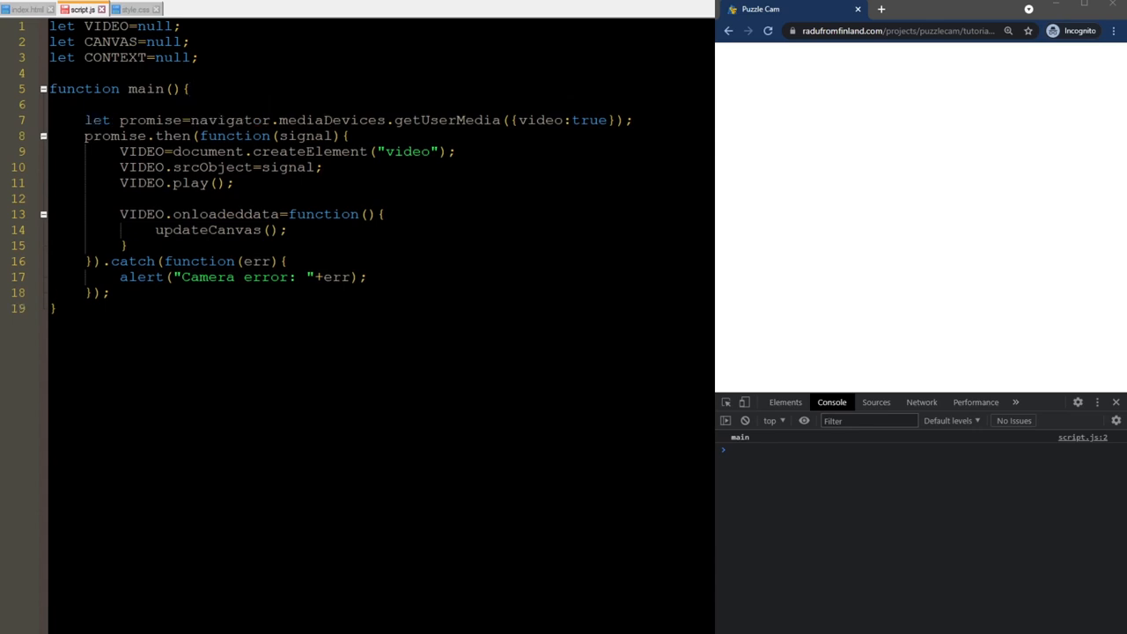
- In main, get myCanvas and its 2d context and set the canvas width to window.innerWidth
type("CANVAS=document.getElementBy")
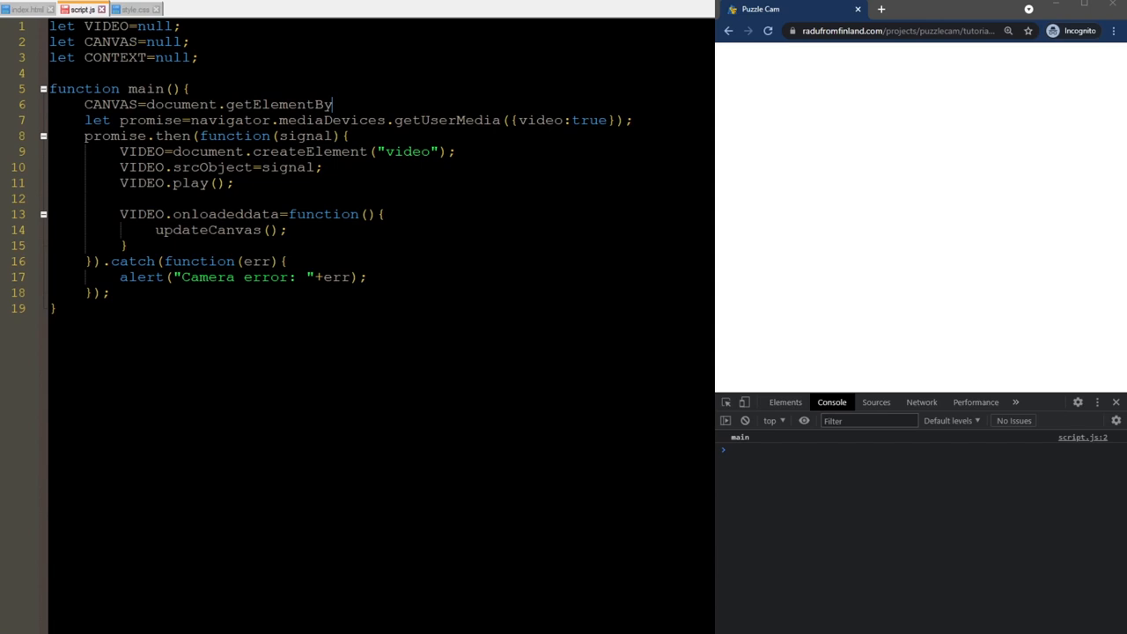
type("Id(\"myCanvas\");")
type("CONTEXT=CA")
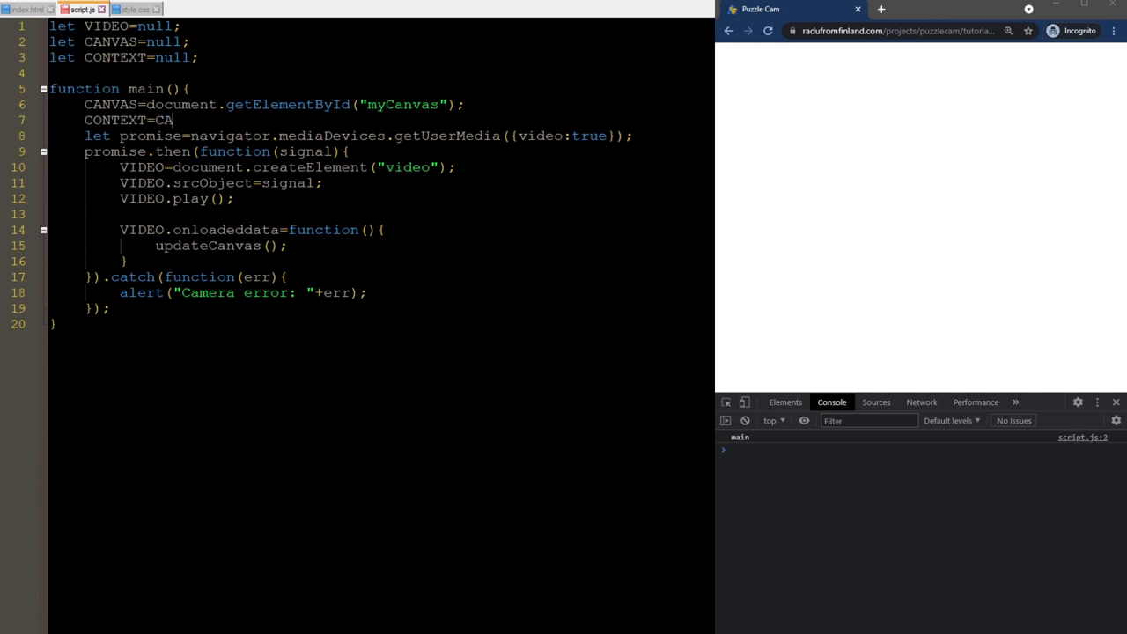
type("NVAS.getContex")
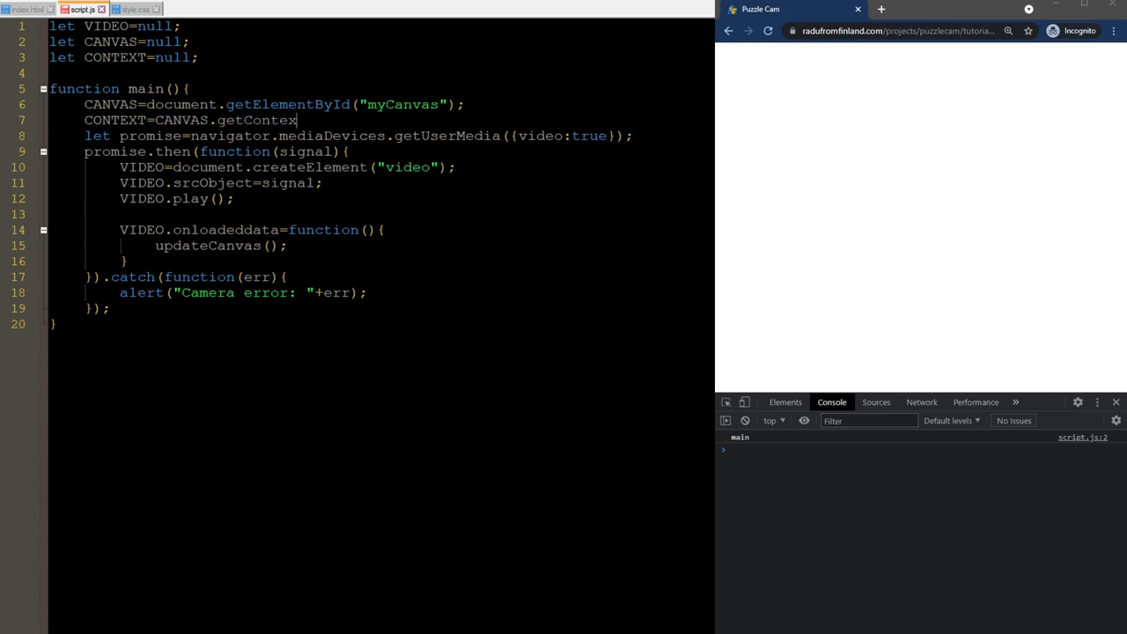
type("(\"2d\");")
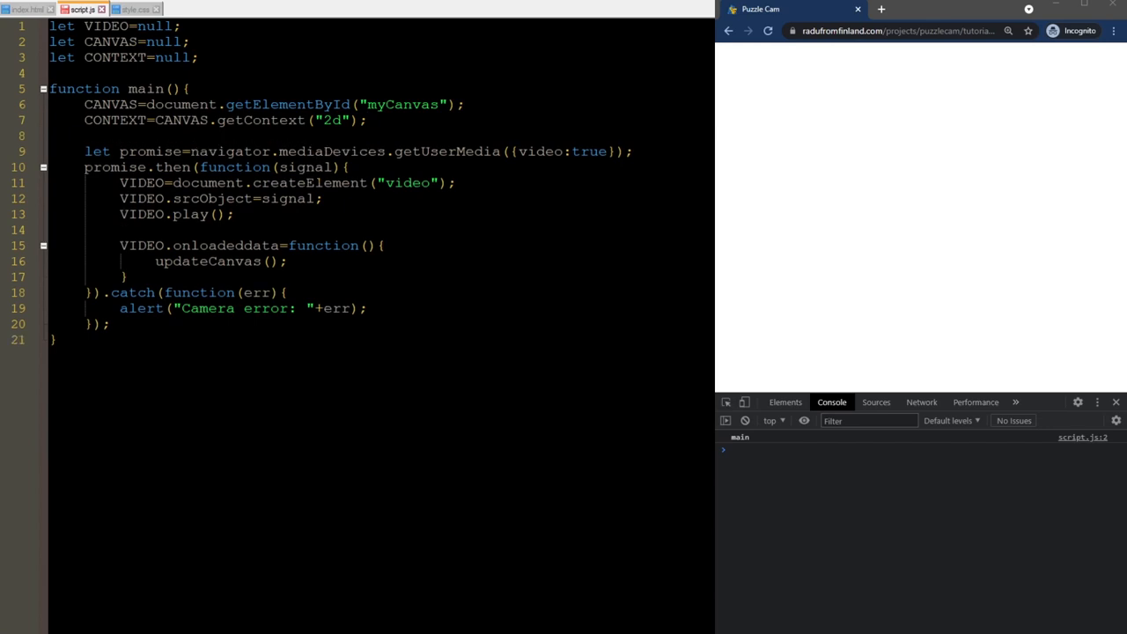
type("CANVAS.width")
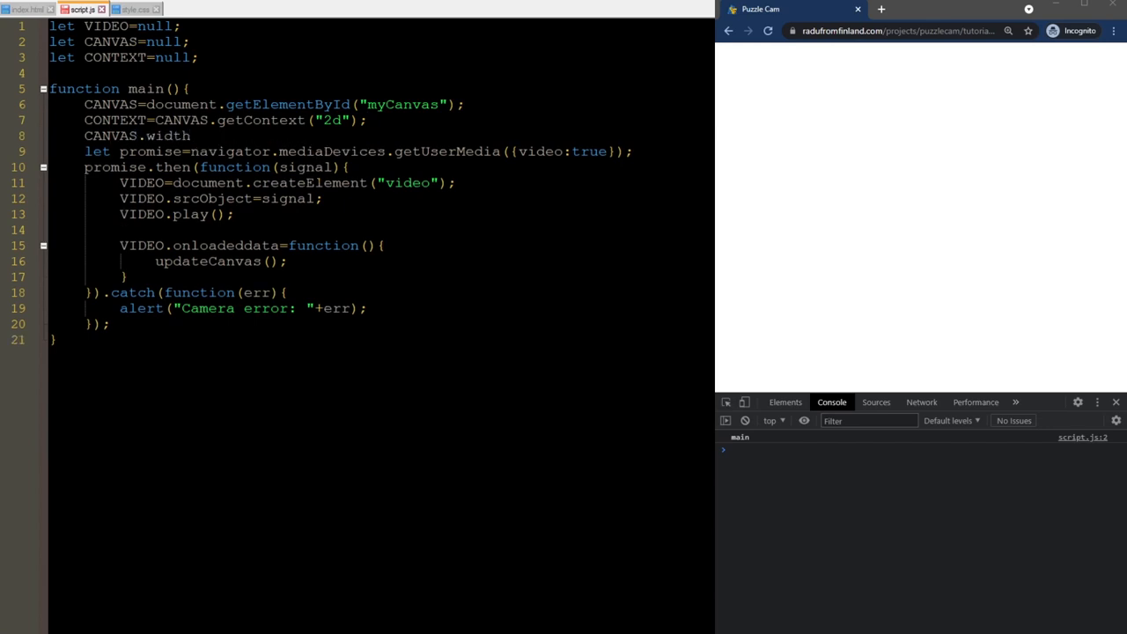
type("=window.inner")
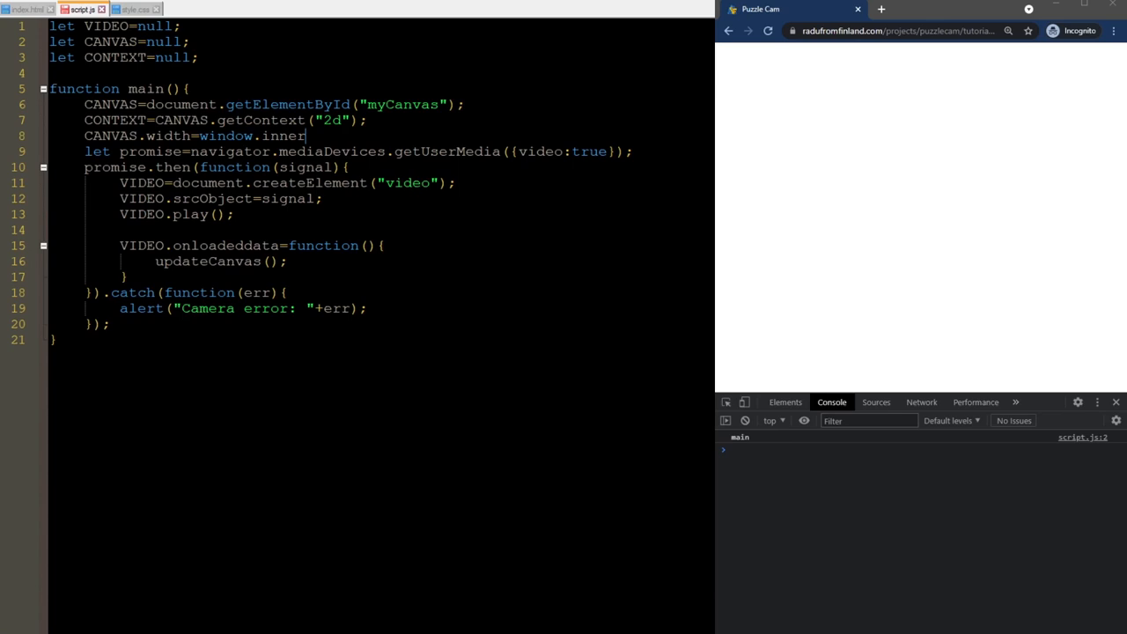
type("Width;")
type("CANVAS.height=window.innerHeight;")
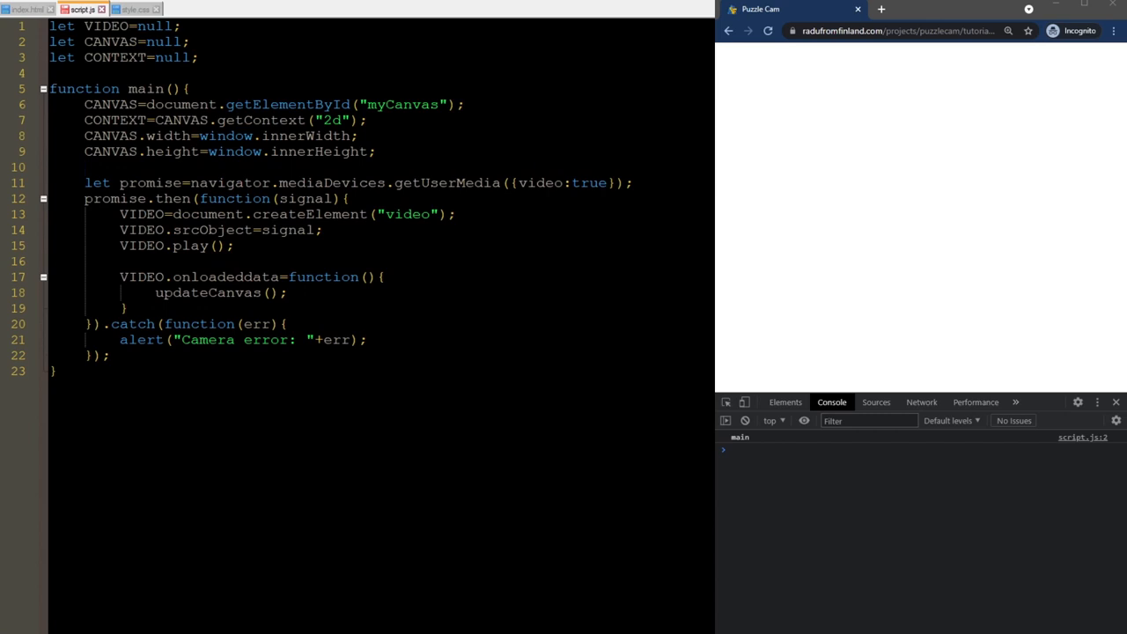
- Write updateCanvas drawing VIDEO onto CONTEXT at 0,0, then reload the page to test
type("function updateCanvas(){")
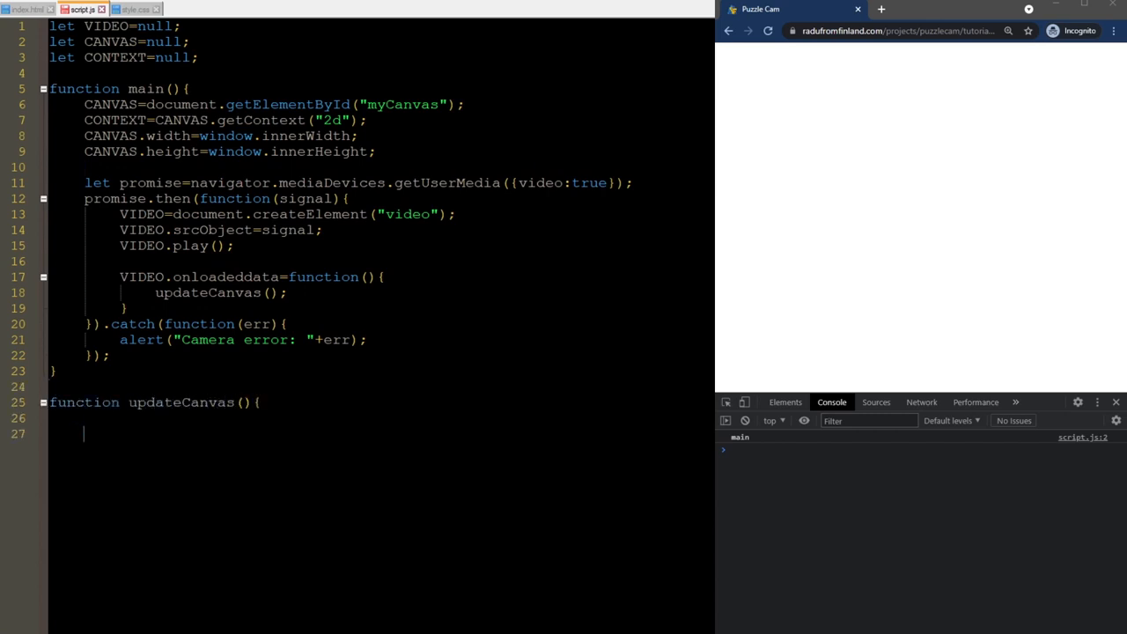
type("CONTE")
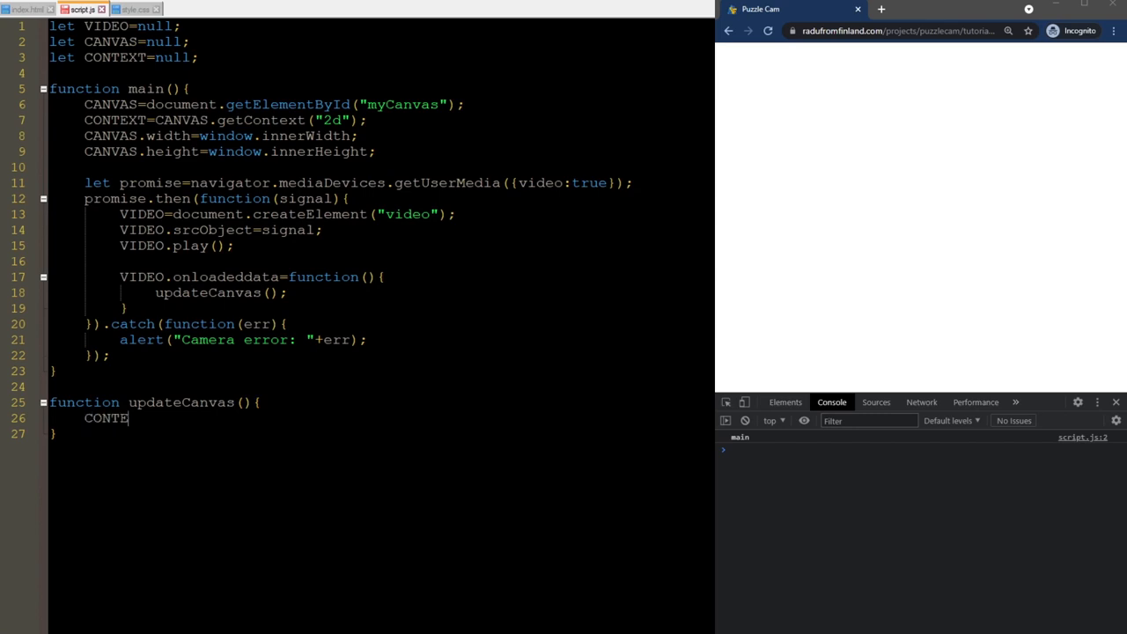
type("XT.drawImage")
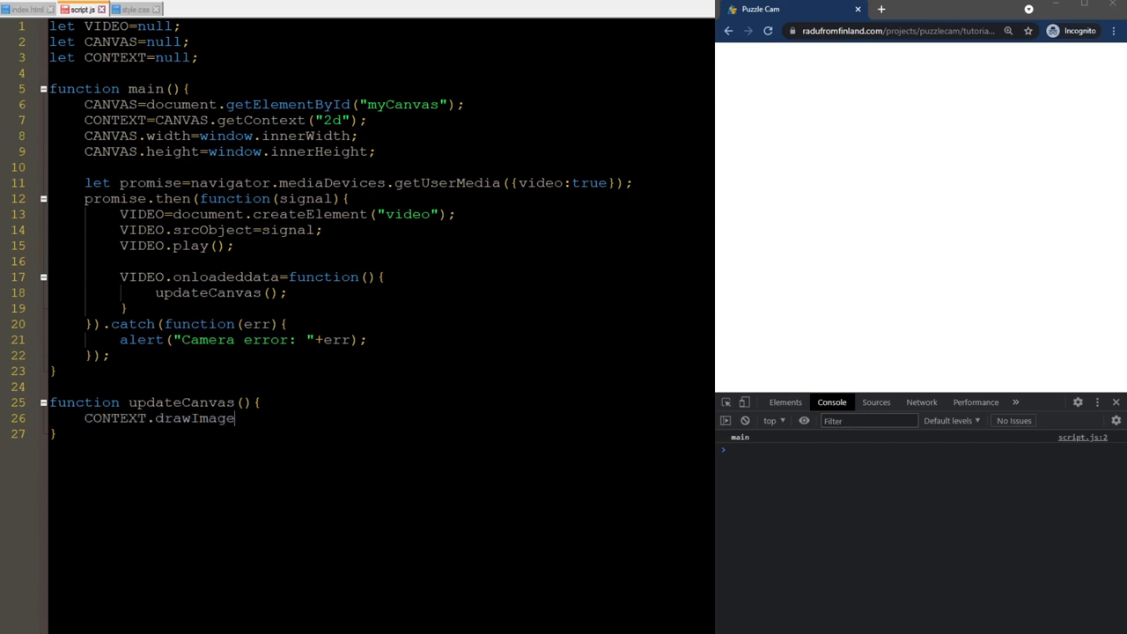
type("(VIDEO")
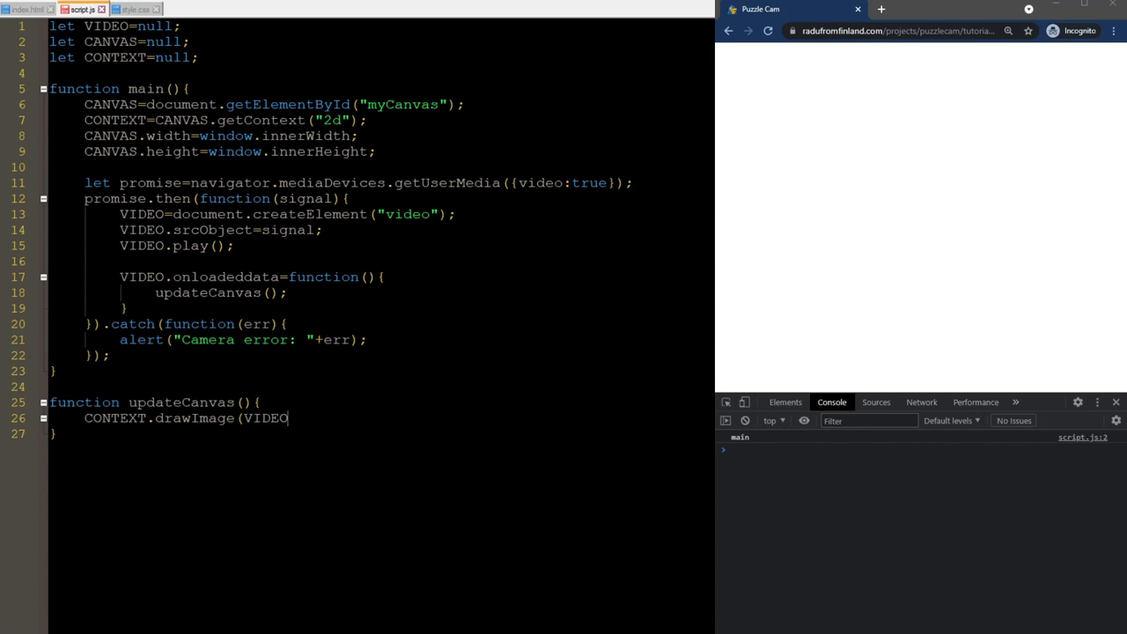
type(",0,0")
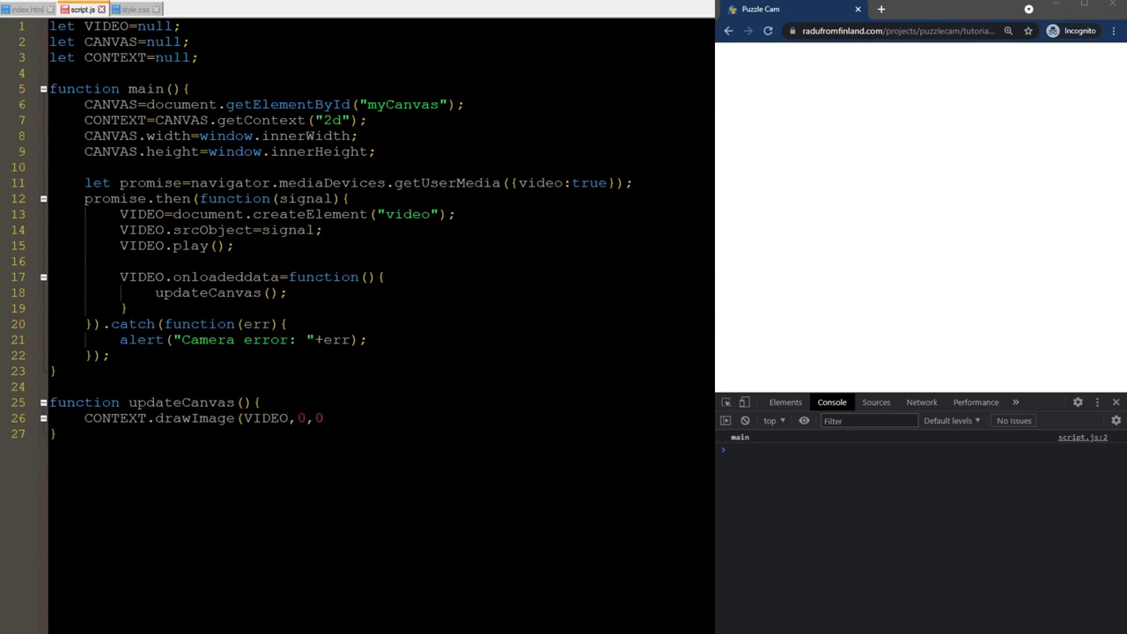
type(");")
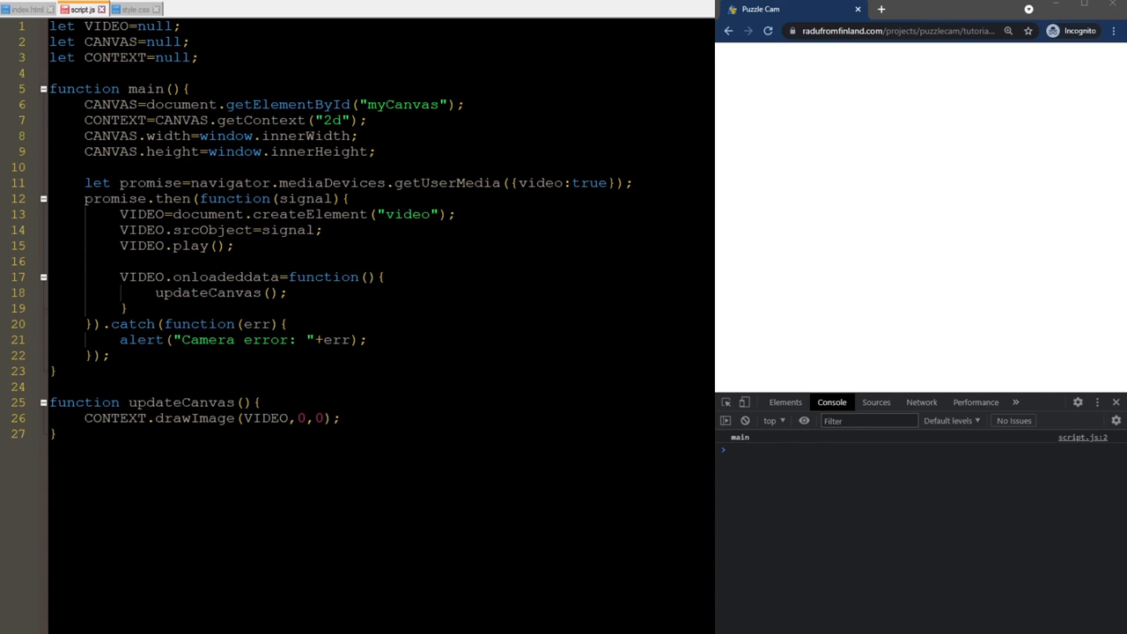
left_click(338, 417)
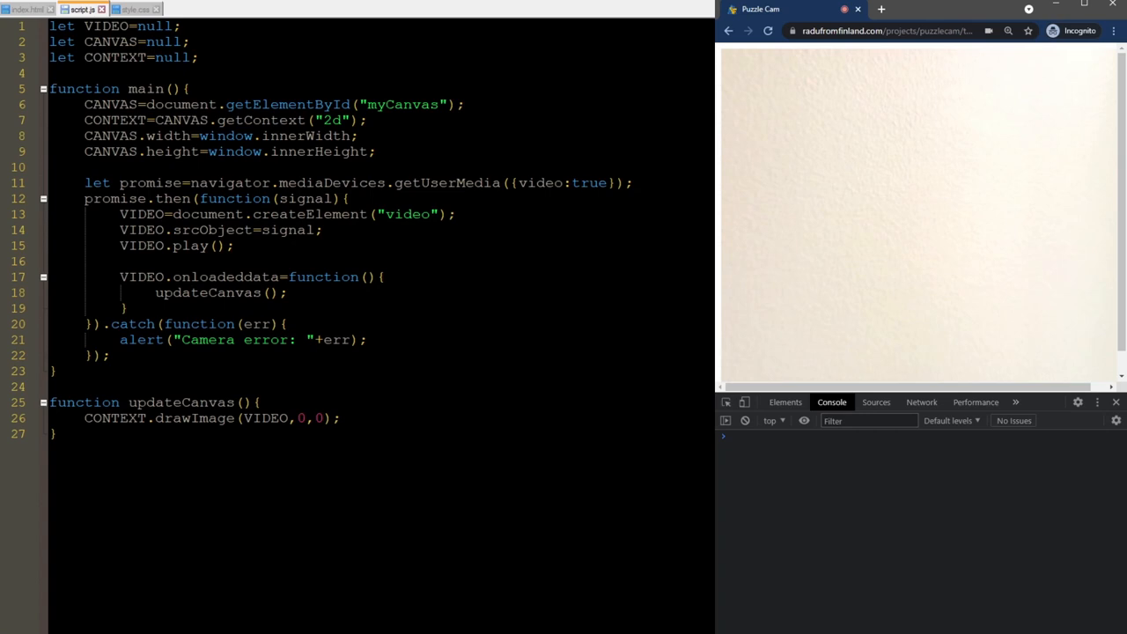
- Add window.requestAnimationFrame(updateCanvas) after the drawImage line
left_click(338, 420)
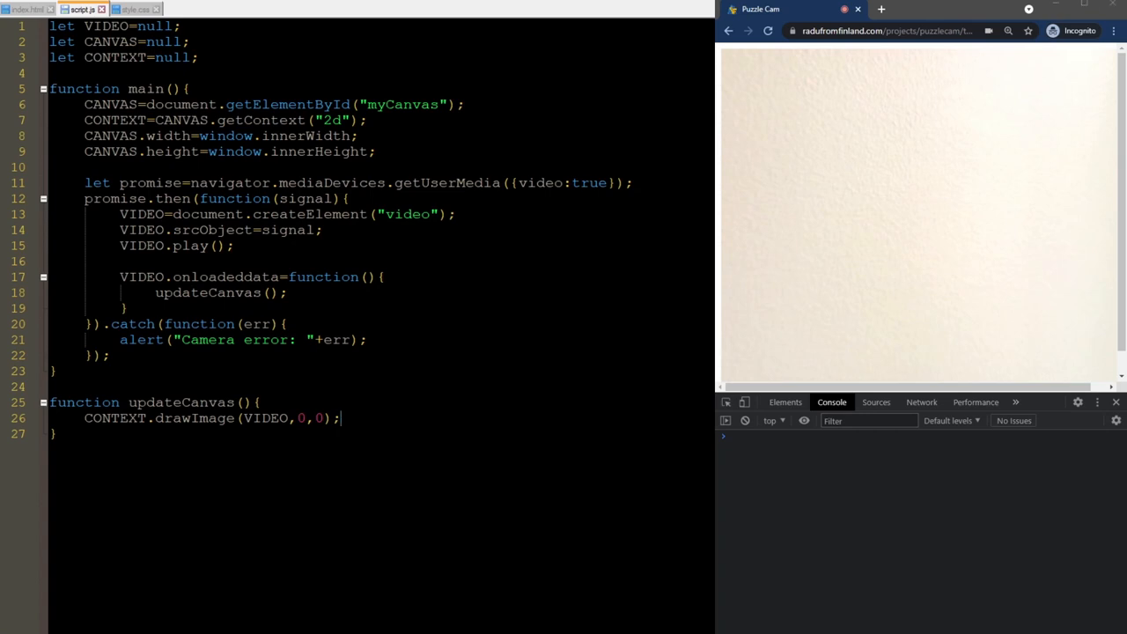
type("window.requestAnimationFrame")
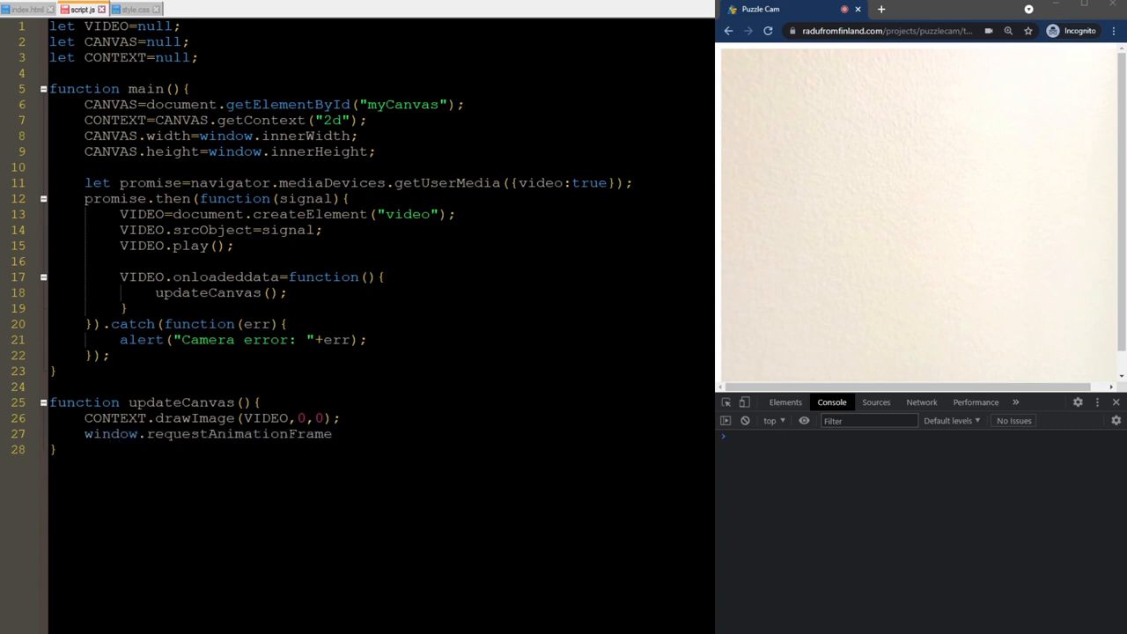
type("(updateCanvas)")
type("body")
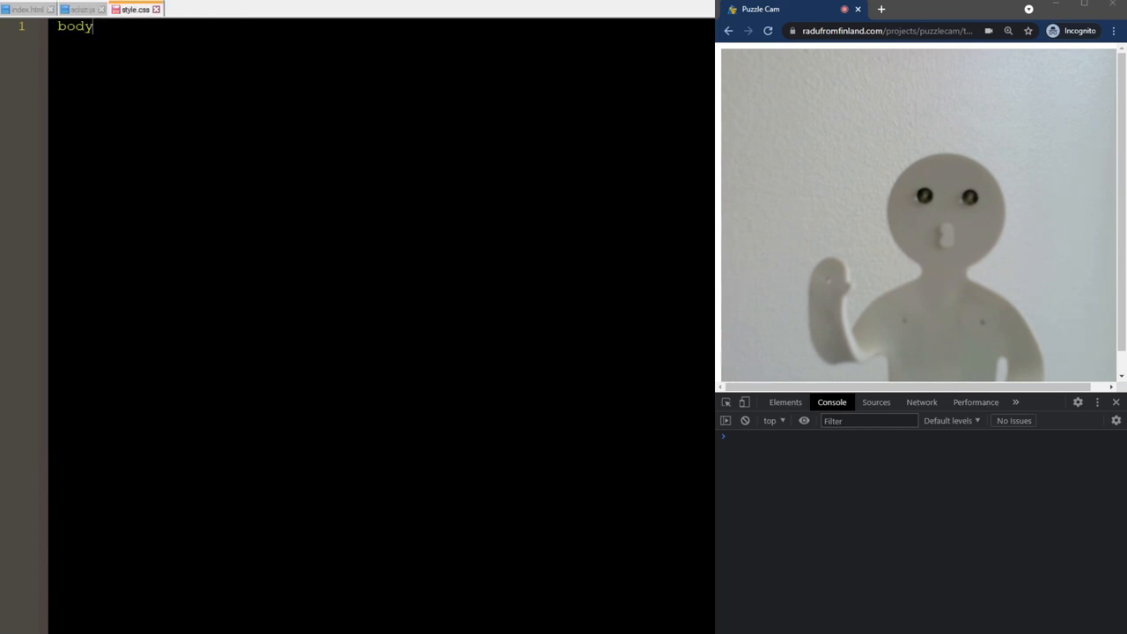
- Give style.css a body rule with margin:0 and overflow:hidden, then return to script.js
type("{")
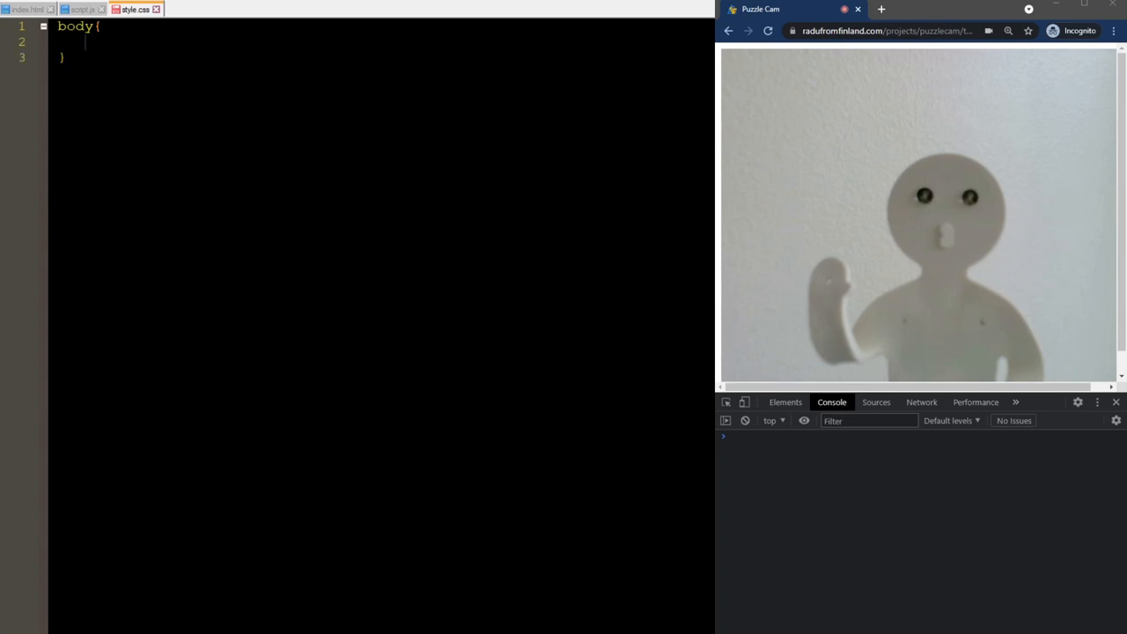
type("margin:0;")
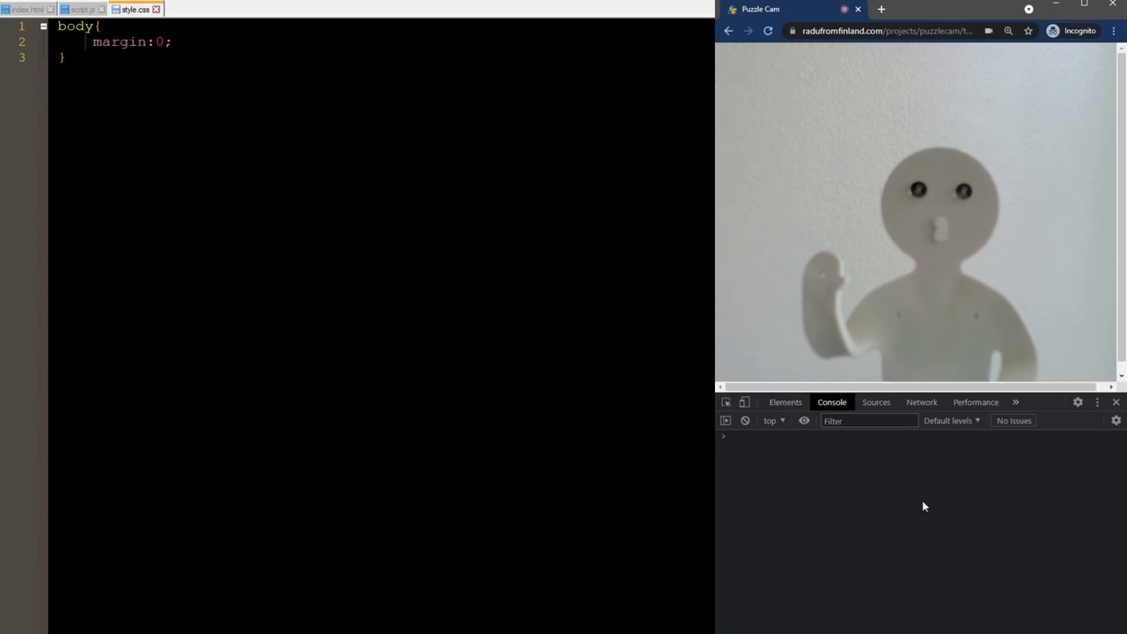
mouse_move(1067, 435)
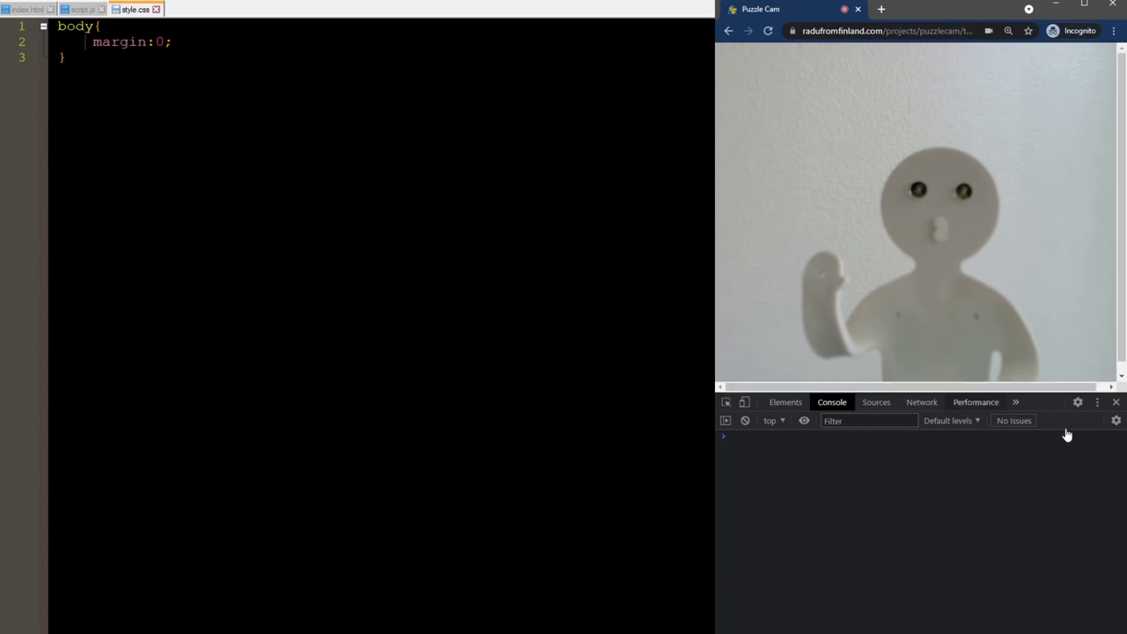
type("o")
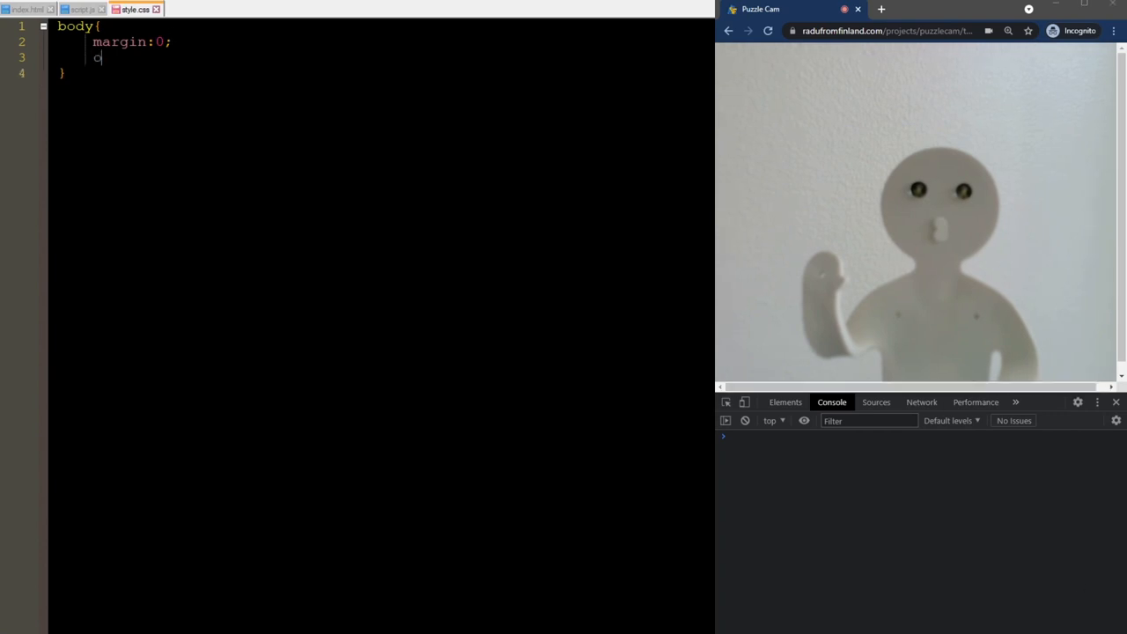
type("overflow:hidden;")
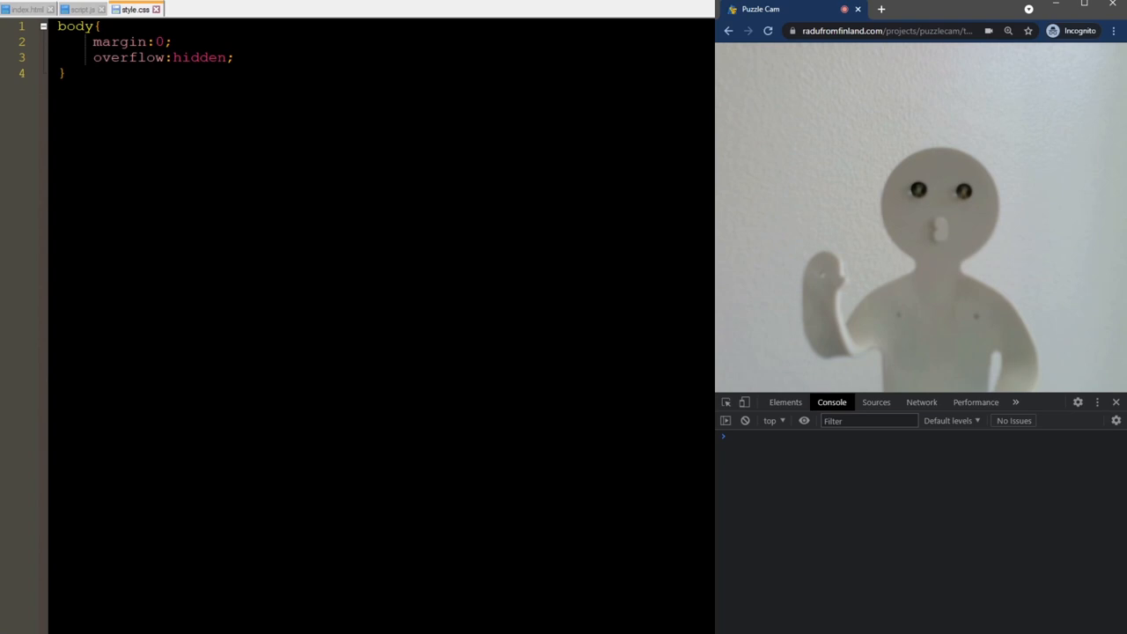
left_click(79, 9)
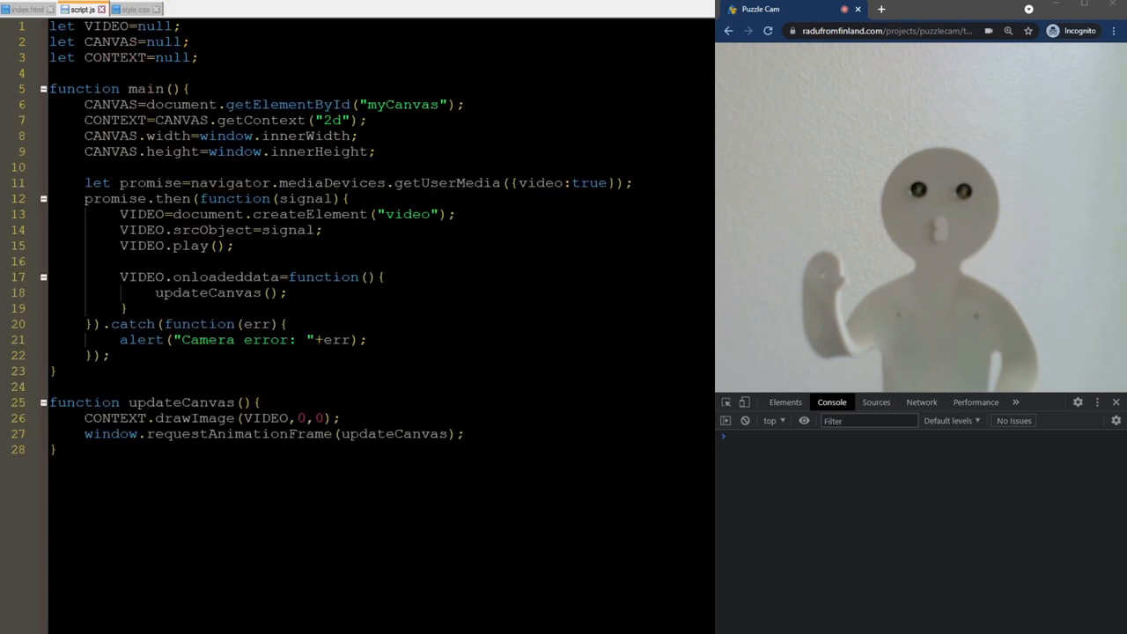
- Declare globals SCALER=0.8 and SIZE with x, y, width and height all 0
type("let SCALER")
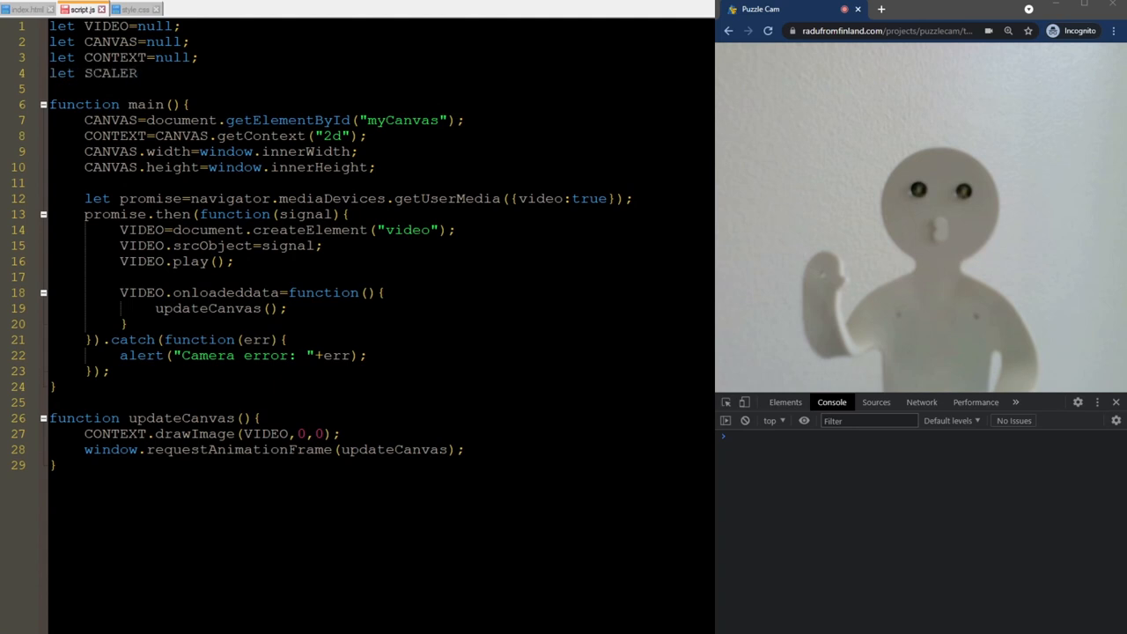
type("=0.8;")
type("let SIZE")
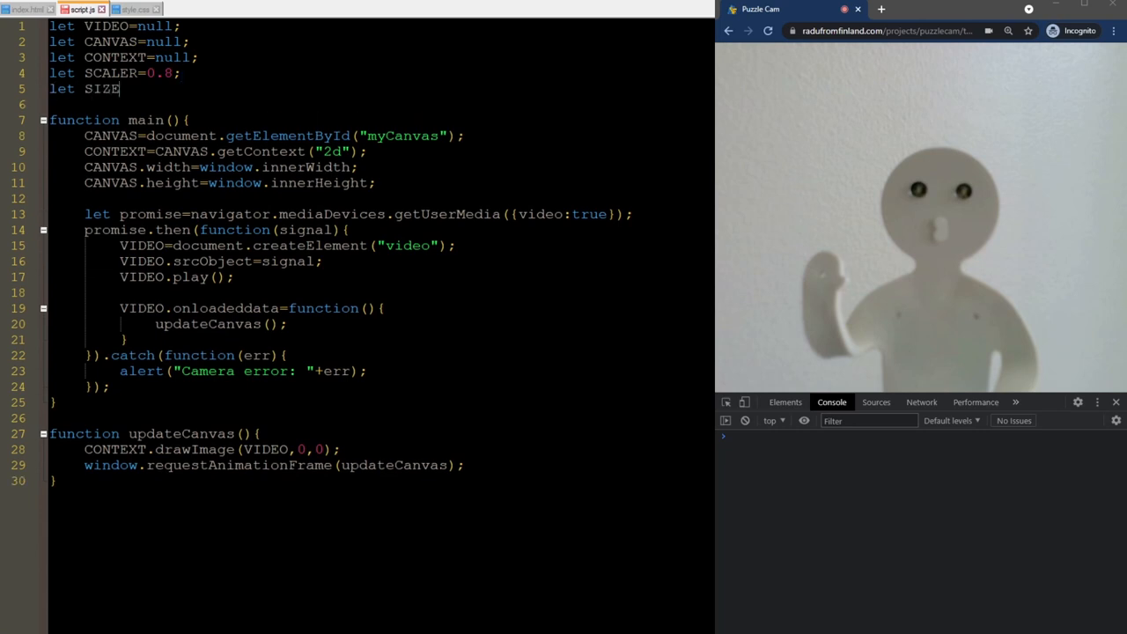
type("={x")
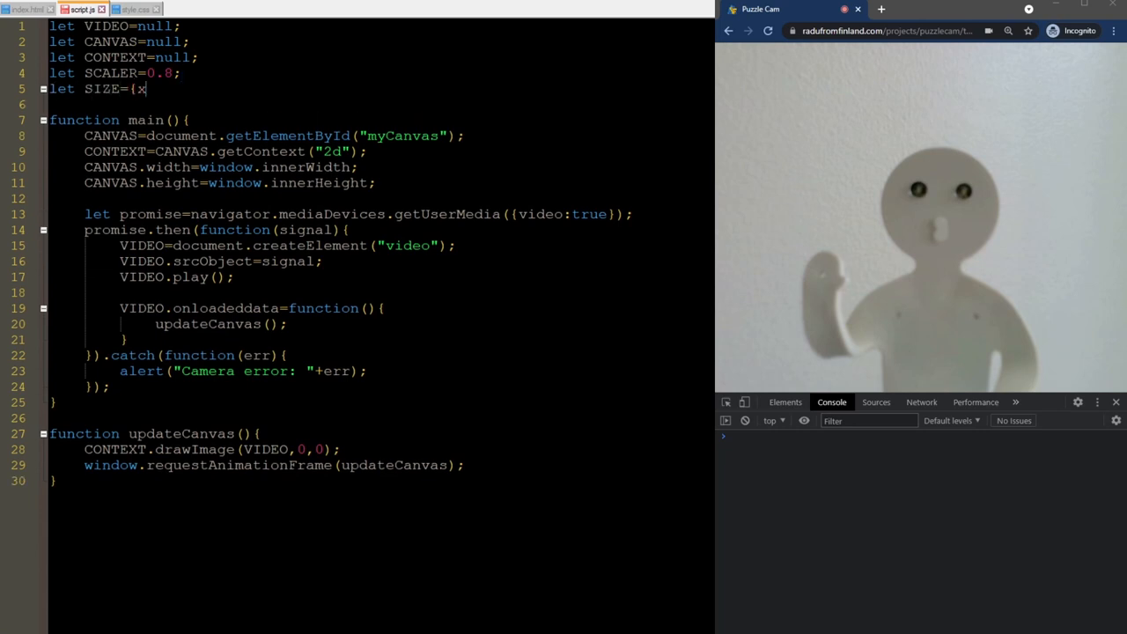
type(":0,y:0,width")
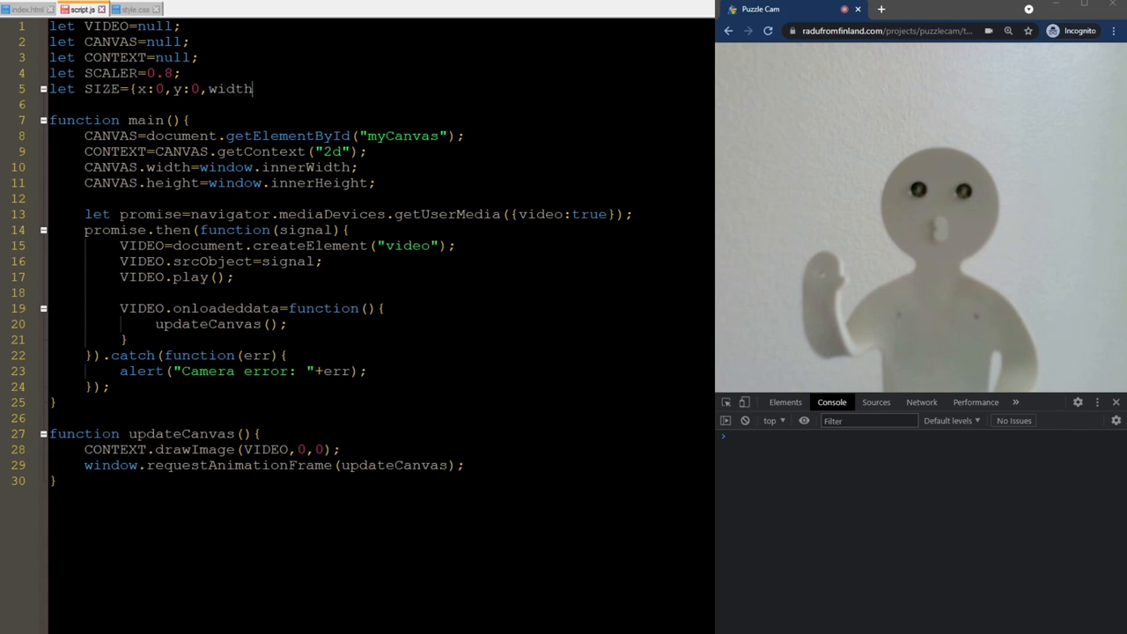
type(":0,height:0")
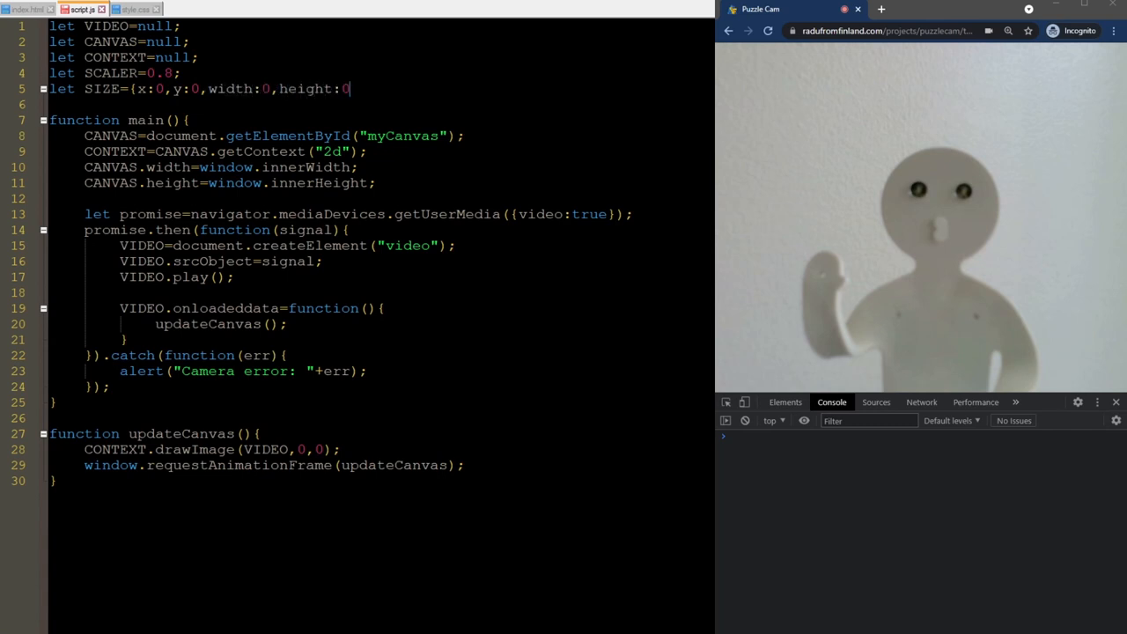
type("};")
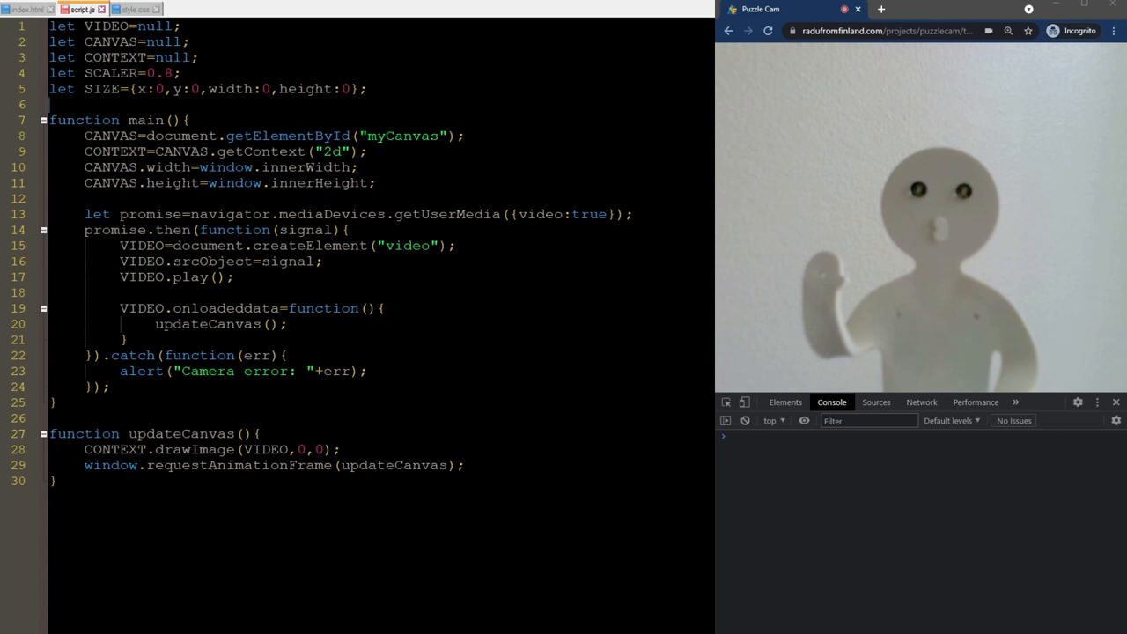
- In onloadeddata compute resizer as SCALER times the window-to-video width and height ratios
key("enter")
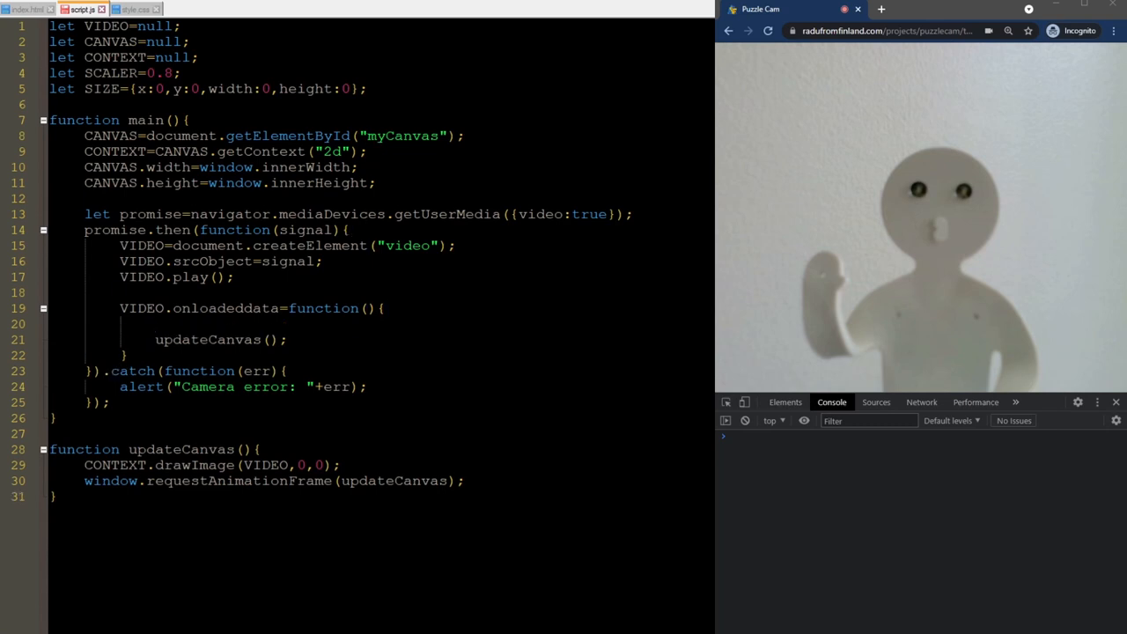
type("let resizer")
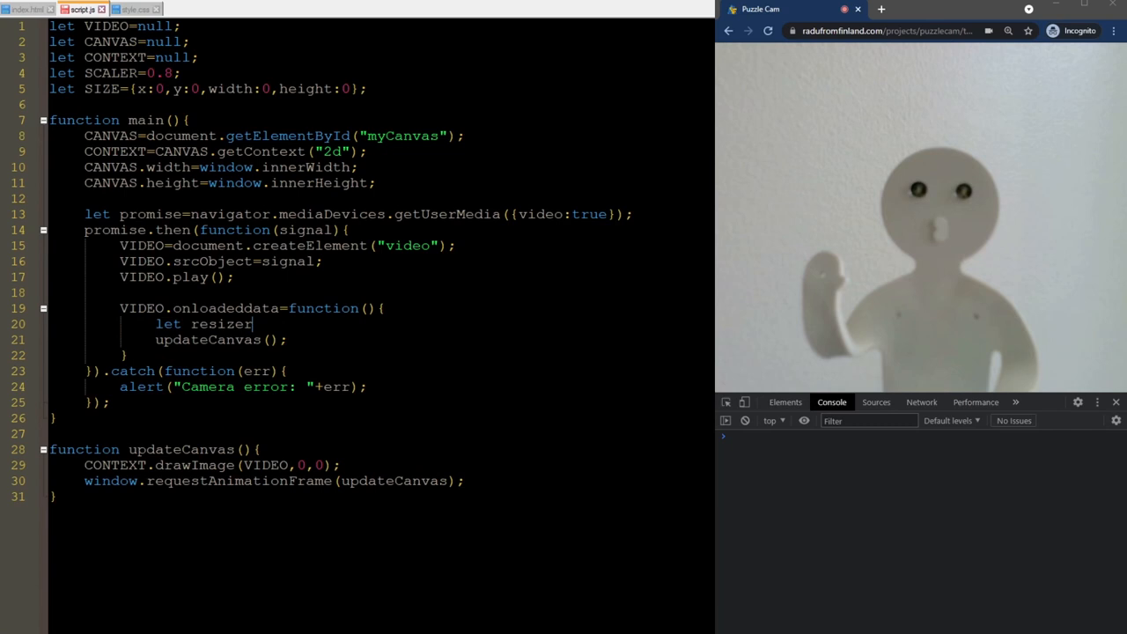
type("=SCALER*")
type("window.")
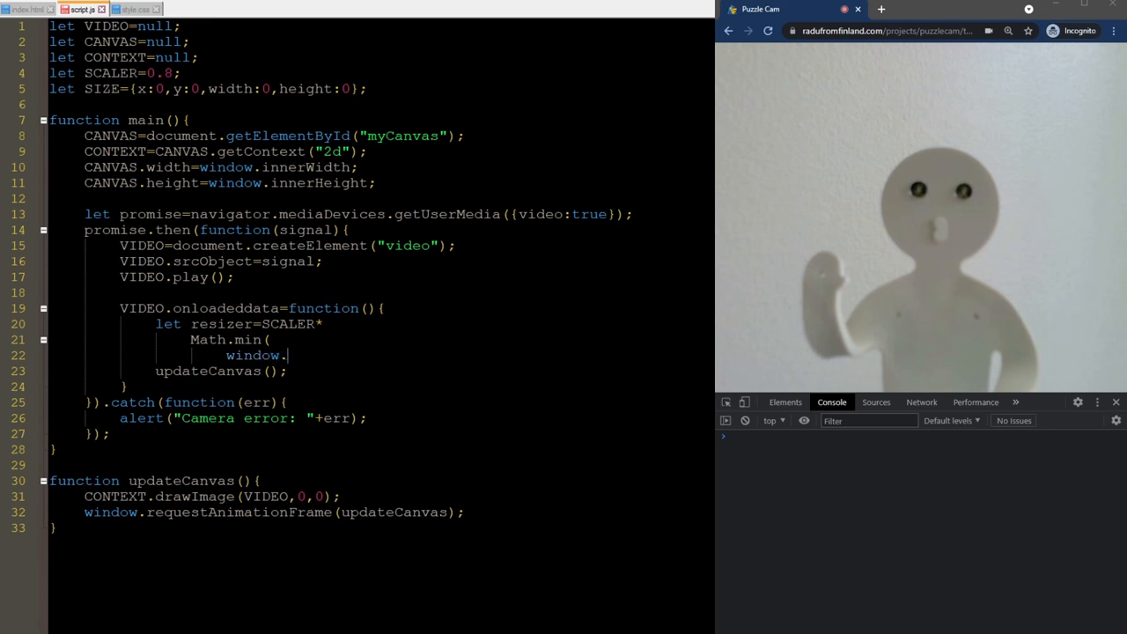
type("innerWidth/VIDEO")
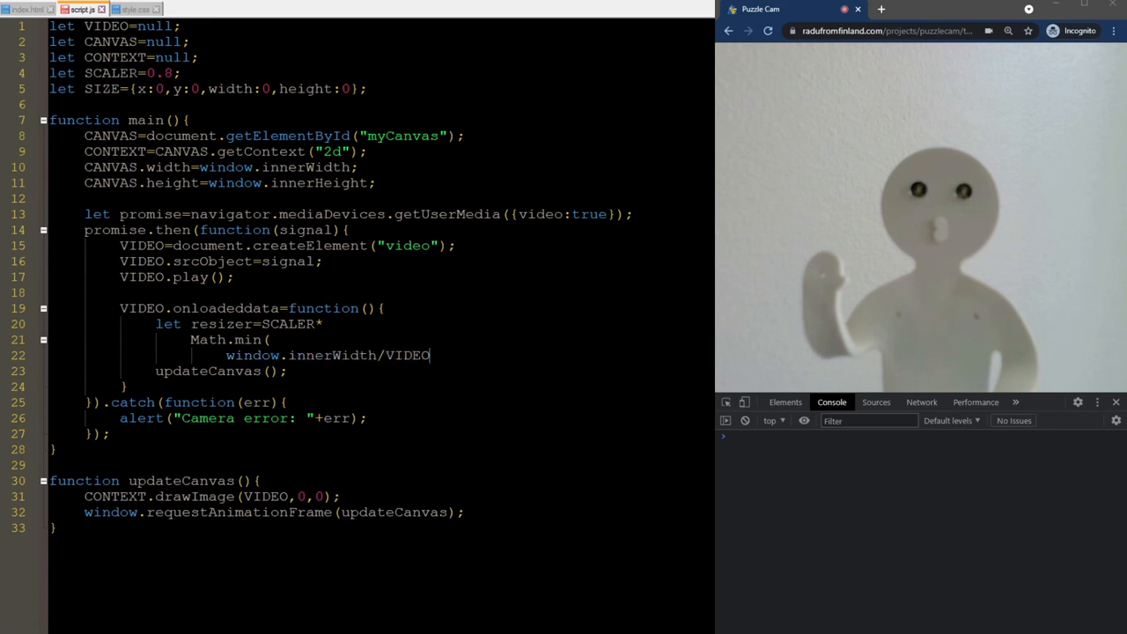
type(".videoWidth,")
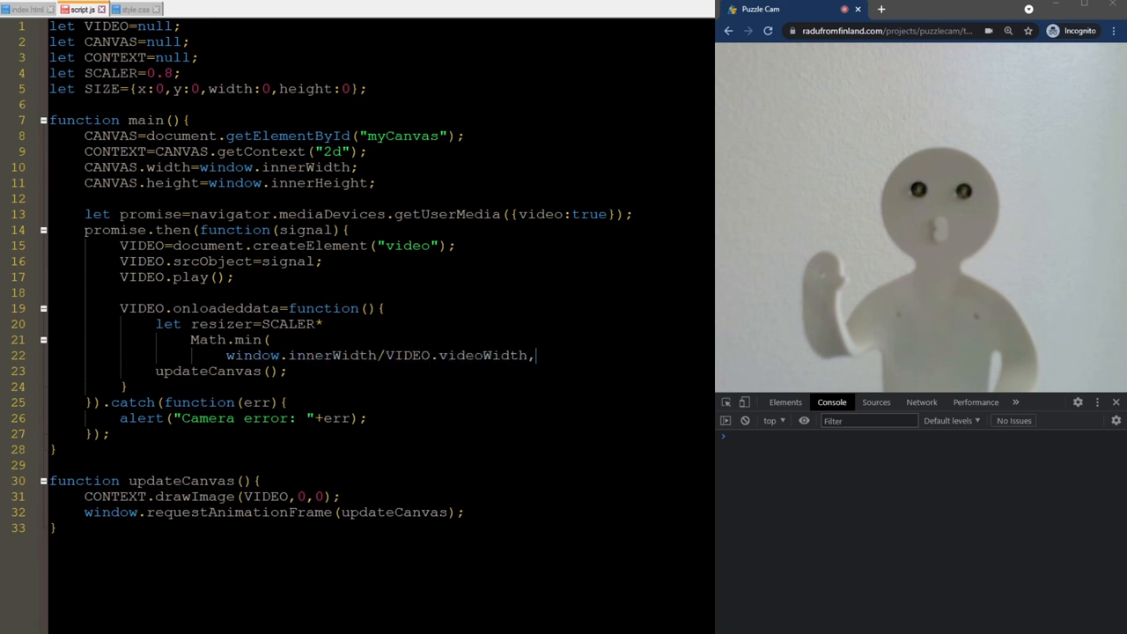
type("window.innerHeigh")
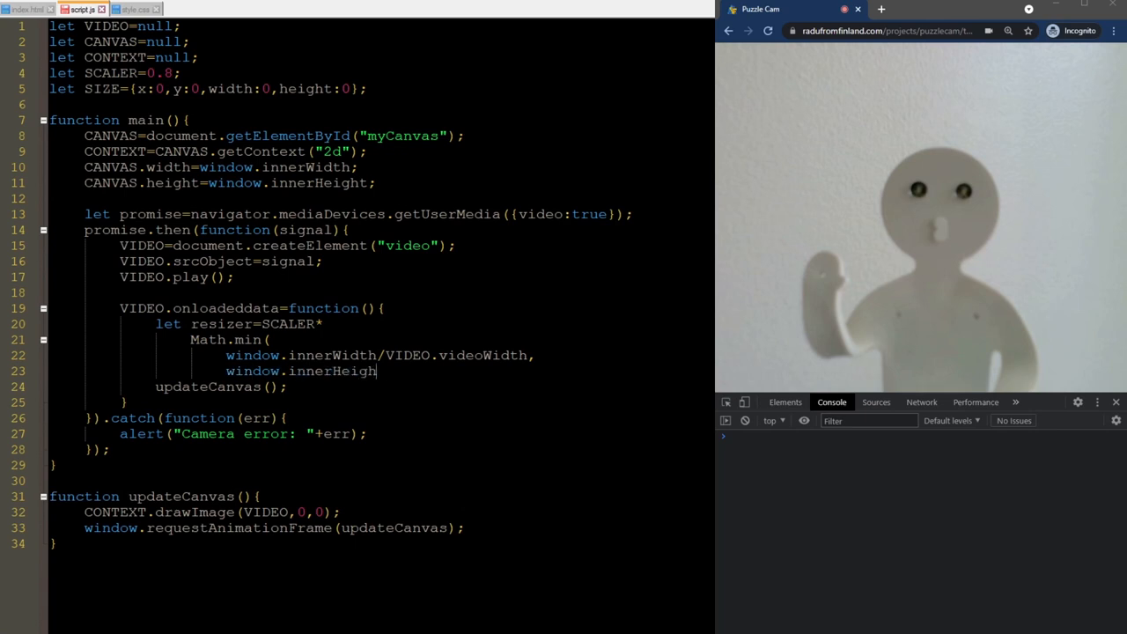
type("t/VIDEO.videoHeight")
type(");")
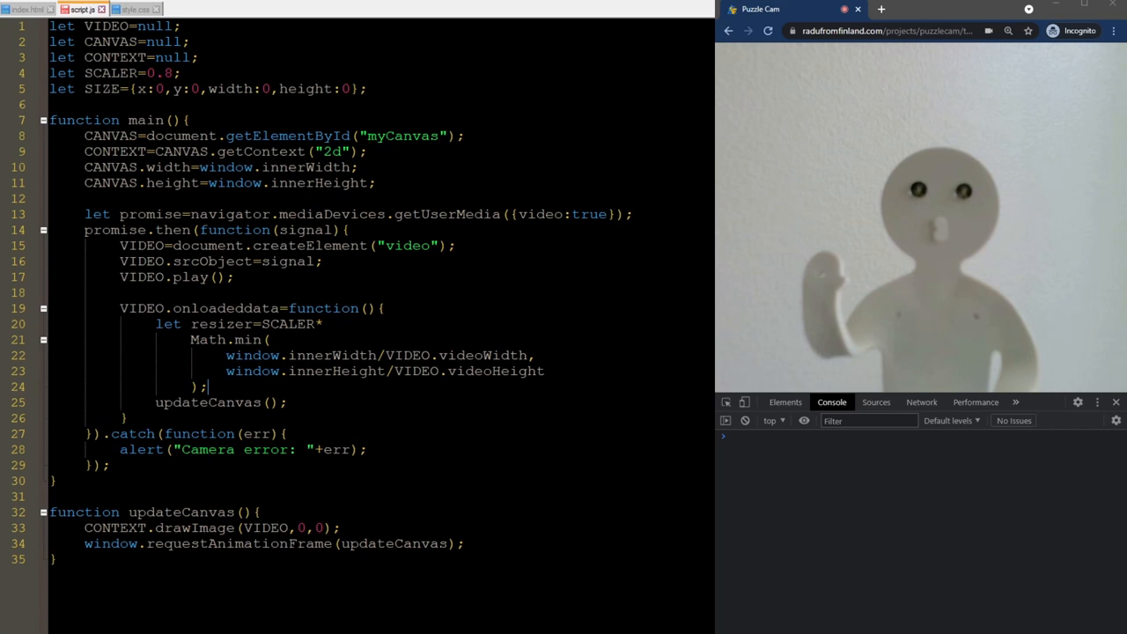
- Set SIZE.width and SIZE.height to resizer times the video's width and height
type("SIZE.")
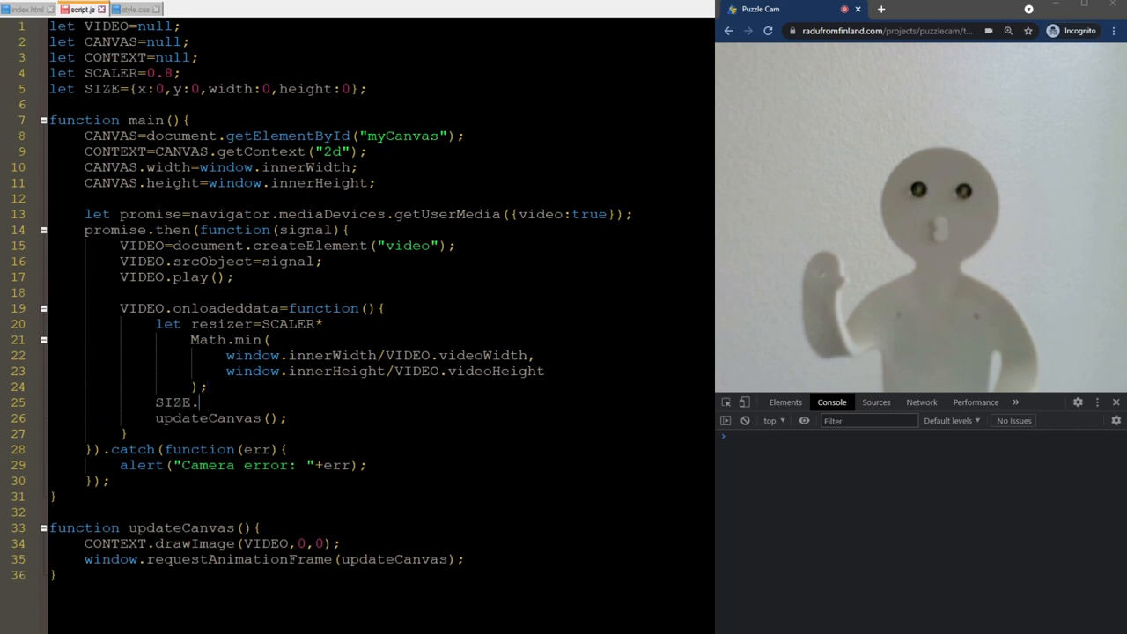
type("width=resizer")
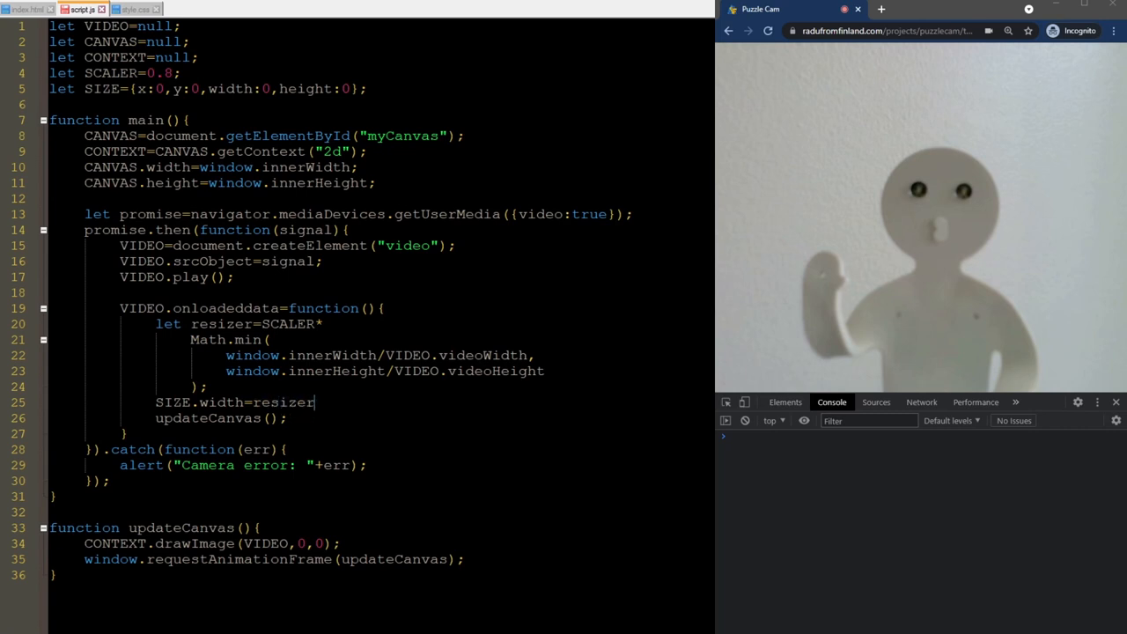
type("*VIDEO.")
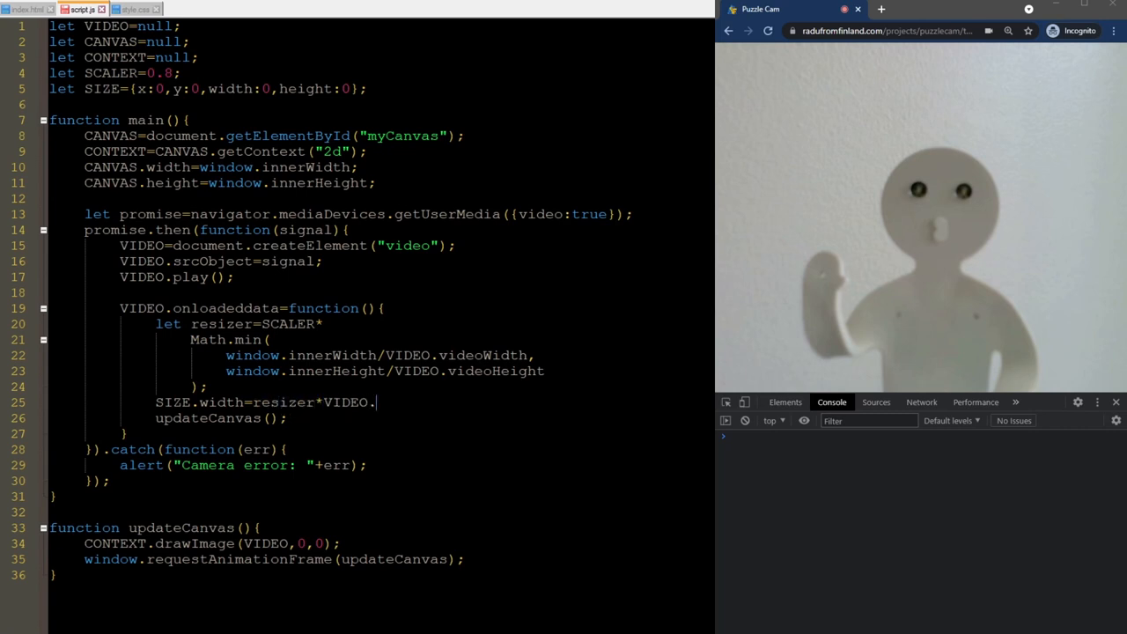
type("videoWidth;")
type("SIZE.height")
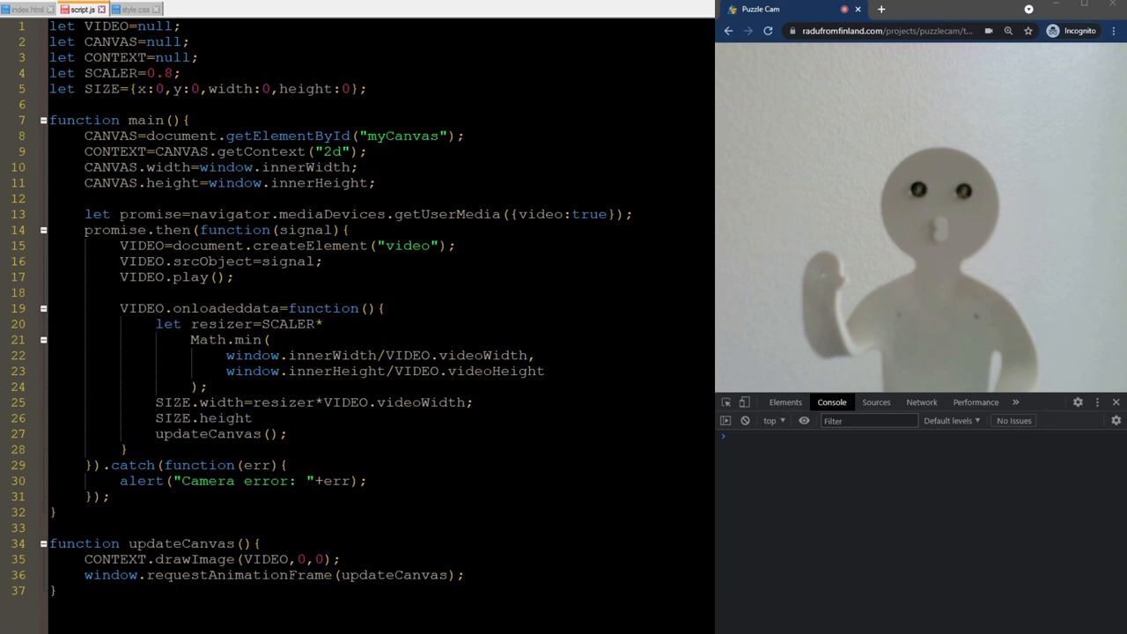
type("=resizer*VIDEO")
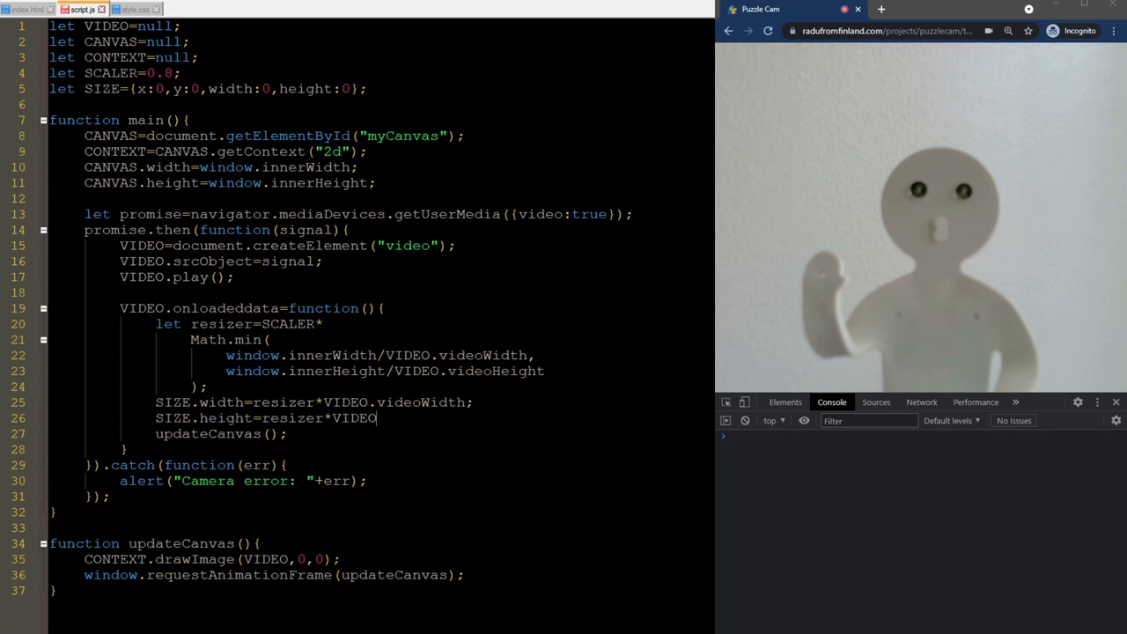
type(".videoHeight;")
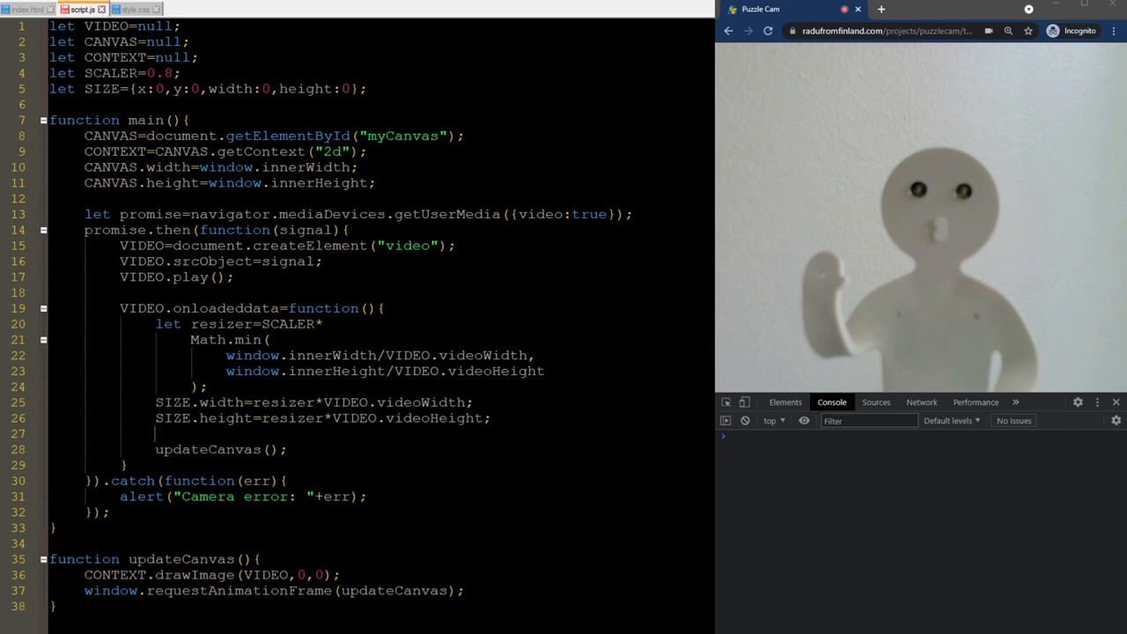
- Set SIZE.x and SIZE.y to half the window minus half SIZE's width and height
type("SIZE.x=window.")
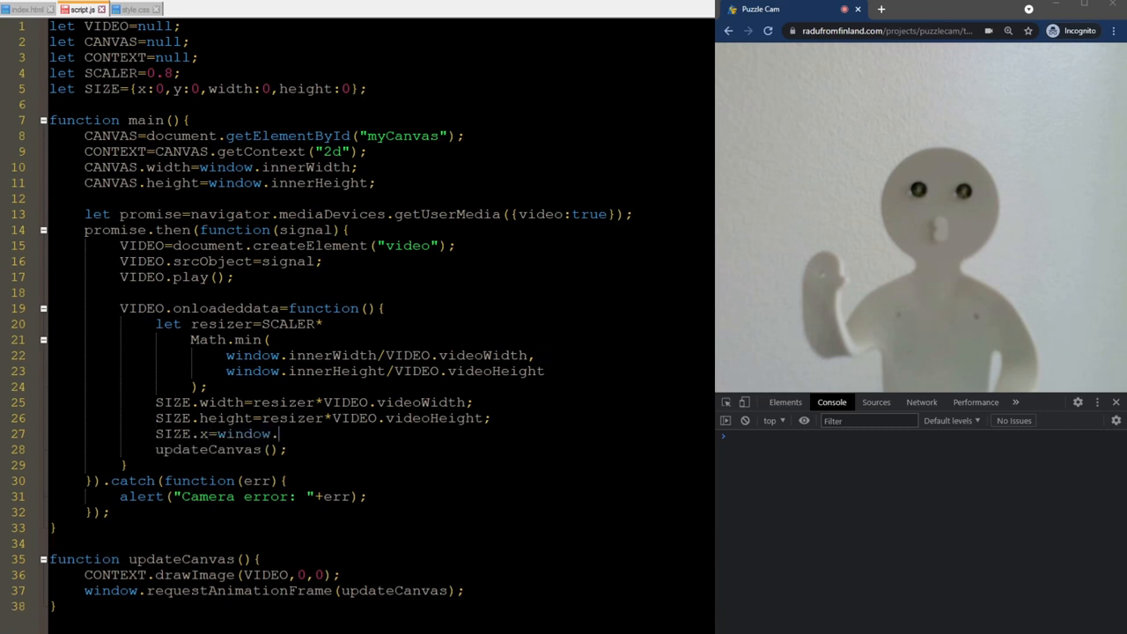
type("innerWidth/2")
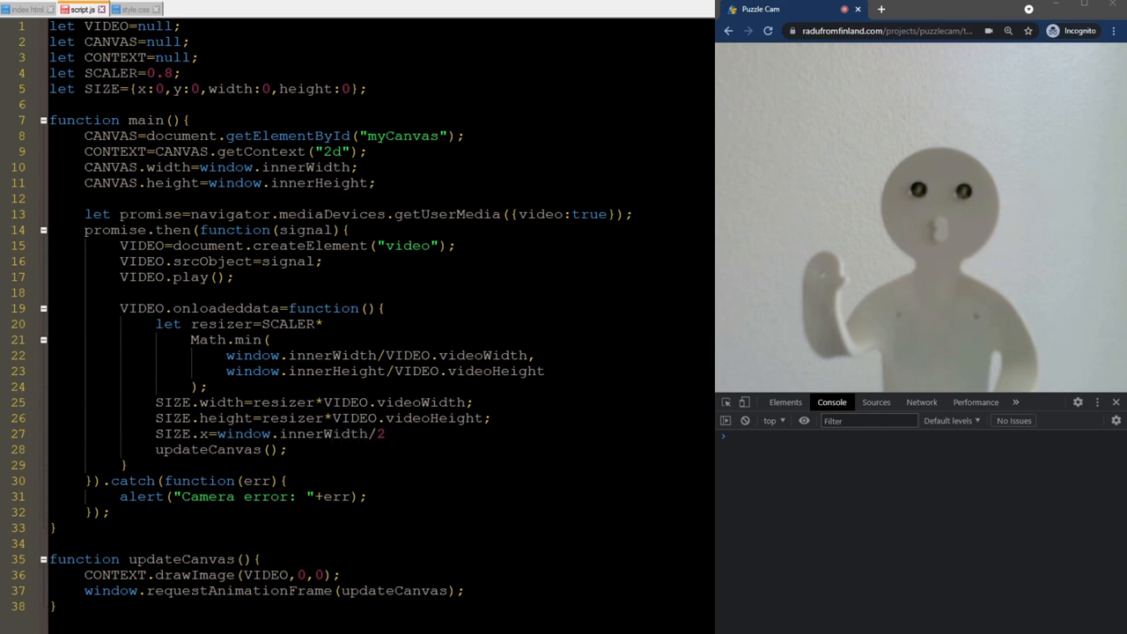
type("-SIZE.width/2;")
type("SIZE.y")
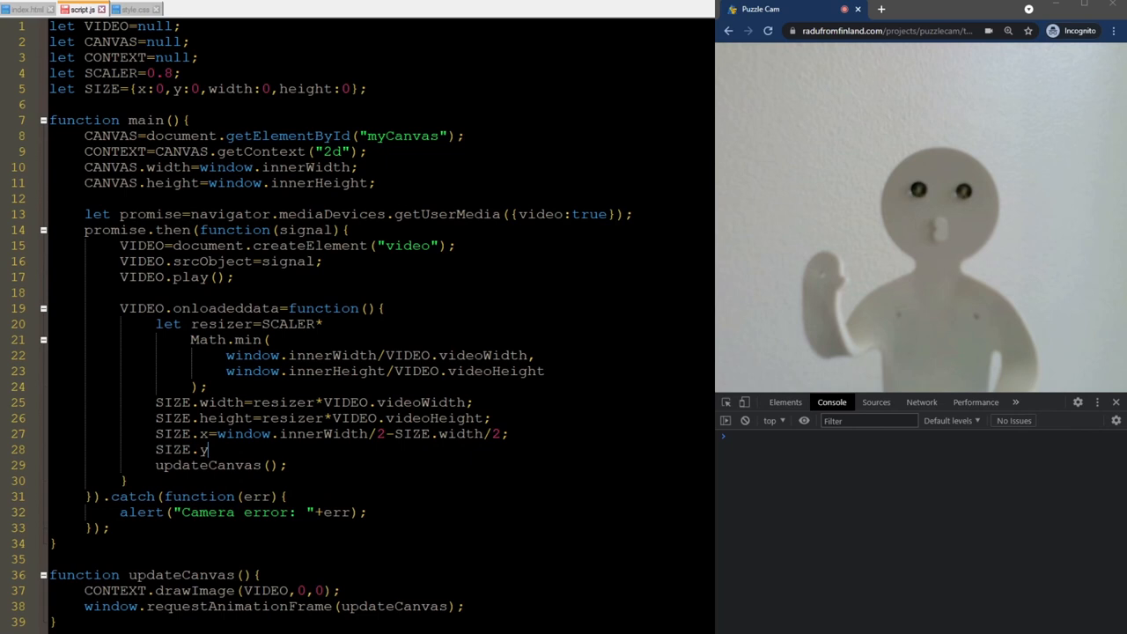
type("=window.inner")
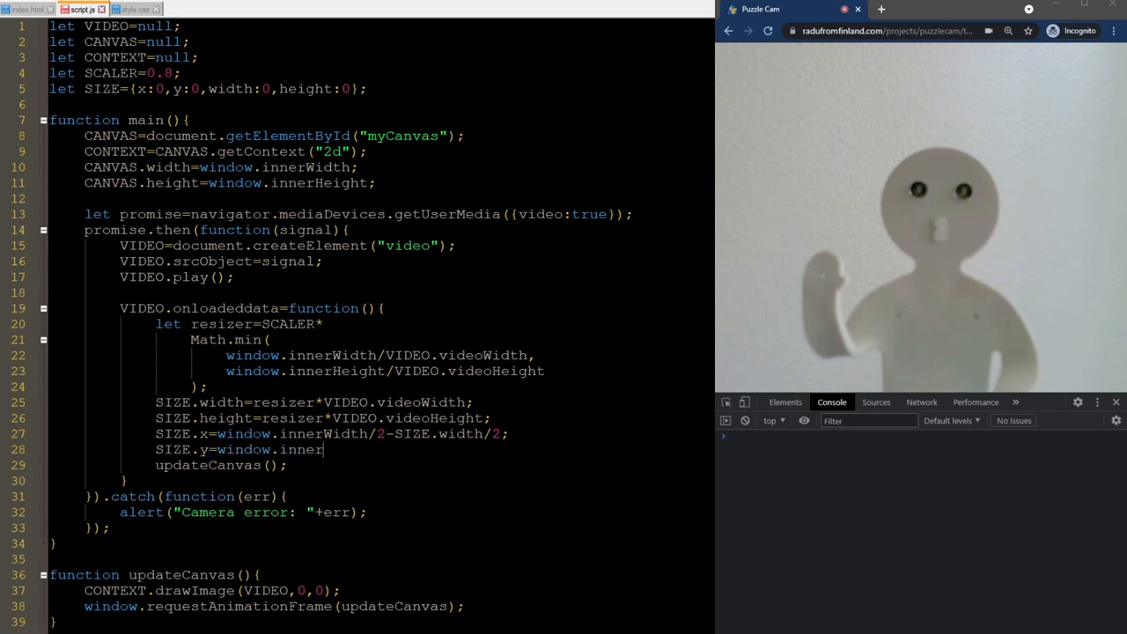
type("Height/2-SIZE.")
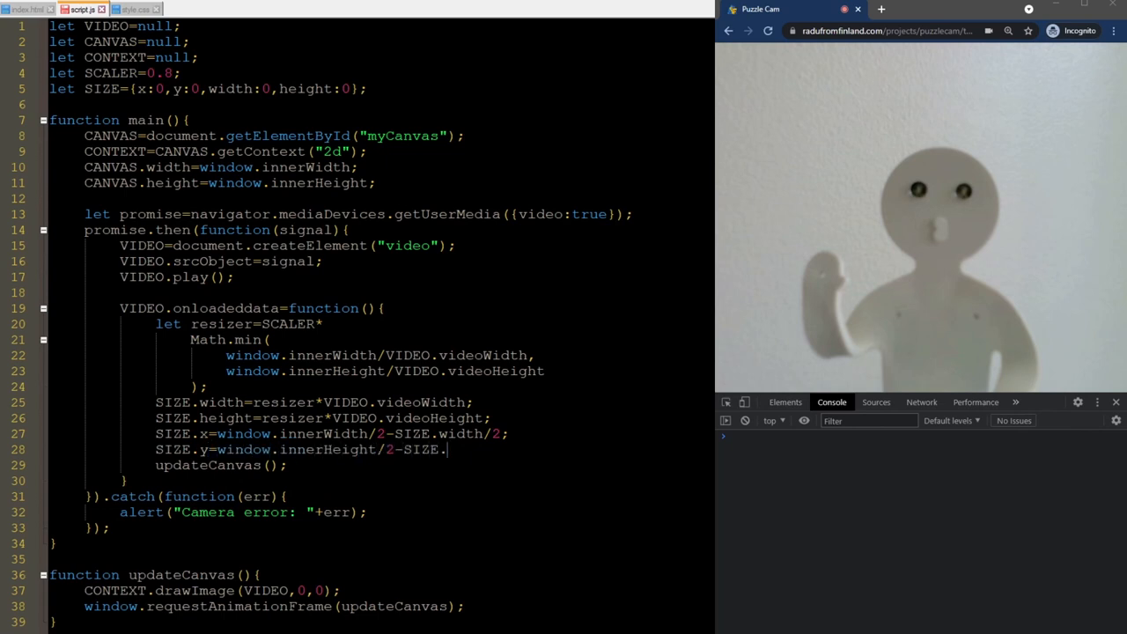
type("height/2;")
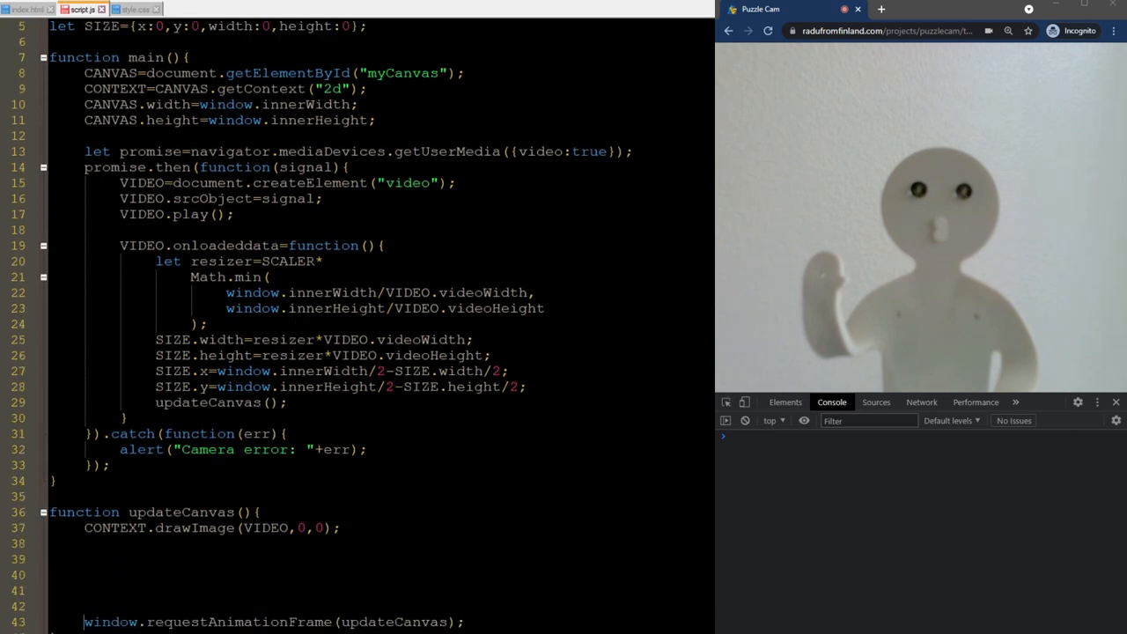
- Pass SIZE.x, SIZE.y, SIZE.width and SIZE.height to drawImage and lower SCALER to 0.6
scroll("down", 3)
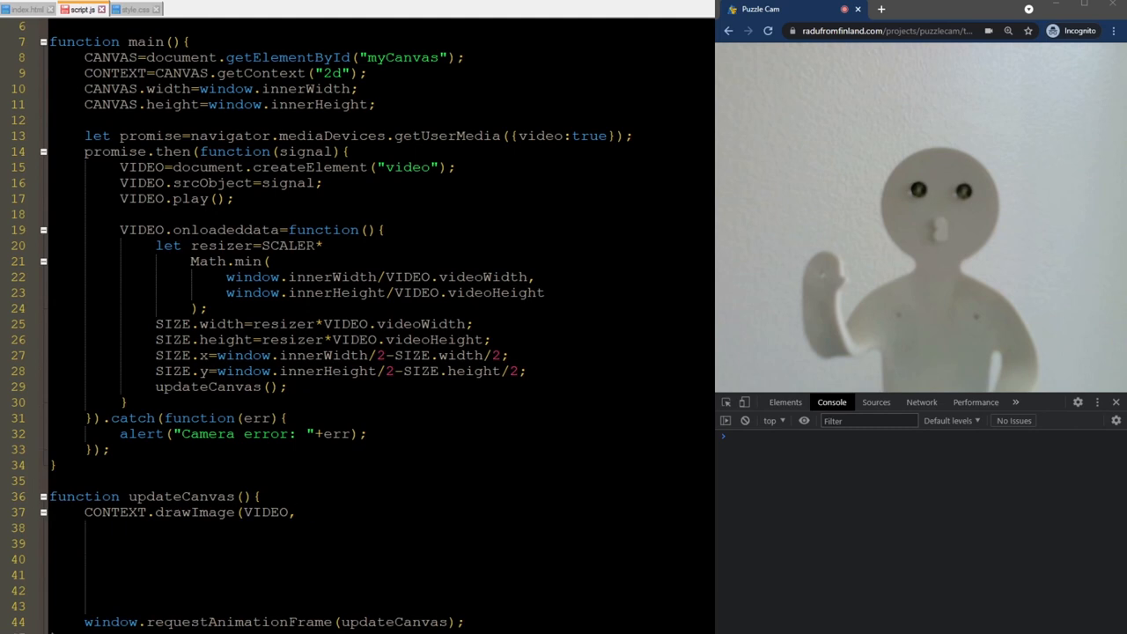
type("SIZE.x,")
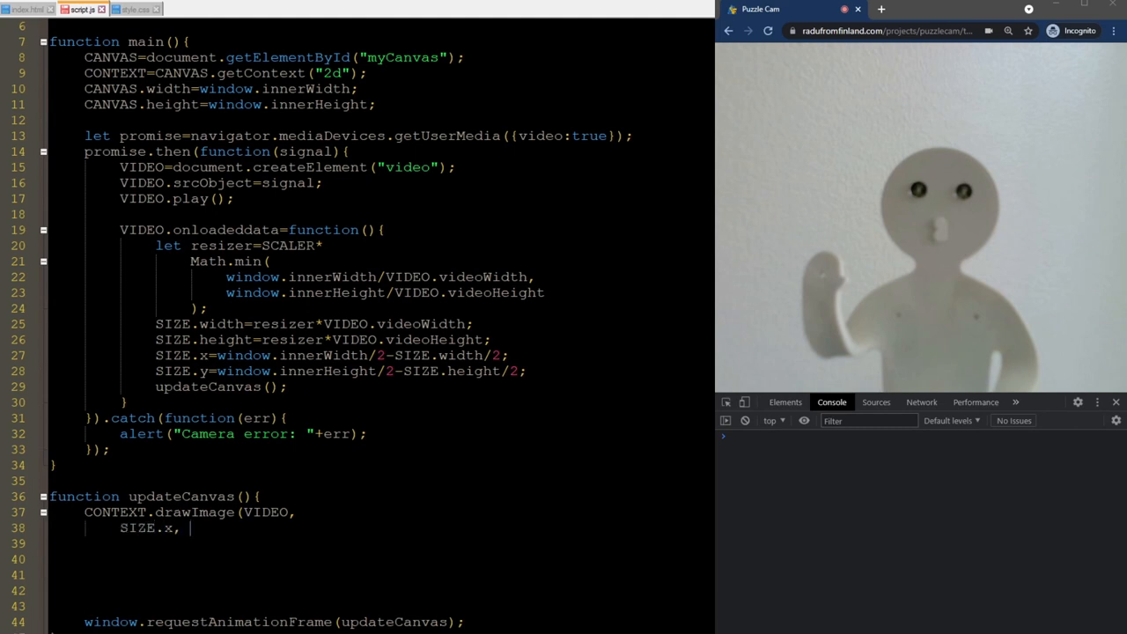
type("SIZE.y,")
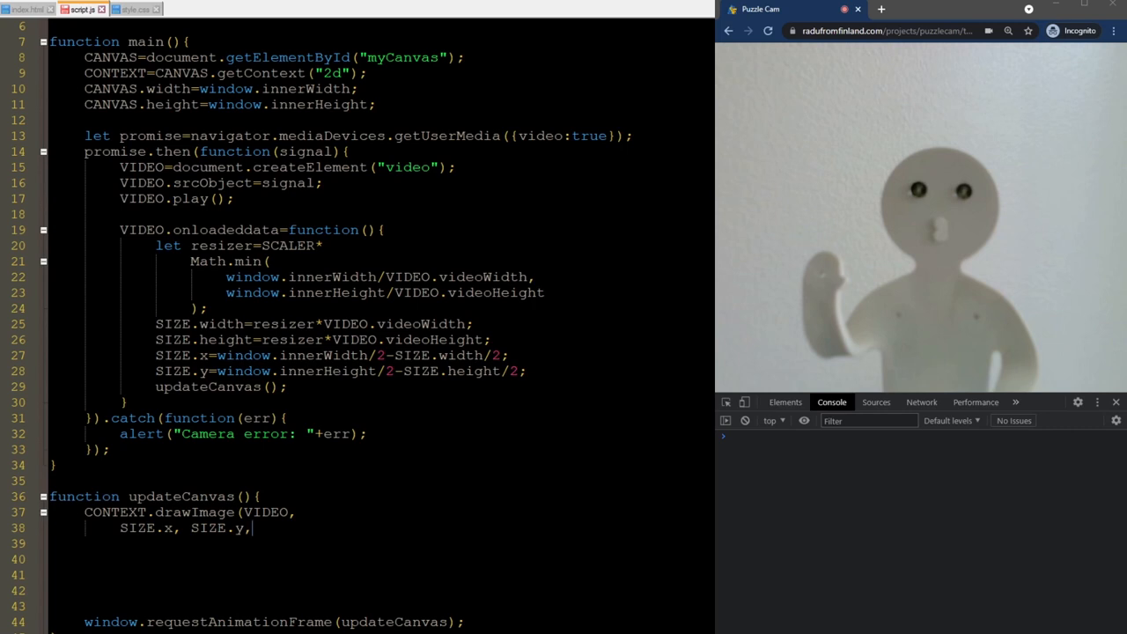
type("SIZE.width")
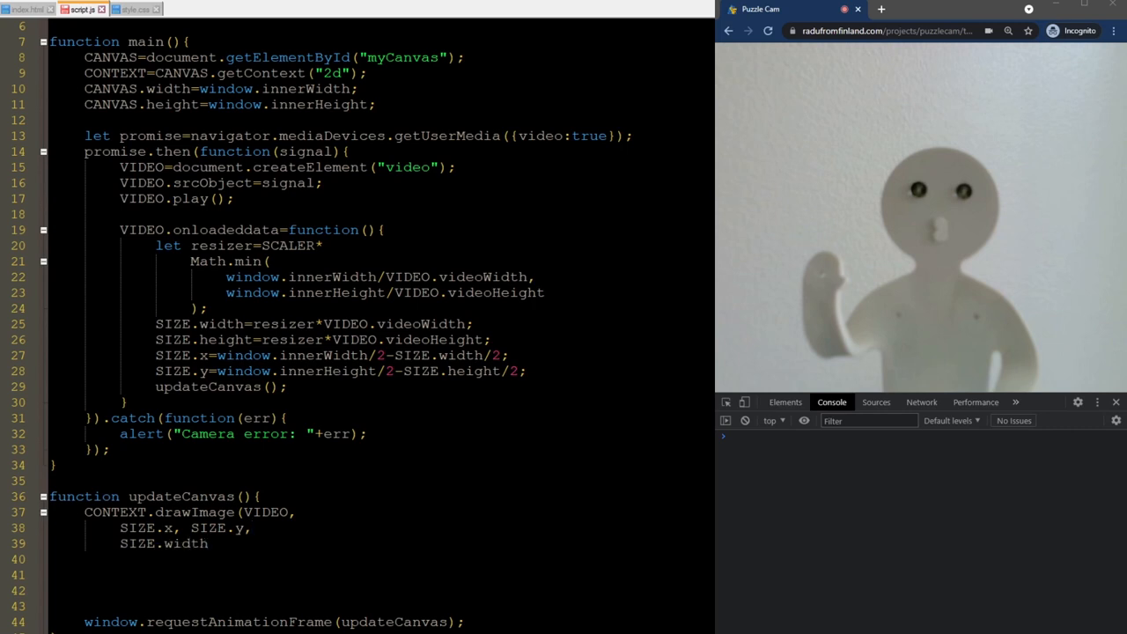
type(", SIZE.height);")
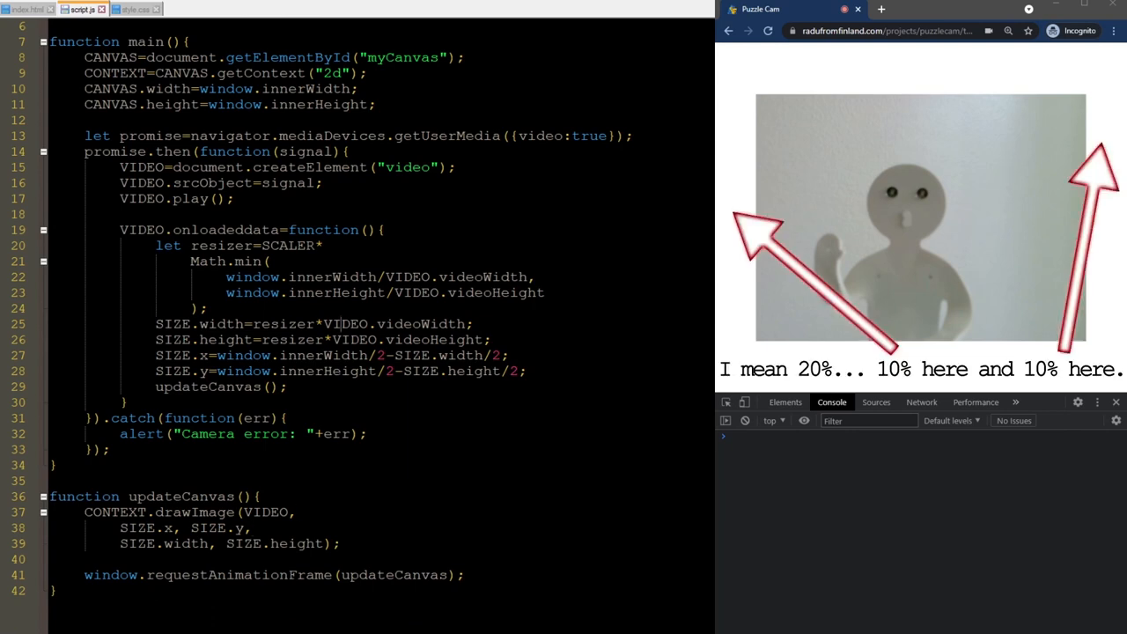
scroll("up", 3)
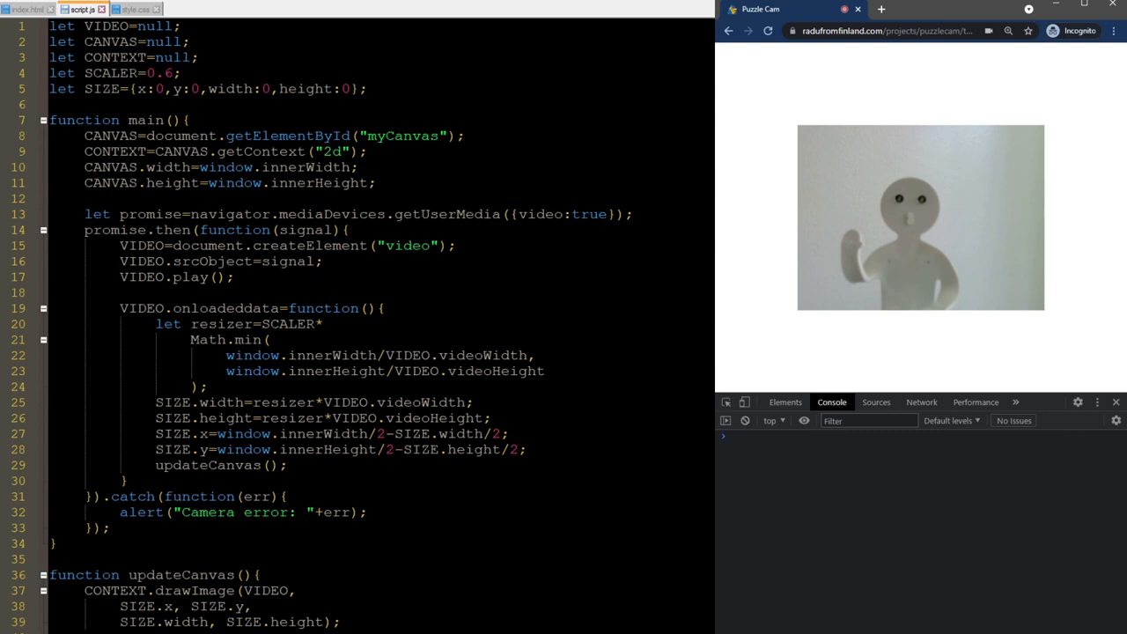
mouse_move(819, 630)
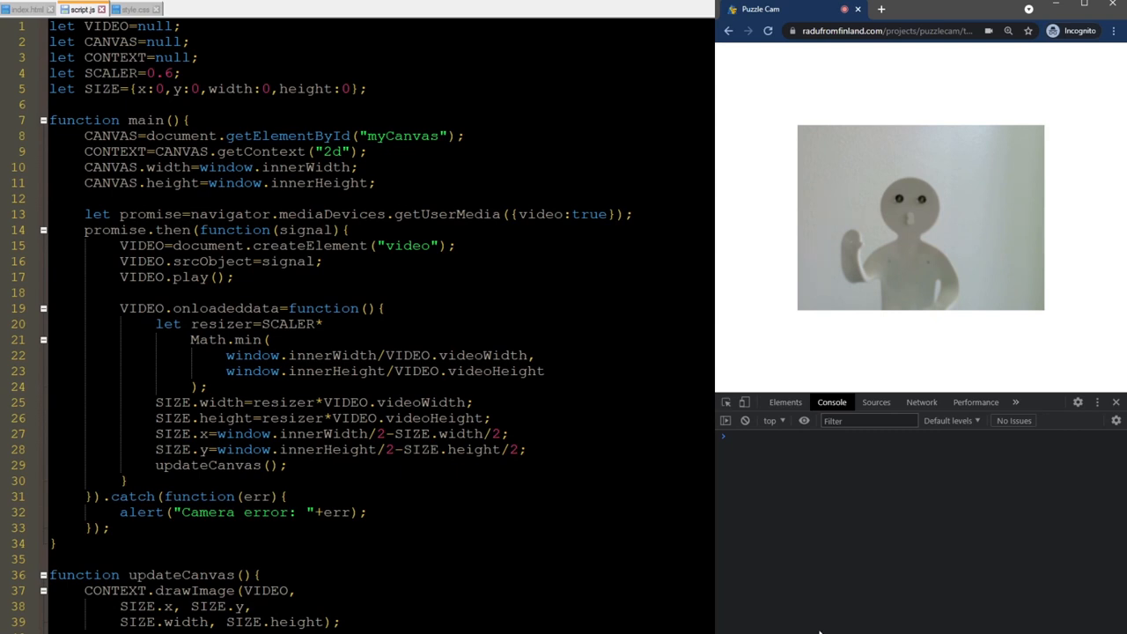
- Emulate an iPhone 5/SE screen in DevTools and reload the page
left_click(743, 402)
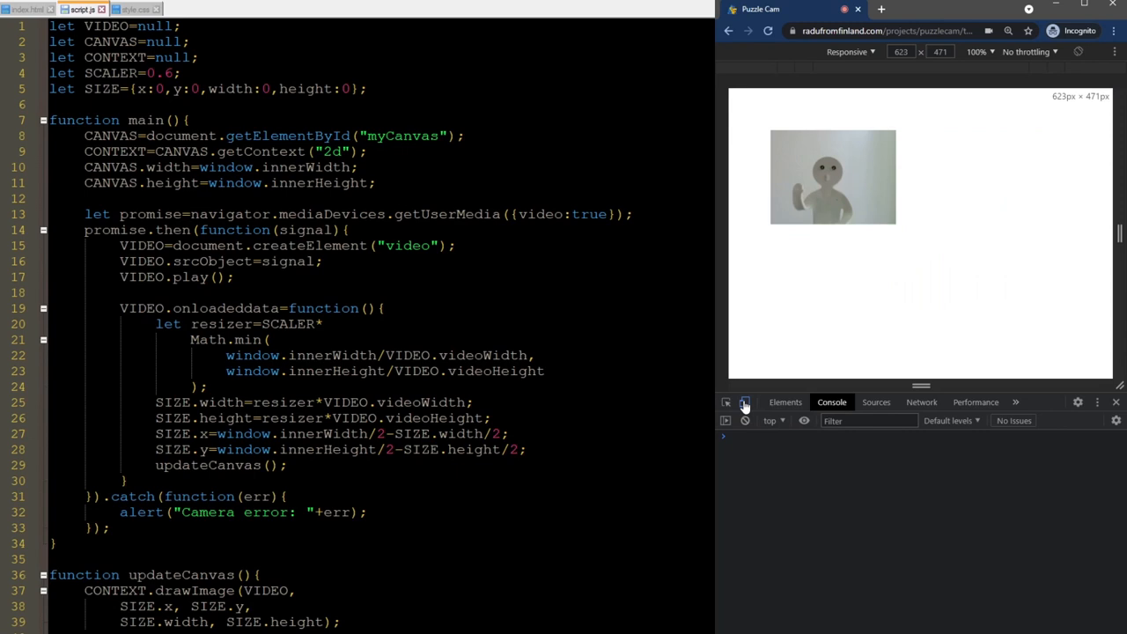
left_click(849, 51)
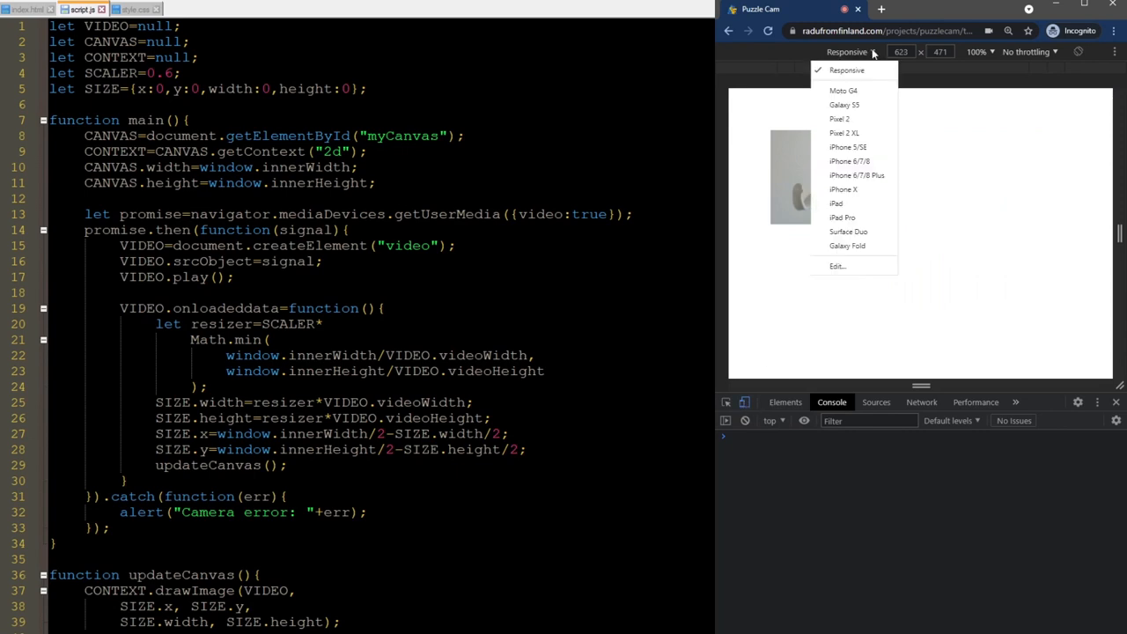
left_click(847, 148)
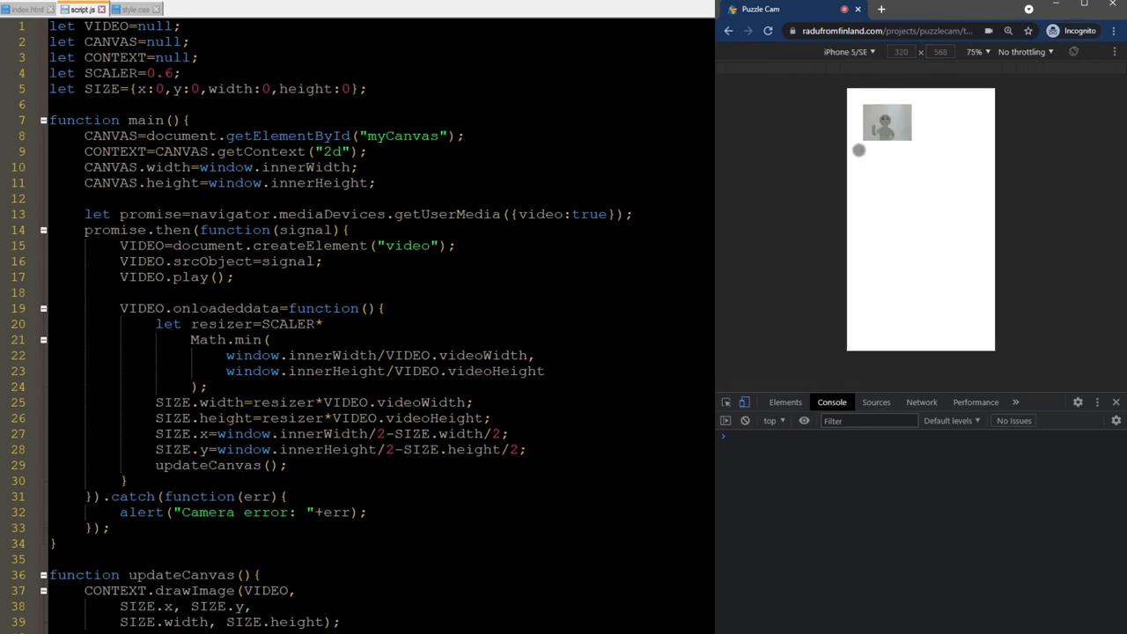
left_click(768, 32)
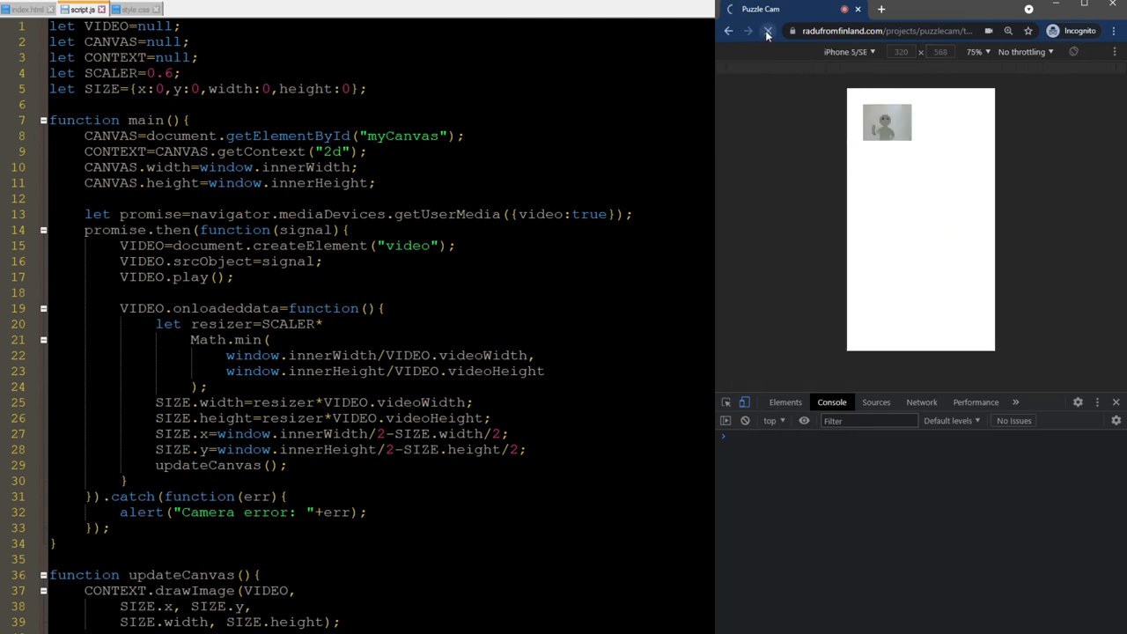
left_click(767, 32)
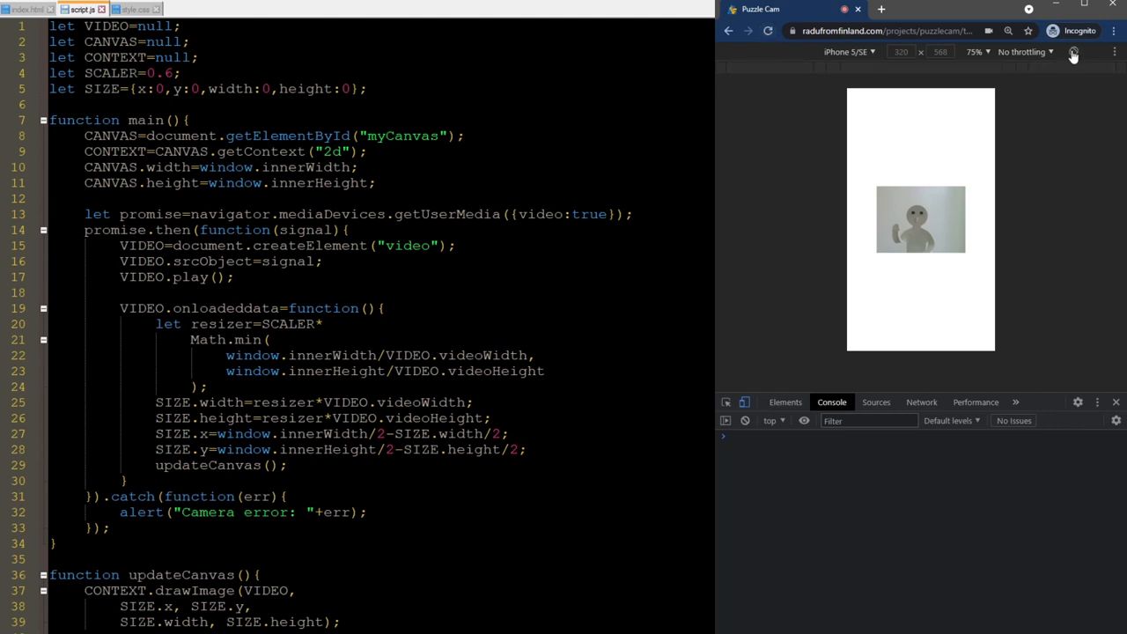
- Rotate the emulated phone to landscape and reload again
left_click(1075, 51)
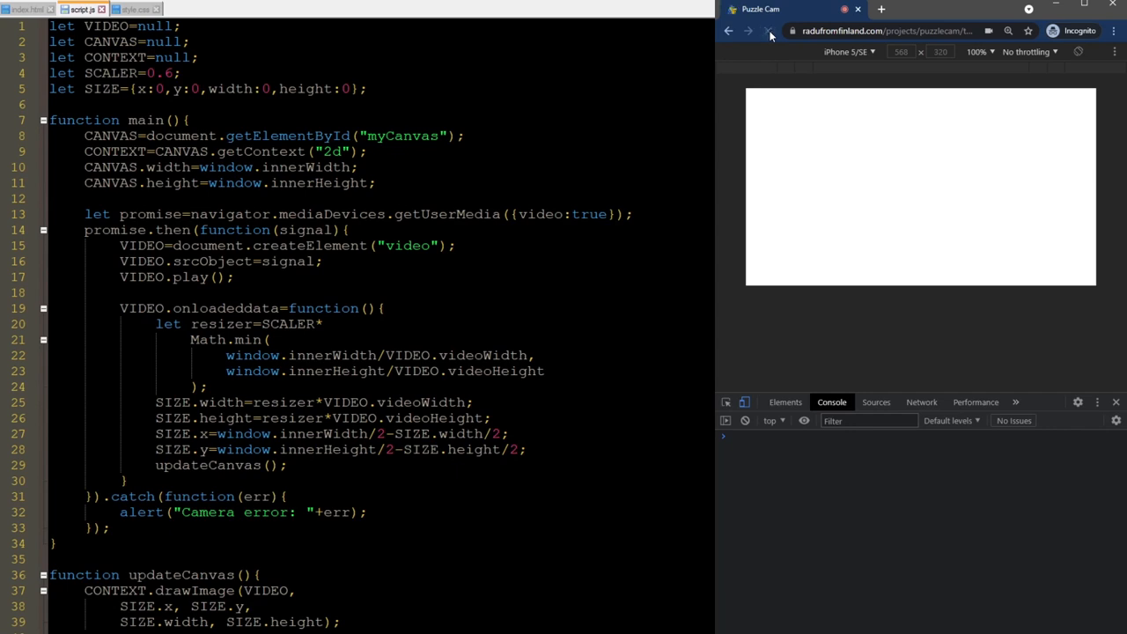
left_click(768, 32)
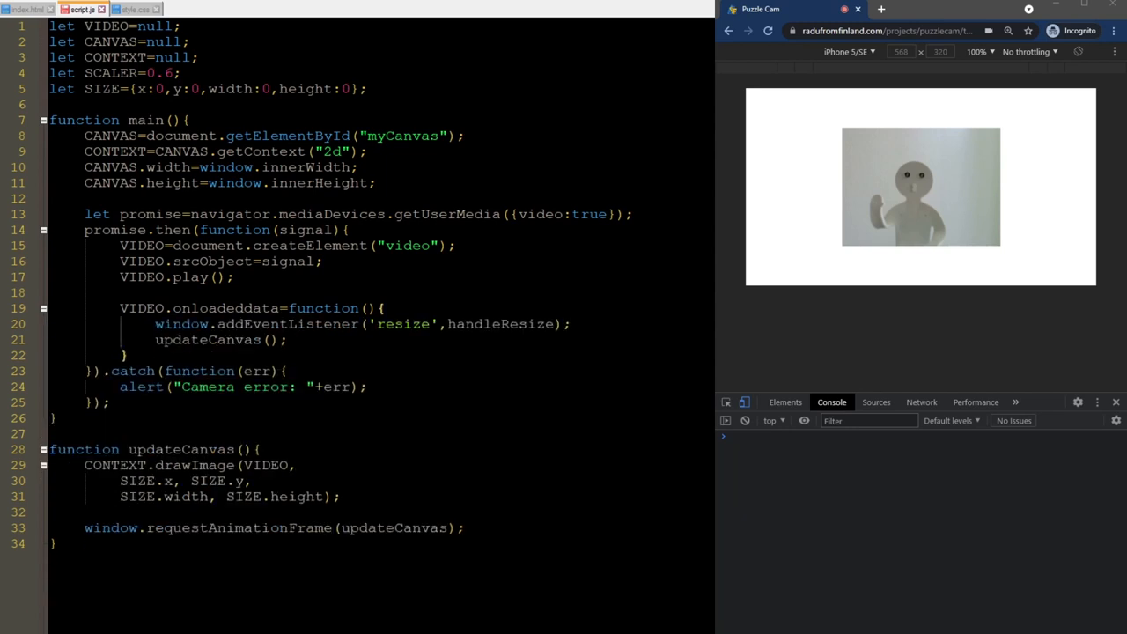
- Wrap the sizing code in function handleResize() and call handleResize() in onloadeddata
type("function")
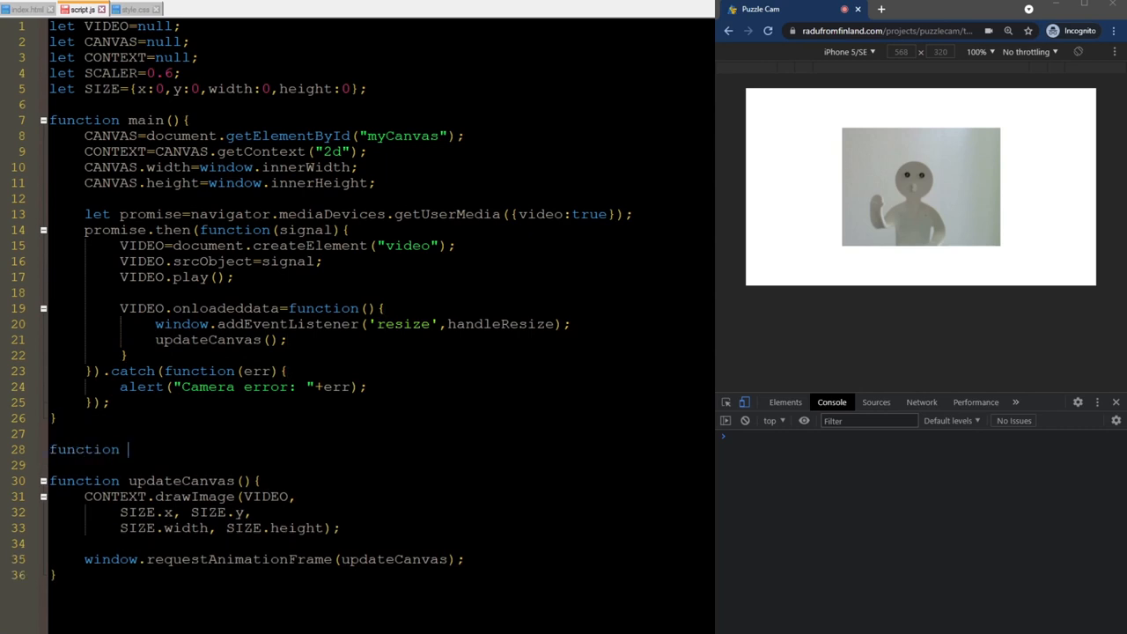
type("handleResize(){")
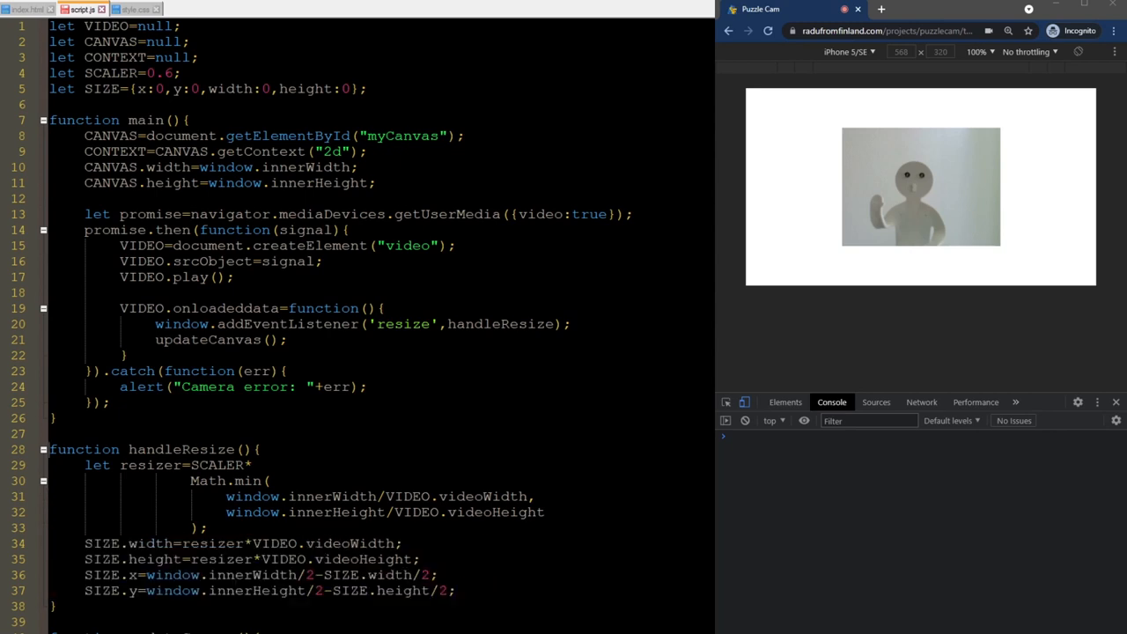
type("handle")
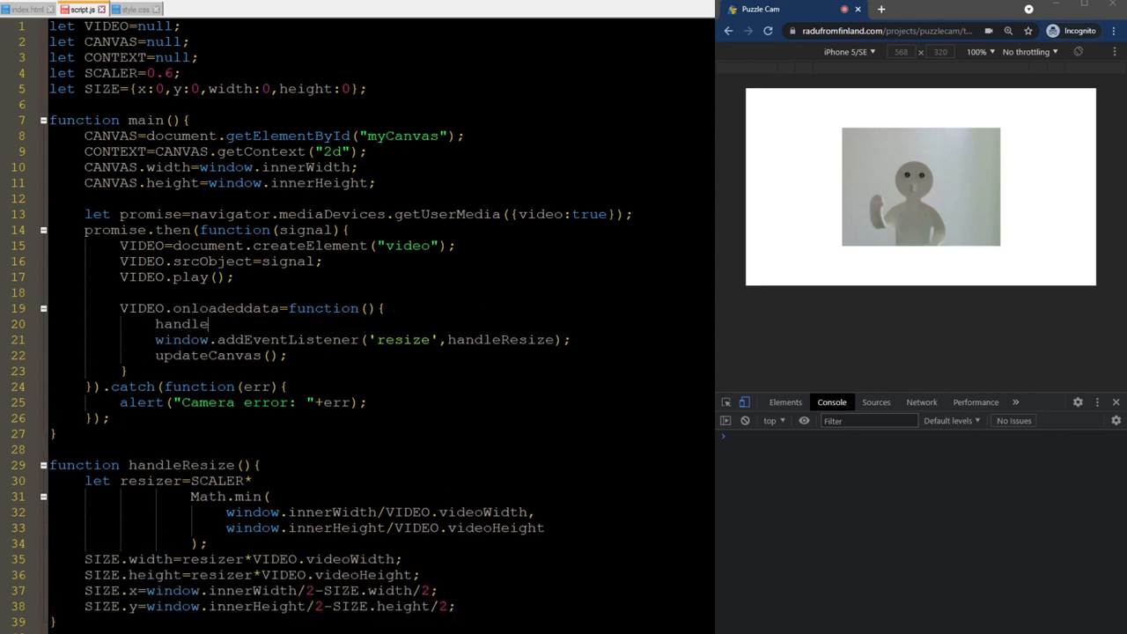
type("Resize();")
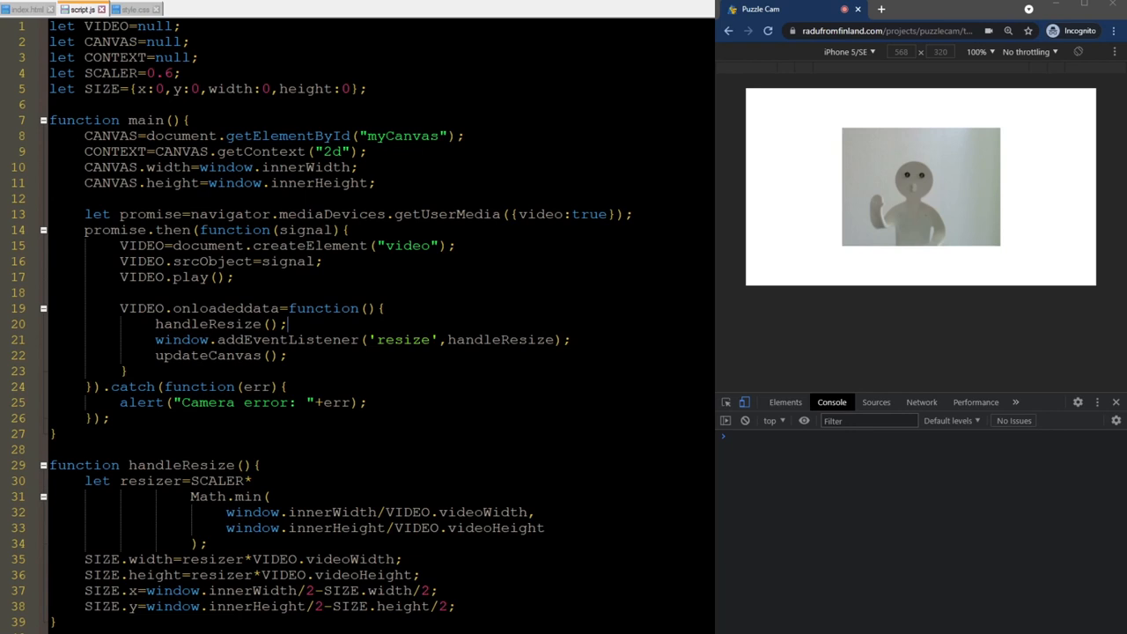
- Reload the emulated phone view to test the resize handling
left_click(376, 182)
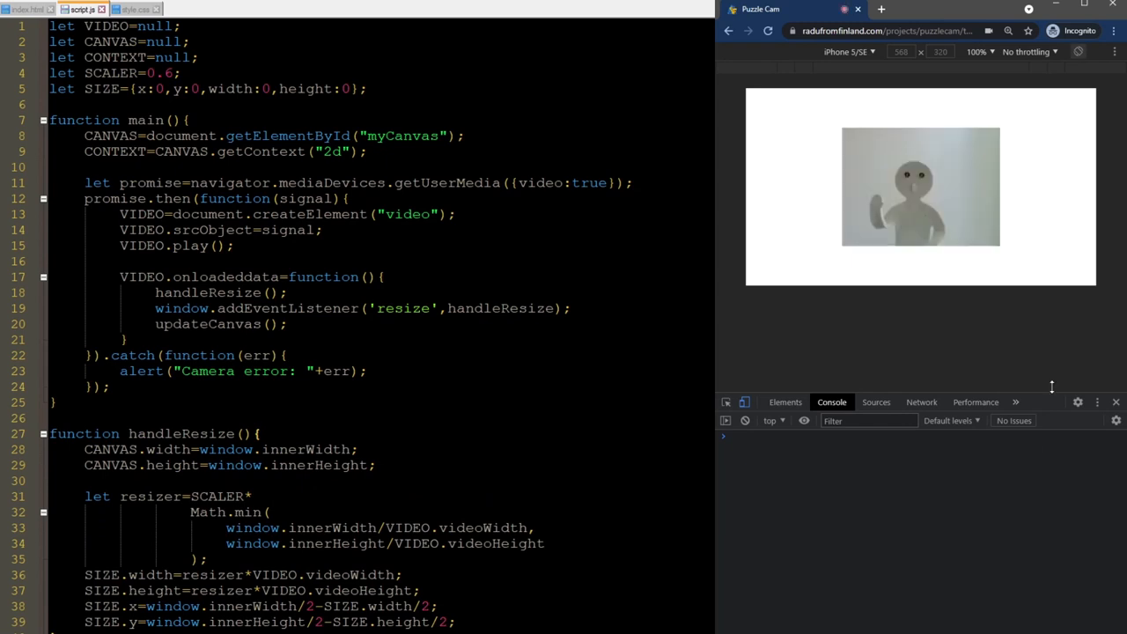
left_click(1078, 52)
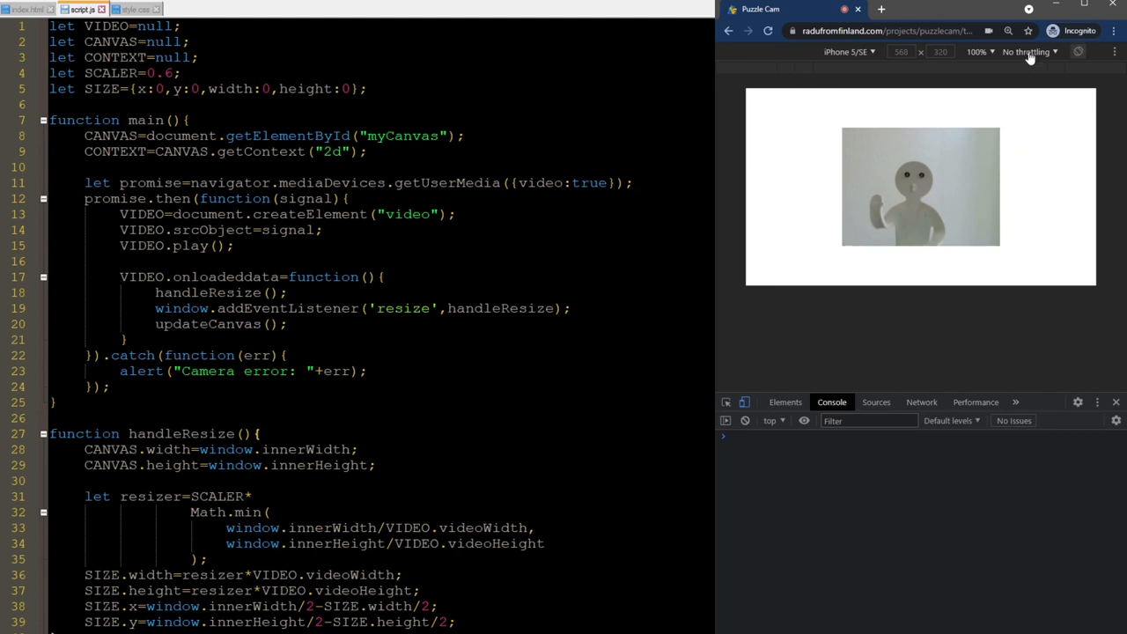
left_click(849, 51)
type("video:{")
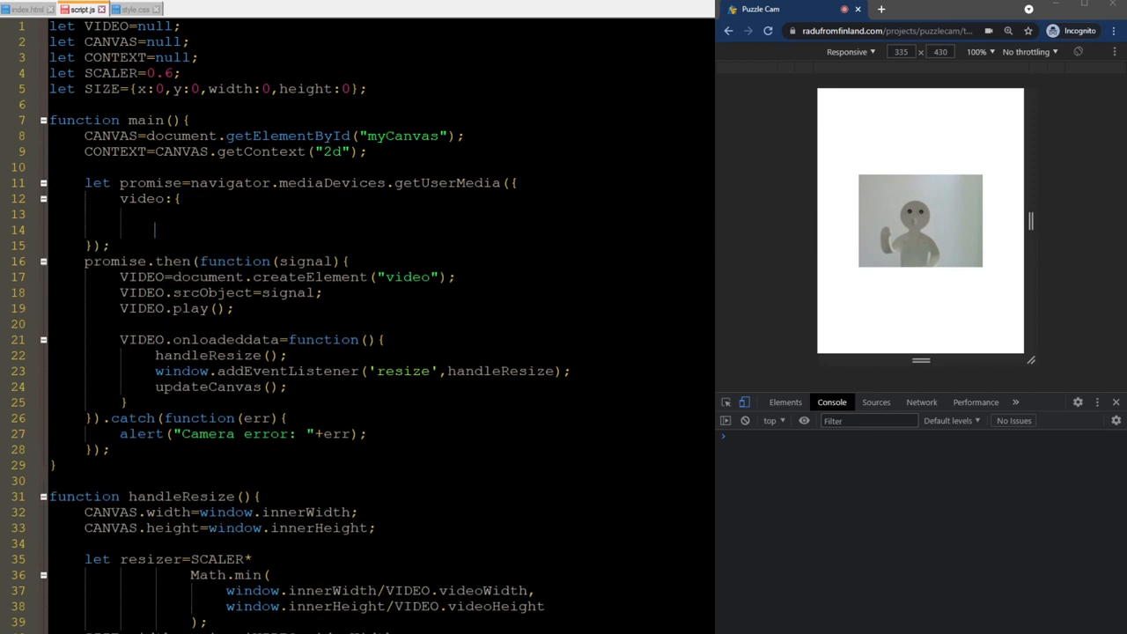
- Add exact 200 by 400 width/height constraints to getUserMedia, then revert video to true
type("width:{")
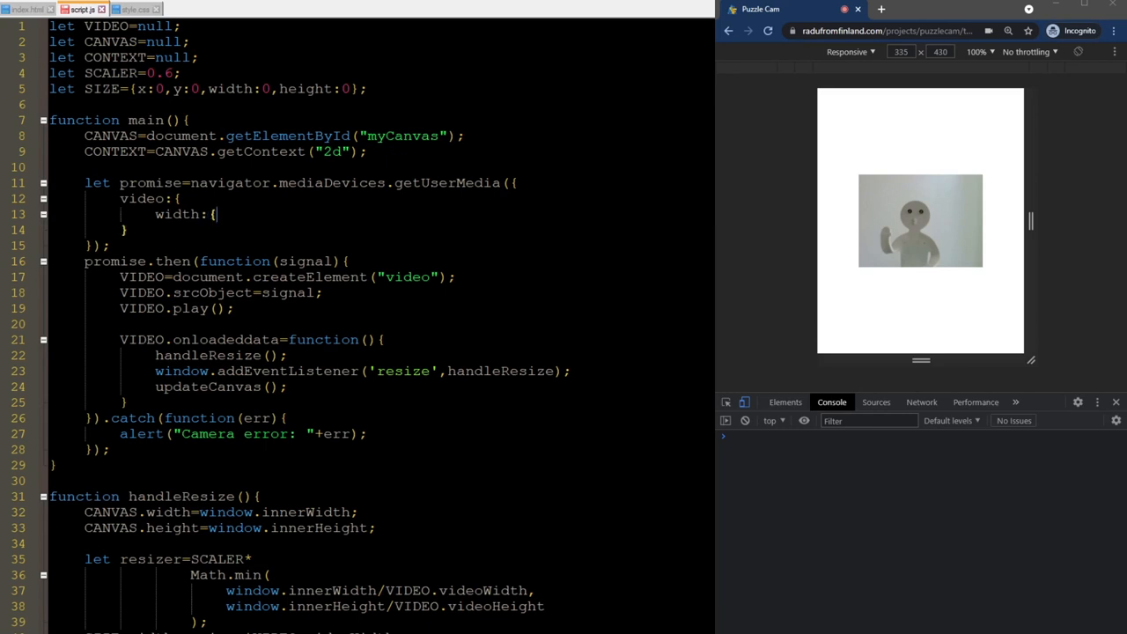
type("exact:200")
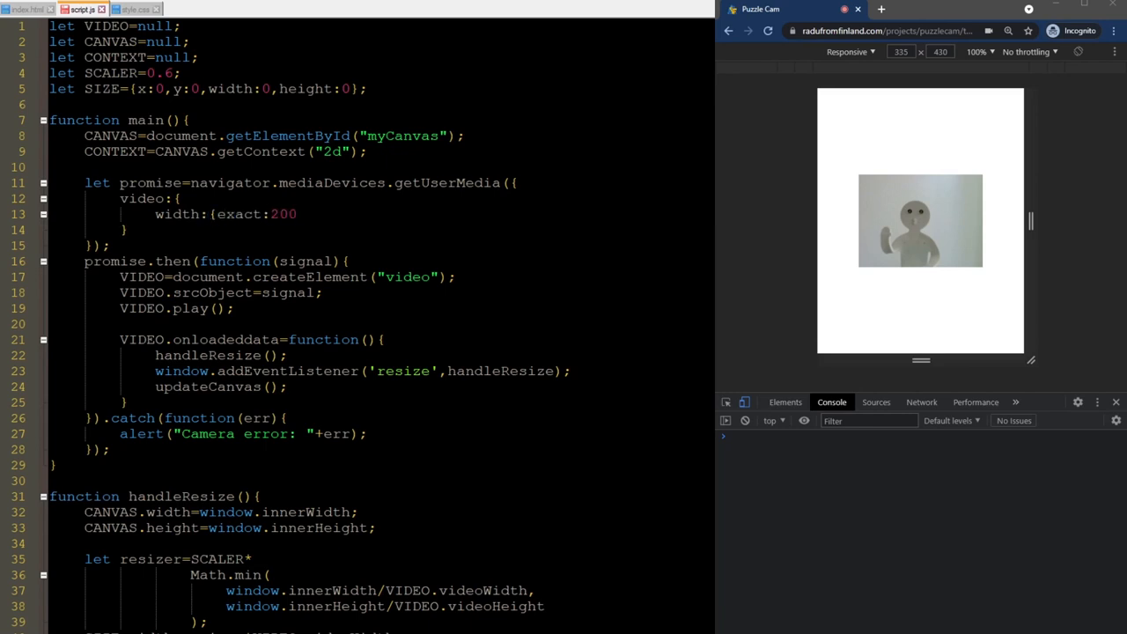
type("height")
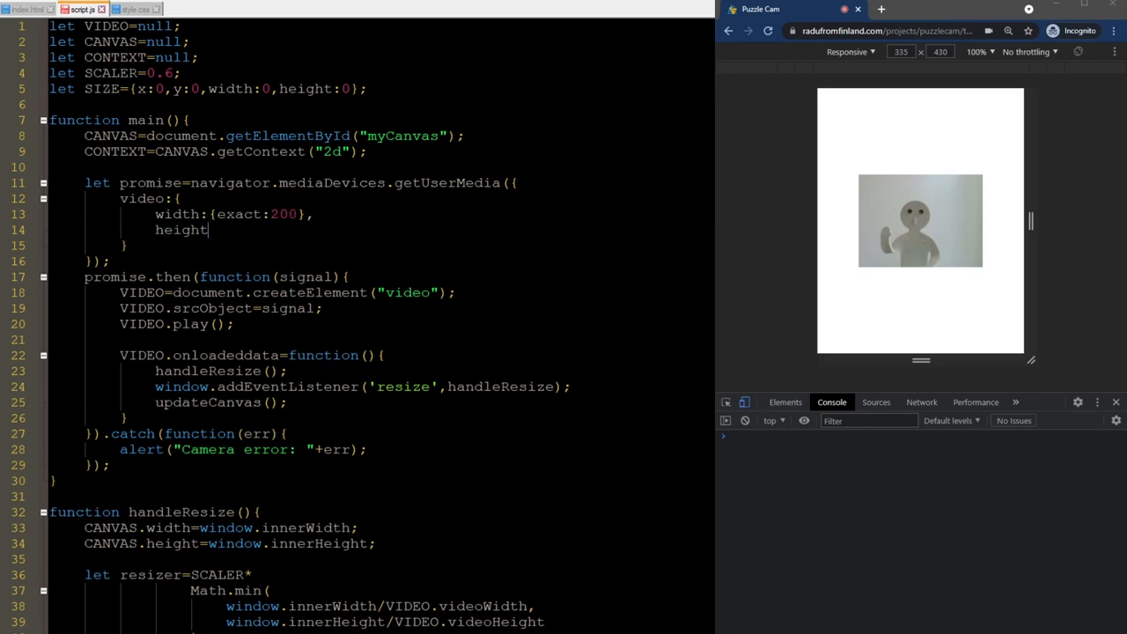
type(":{exact:200")
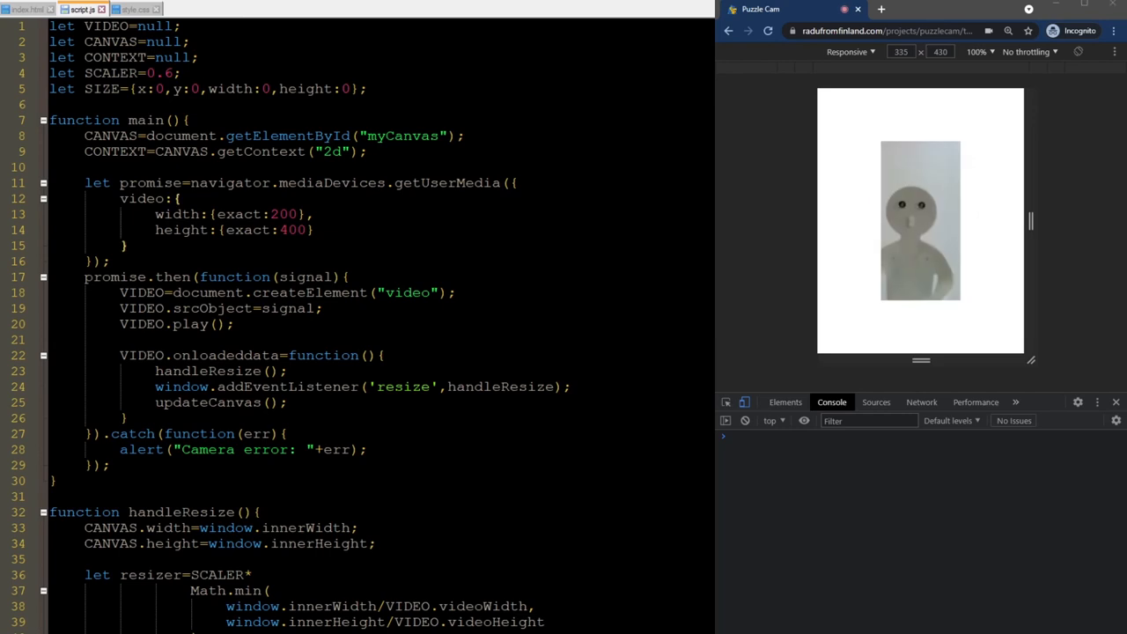
type("video:tru")
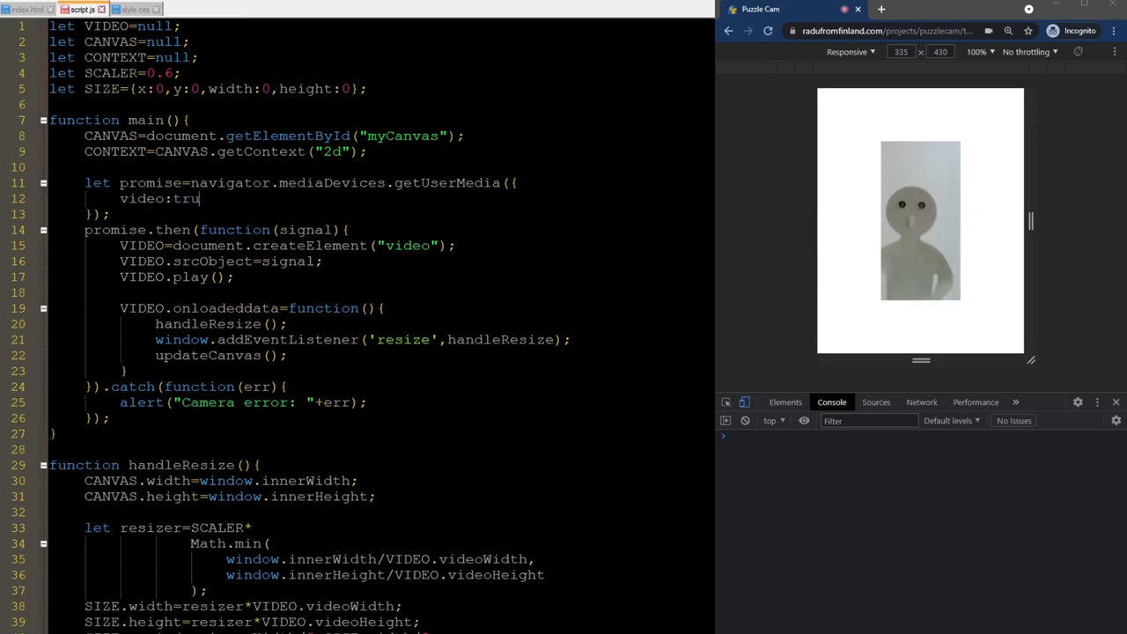